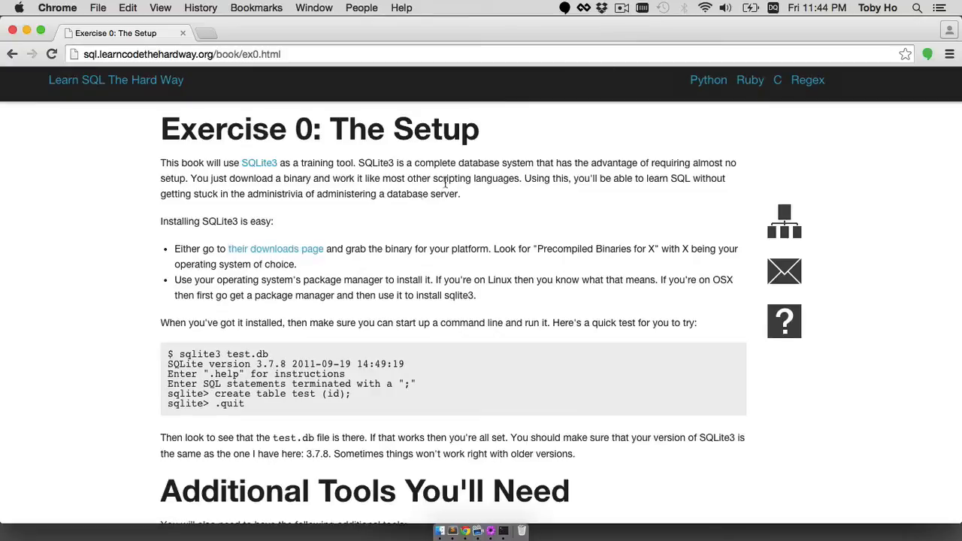
{"action": "mouse_move", "coordinate": [284, 253]}
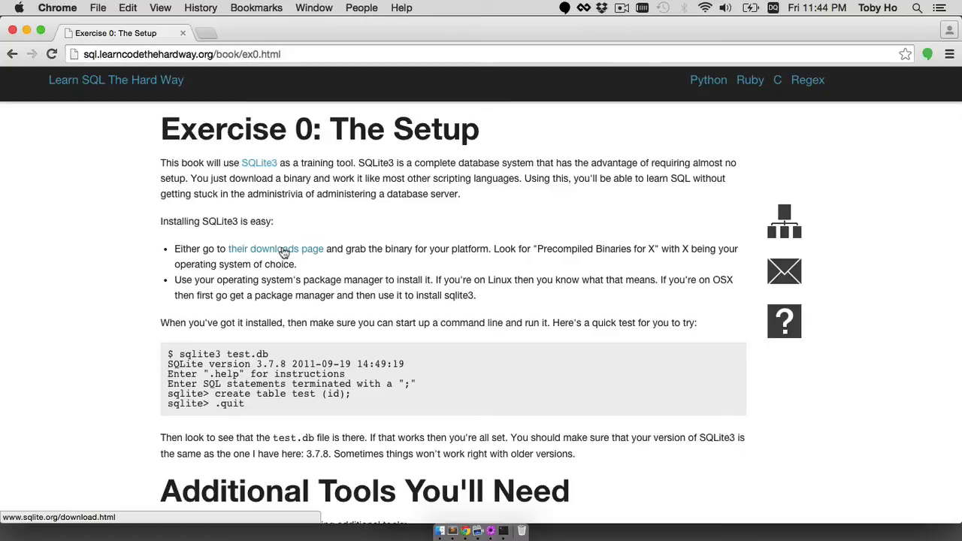
Open the SQLite downloads page in a new tab and download sqlite-shell-osx-x86-3080801.zip
{"action": "right_click", "coordinate": [276, 250]}
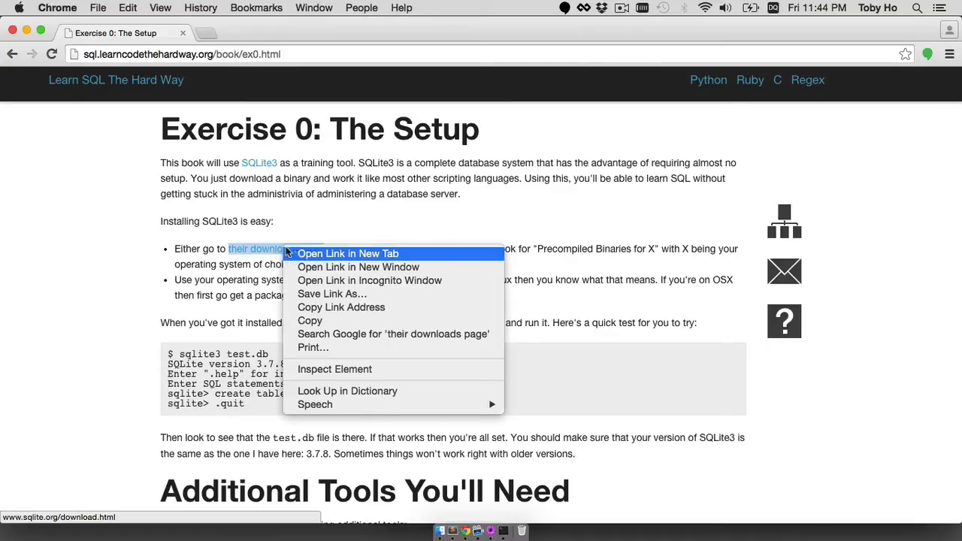
{"action": "left_click", "coordinate": [346, 252]}
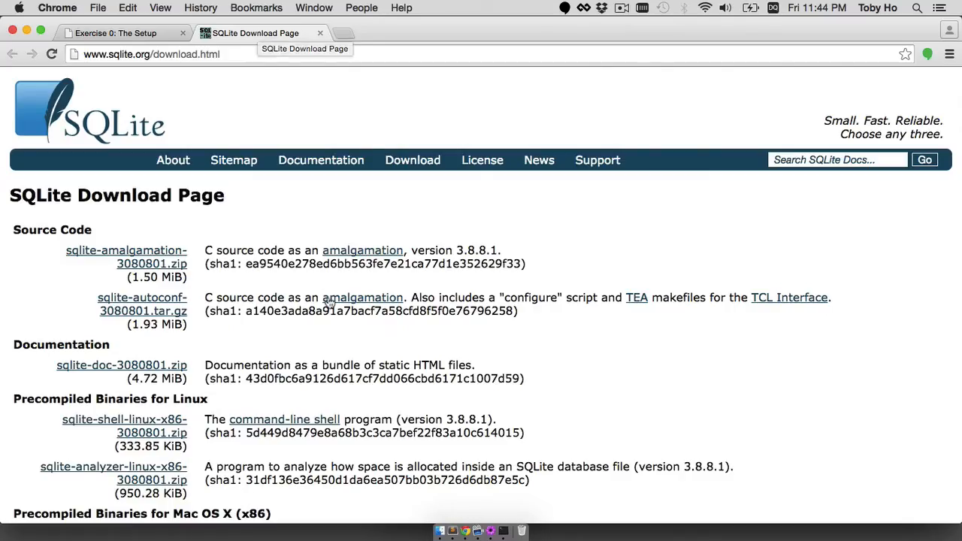
{"action": "scroll", "scroll_direction": "down", "scroll_amount": 3}
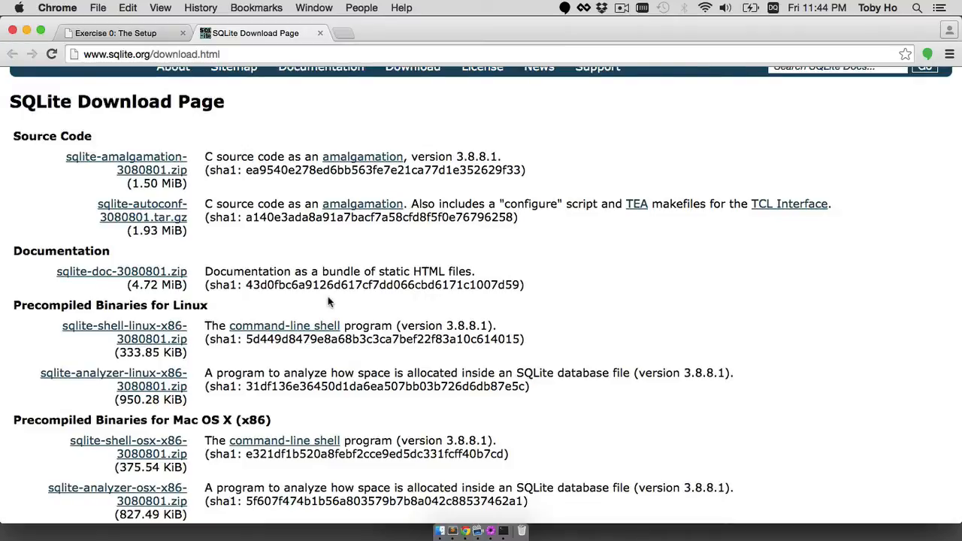
{"action": "scroll", "scroll_direction": "down", "scroll_amount": 3}
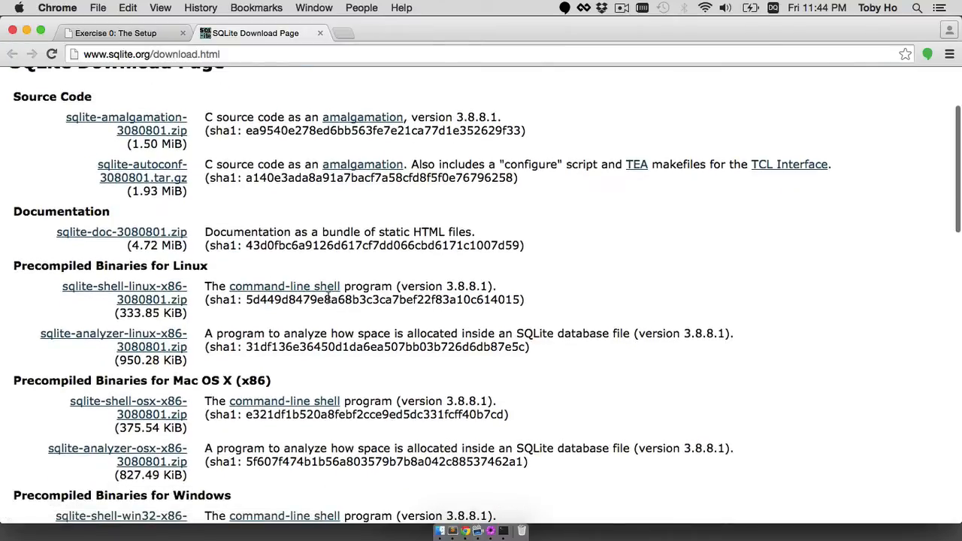
{"action": "scroll", "scroll_direction": "down", "scroll_amount": 3}
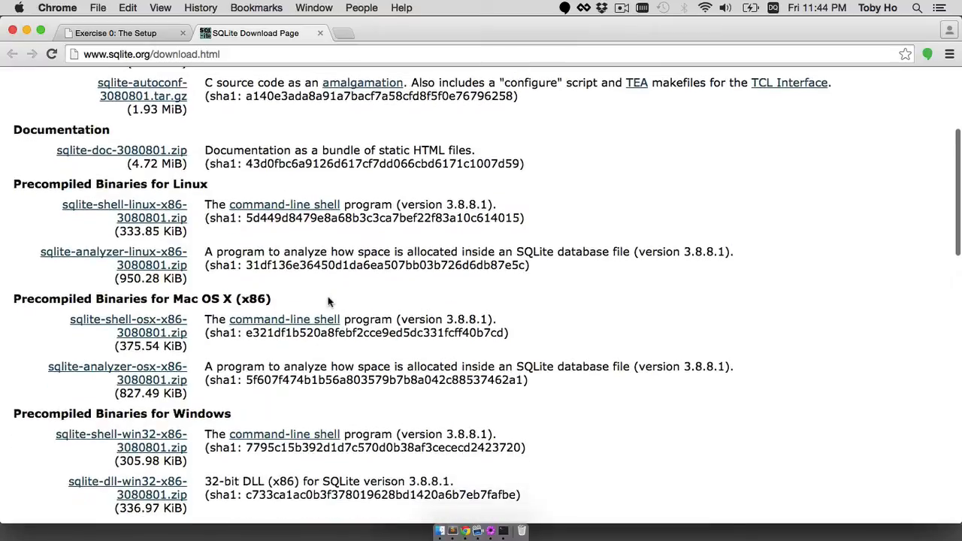
{"action": "mouse_move", "coordinate": [159, 332]}
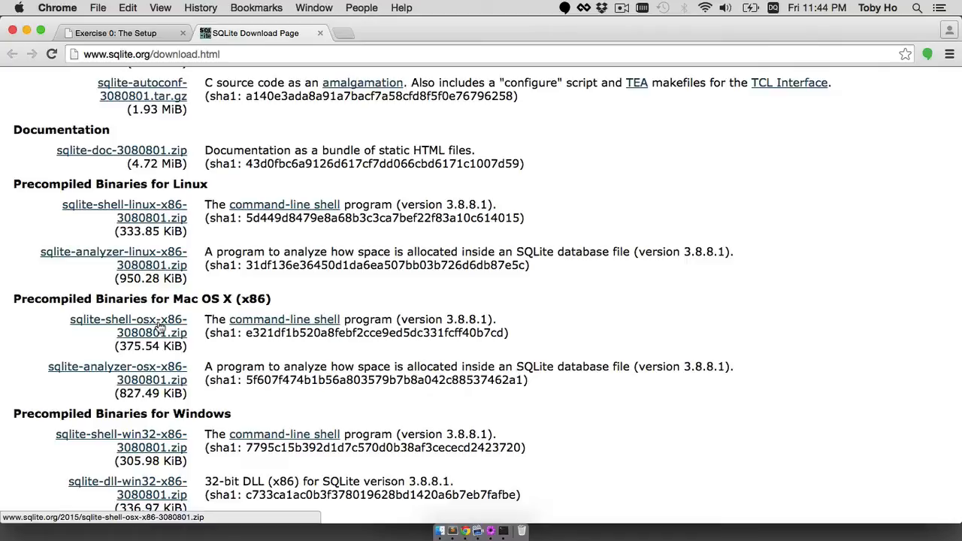
{"action": "left_click", "coordinate": [127, 328]}
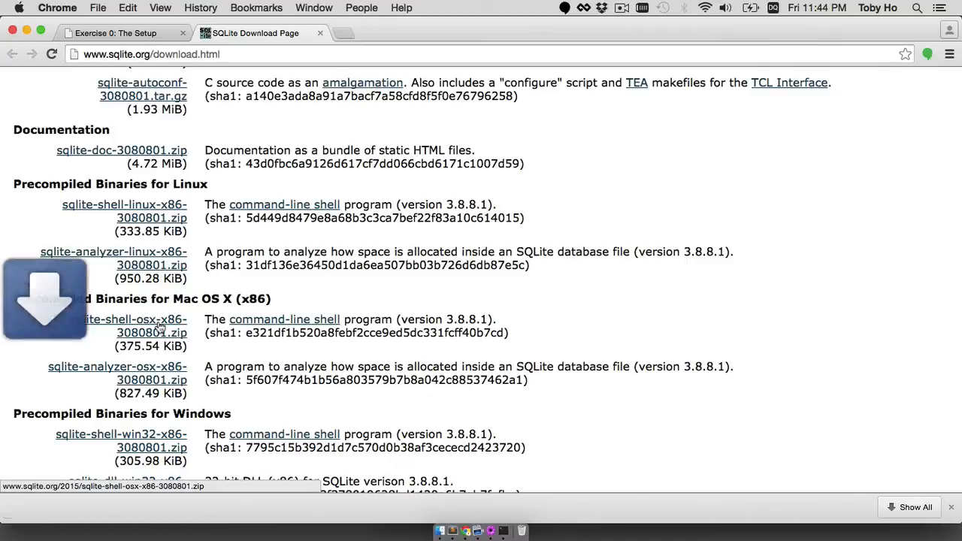
Unpack the downloaded shell zip and locate the sqlite3 executable in Downloads
{"action": "left_click", "coordinate": [143, 340]}
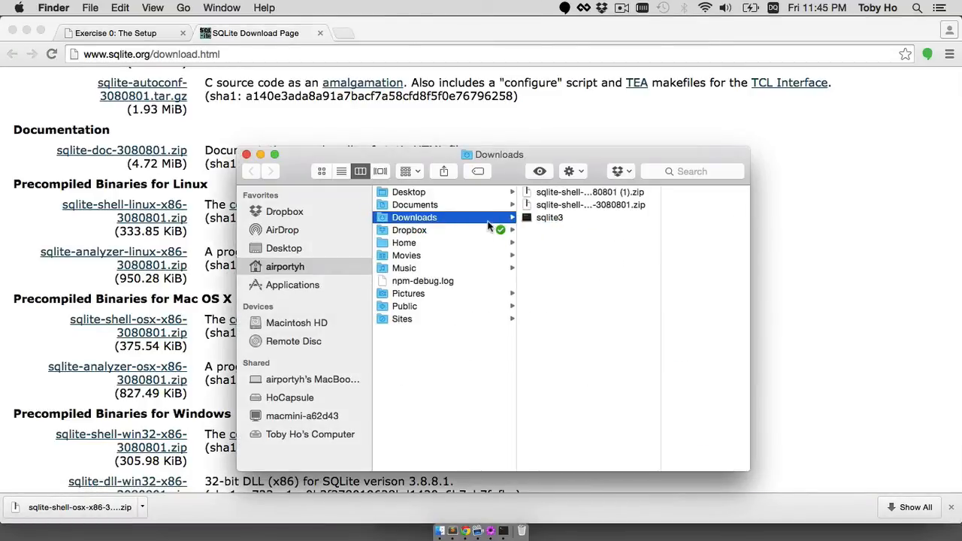
{"action": "left_click", "coordinate": [492, 217]}
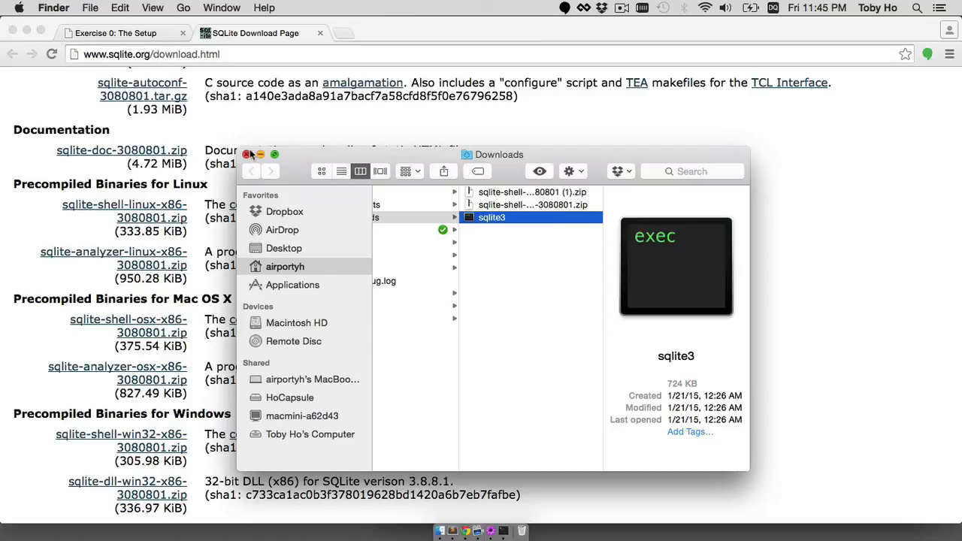
{"action": "left_click", "coordinate": [247, 153]}
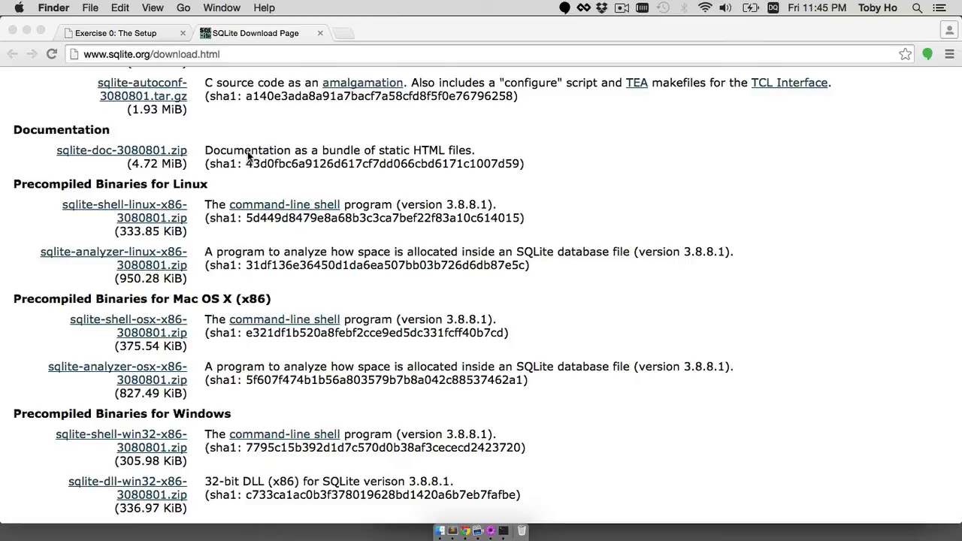
Launch Terminal via Spotlight and confirm ~/Downloads/sqlite3 exists with ls
{"action": "type", "text": "terminal"}
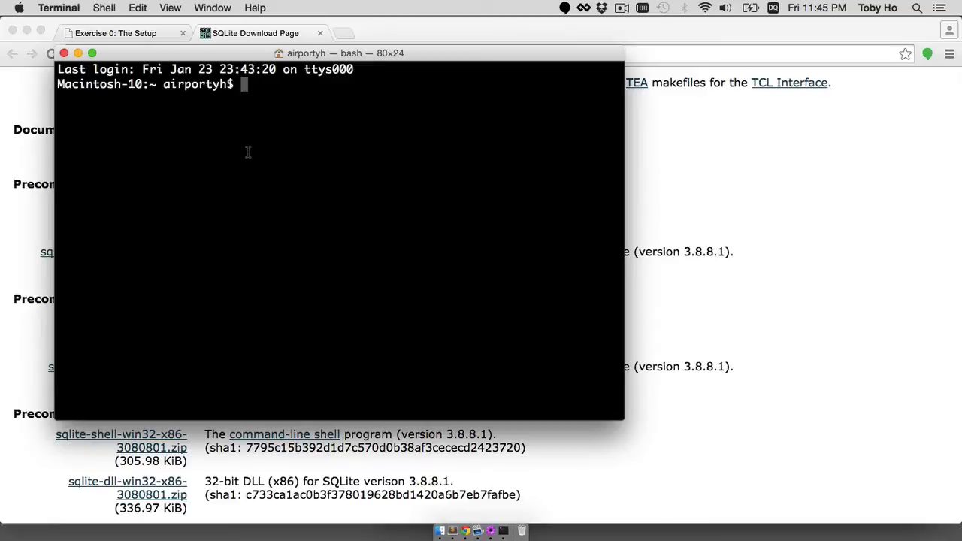
{"action": "type", "text": "ls"}
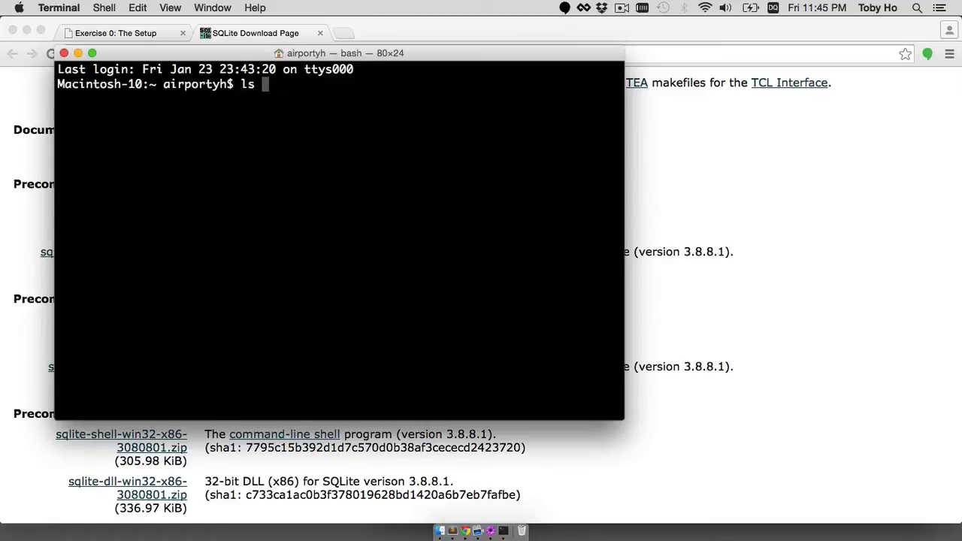
{"action": "type", "text": "~/Downloads/"}
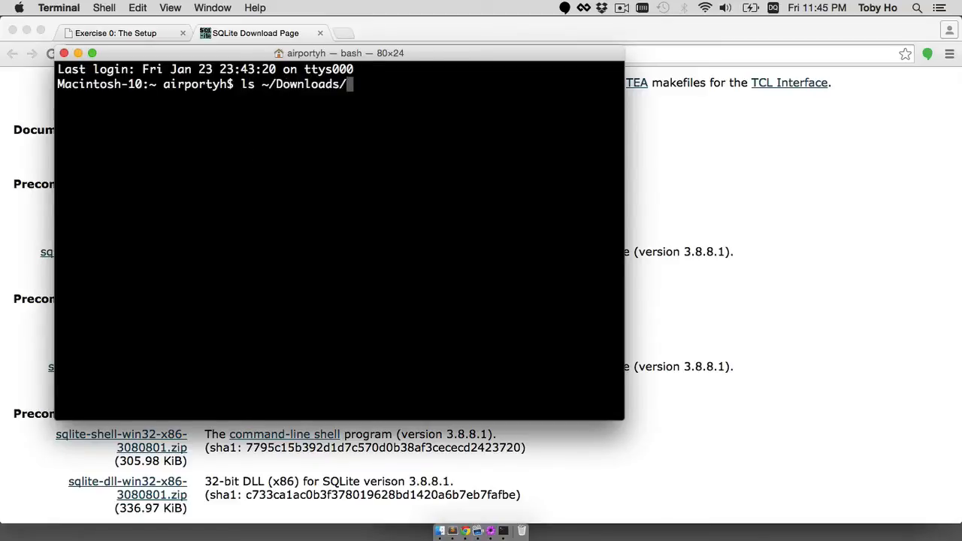
{"action": "type", "text": "sqlite3"}
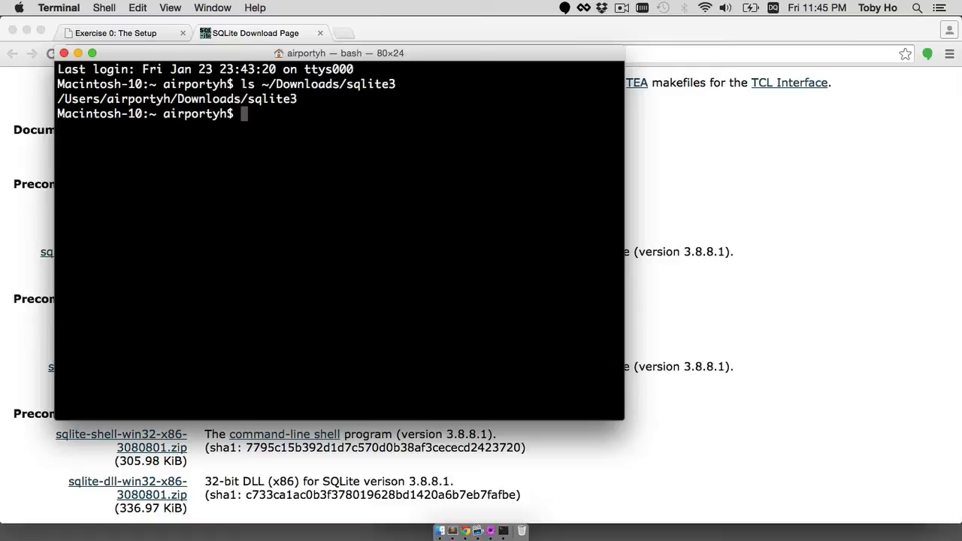
Move ~/Downloads/sqlite3 into /usr/local/bin using sudo mv
{"action": "type", "text": "mv ~"}
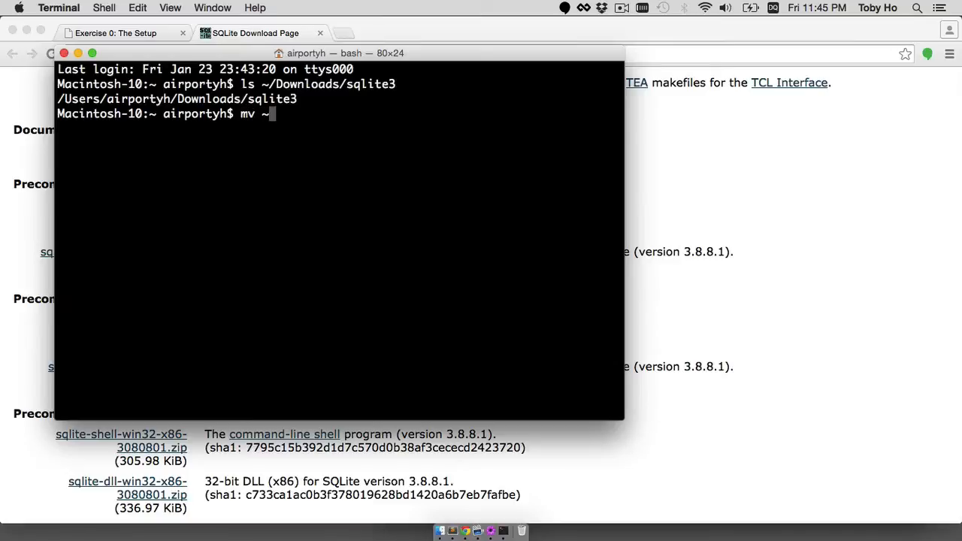
{"action": "type", "text": "/Downloads/sqlite3"}
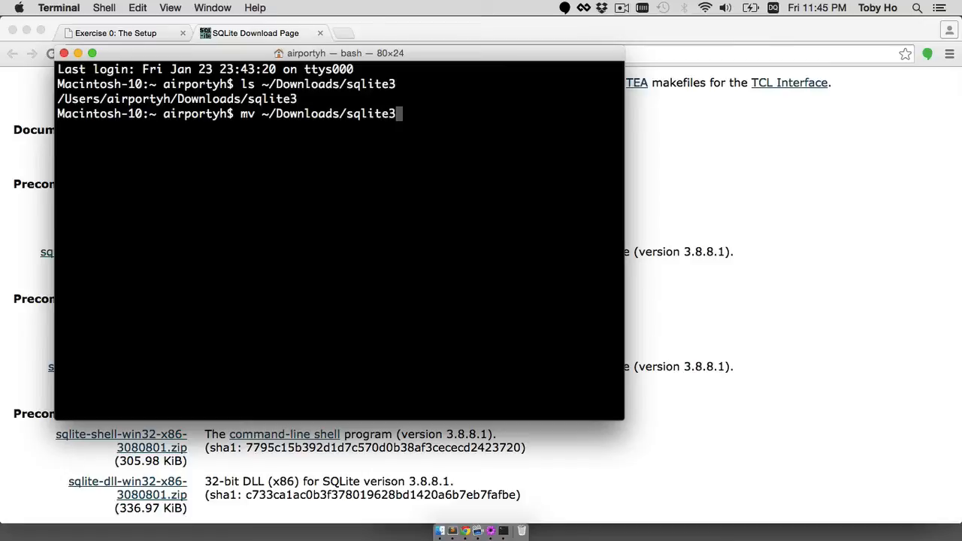
{"action": "type", "text": "/usr/l"}
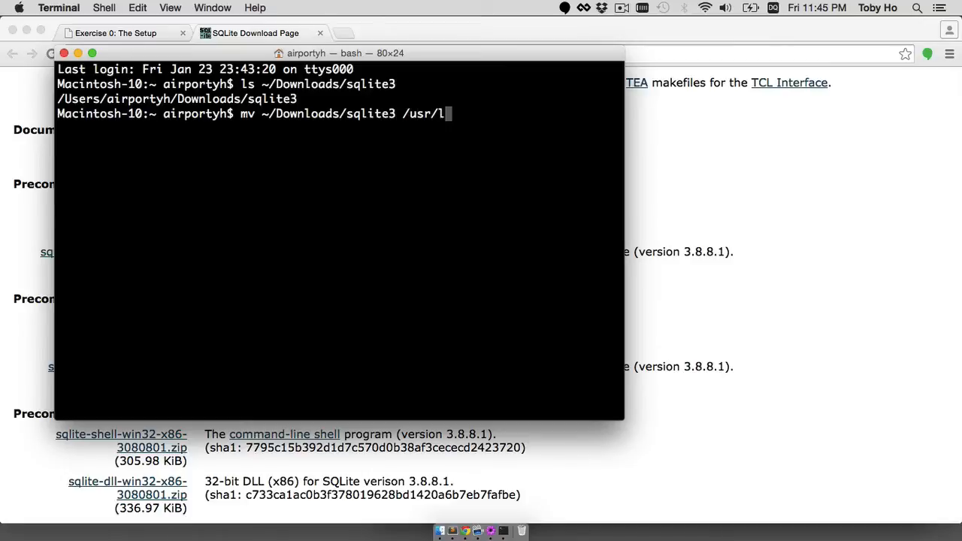
{"action": "type", "text": "ocal/bin"}
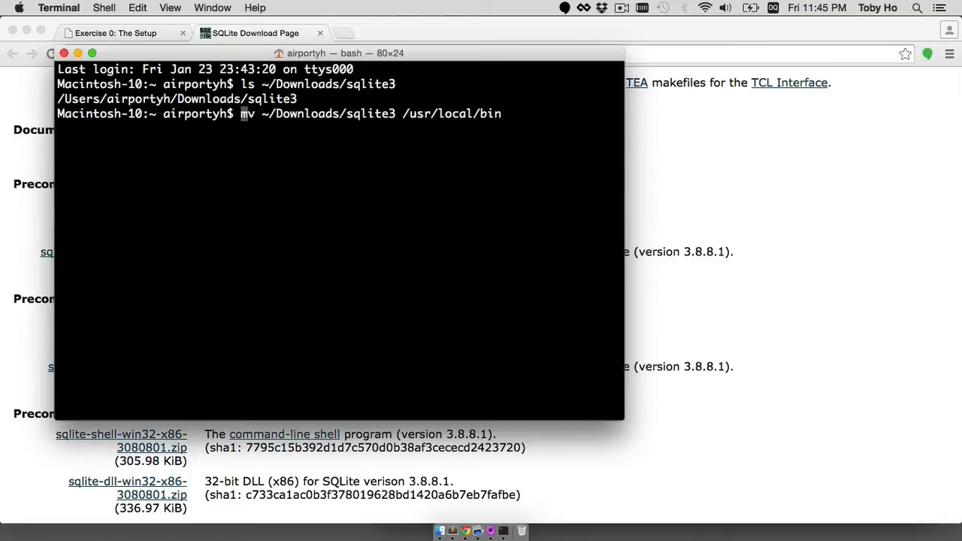
{"action": "type", "text": "sudo"}
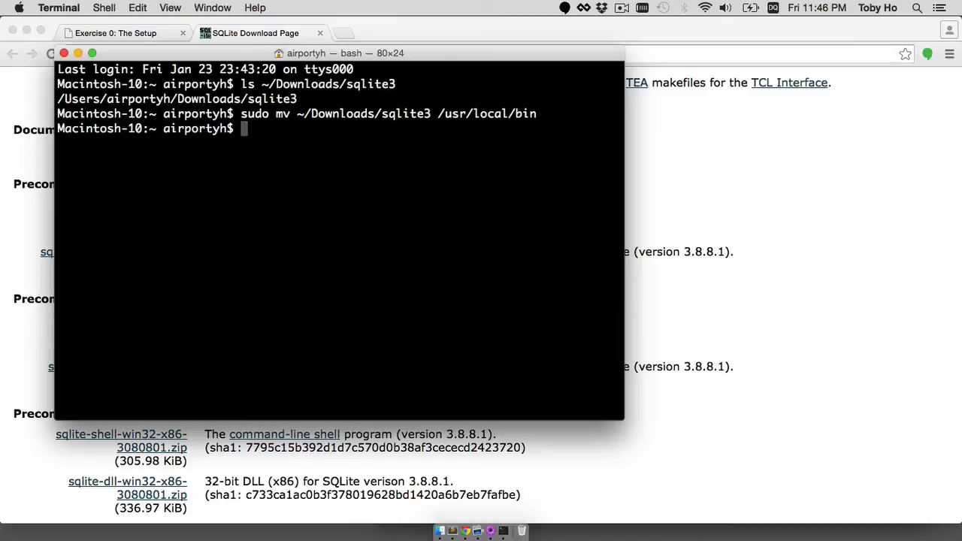
Start sqlite3 3.8.8.1, try exit and quit, then leave the shell
{"action": "type", "text": "sqlite3"}
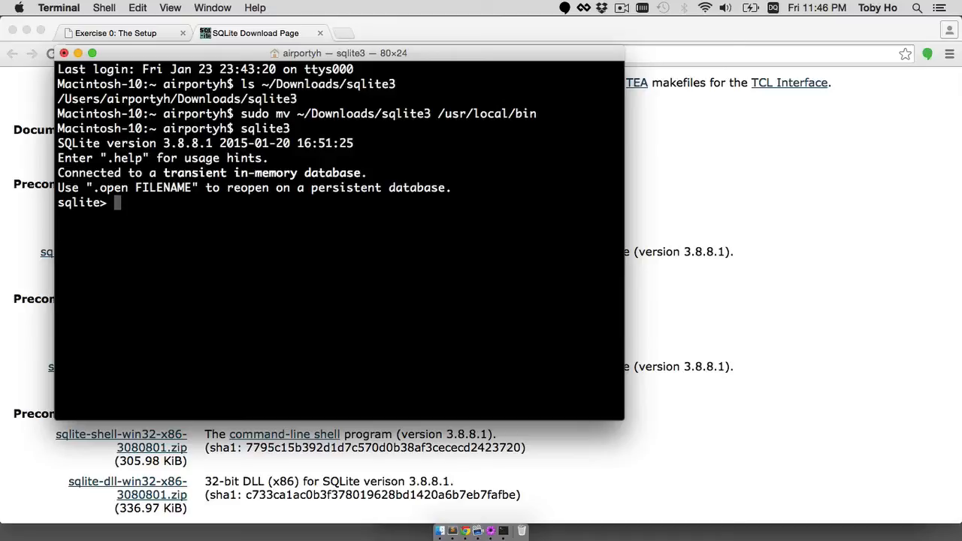
{"action": "type", "text": "exit"}
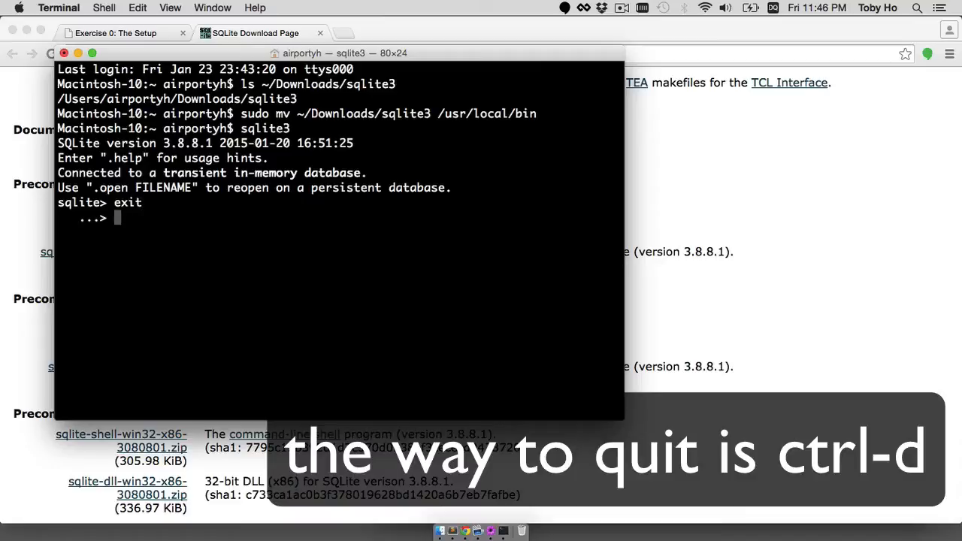
{"action": "type", "text": "quit"}
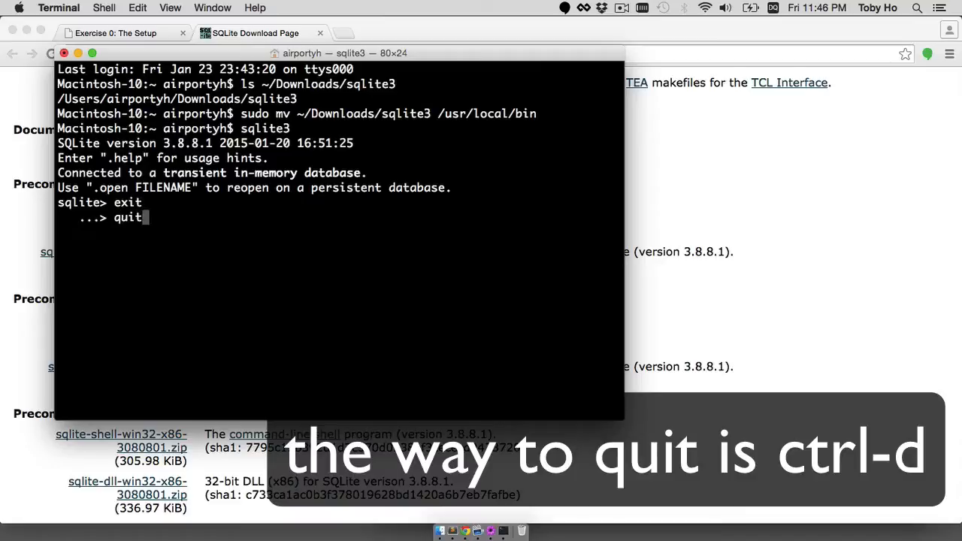
{"action": "key", "text": "ctrl+c"}
{"action": "type", "text": "ls"}
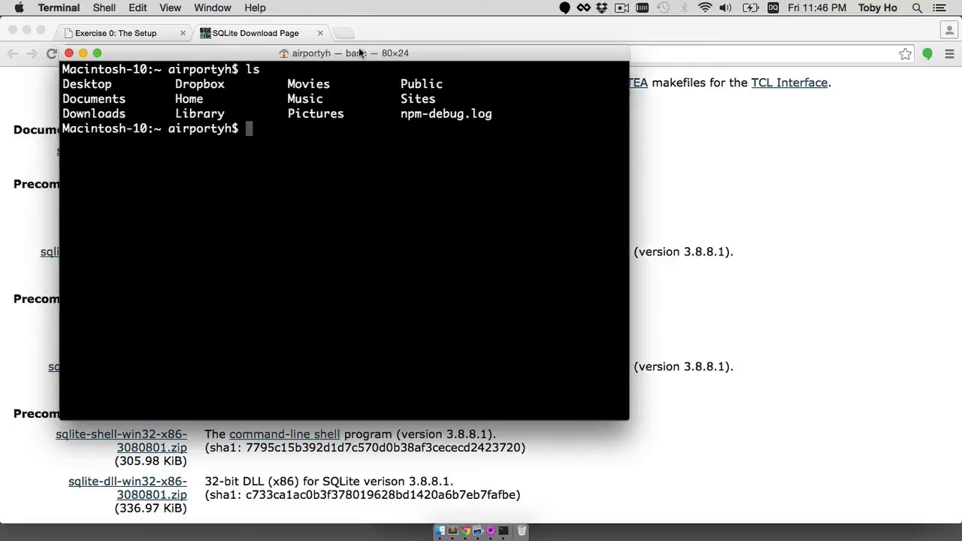
Run ln -s /Applications/TextMate.app/Contents/Resources/mate /usr/local/bin/mate, then retry with sudo
{"action": "left_click_drag", "start_coordinate": [343, 53], "coordinate": [479, 79]}
{"action": "type", "text": "clear"}
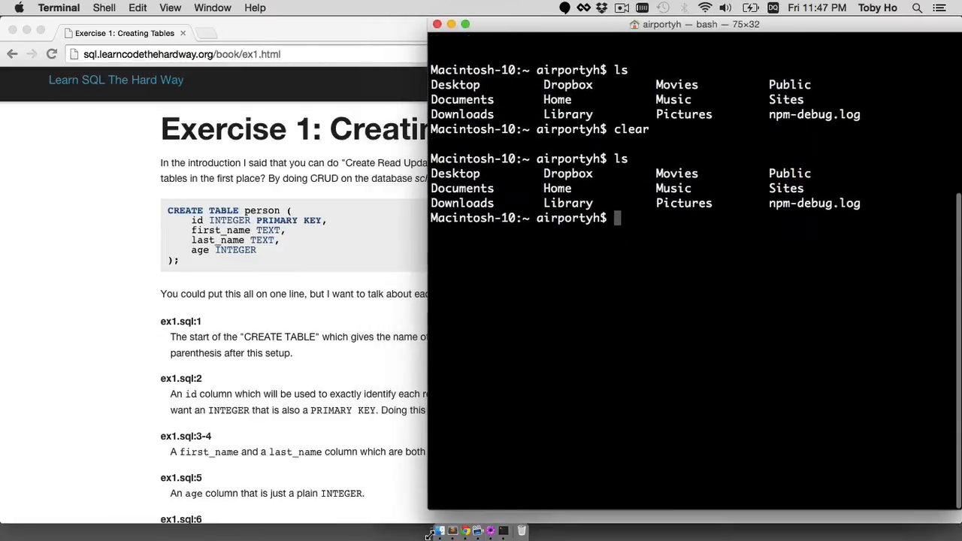
{"action": "mouse_move", "coordinate": [534, 337]}
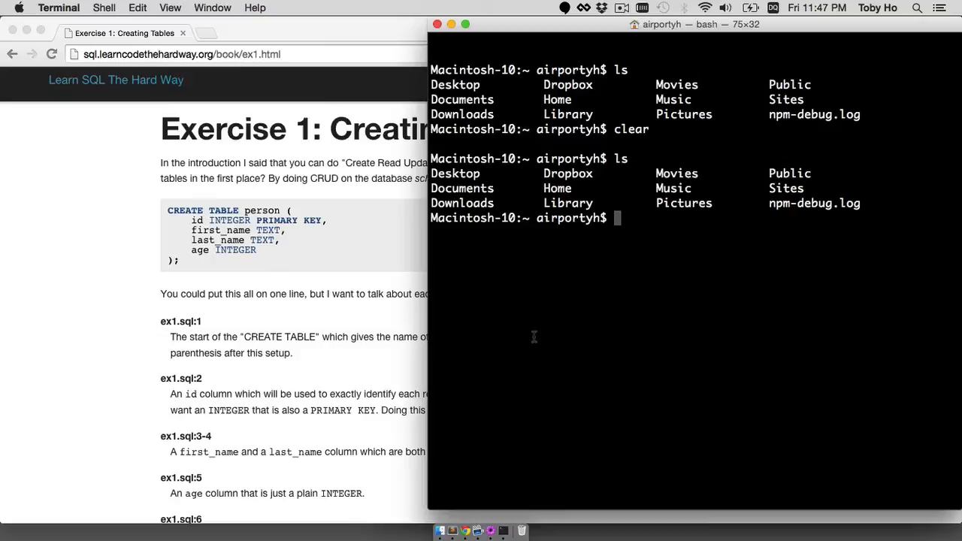
{"action": "type", "text": "ln -"}
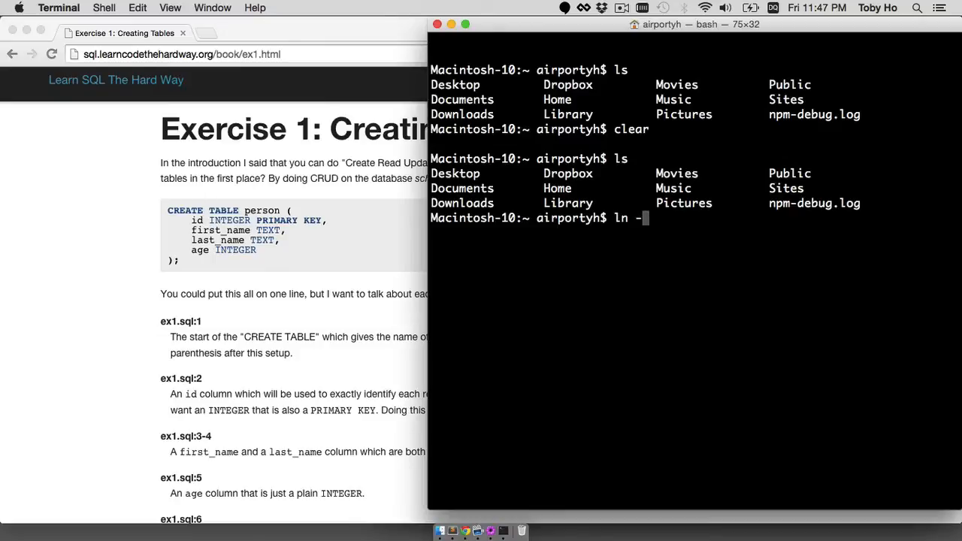
{"action": "type", "text": "s"}
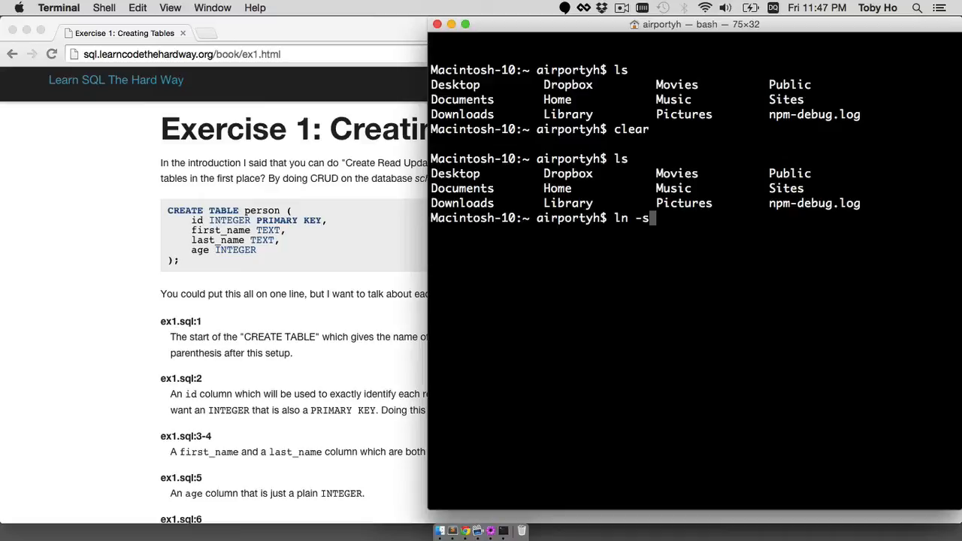
{"action": "type", "text": "/A"}
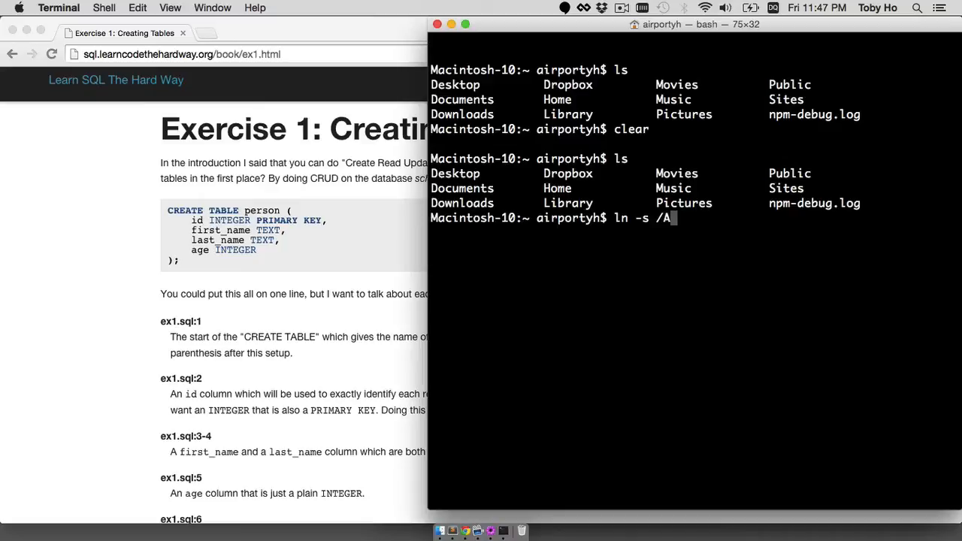
{"action": "type", "text": "pplications/TextMate.app/"}
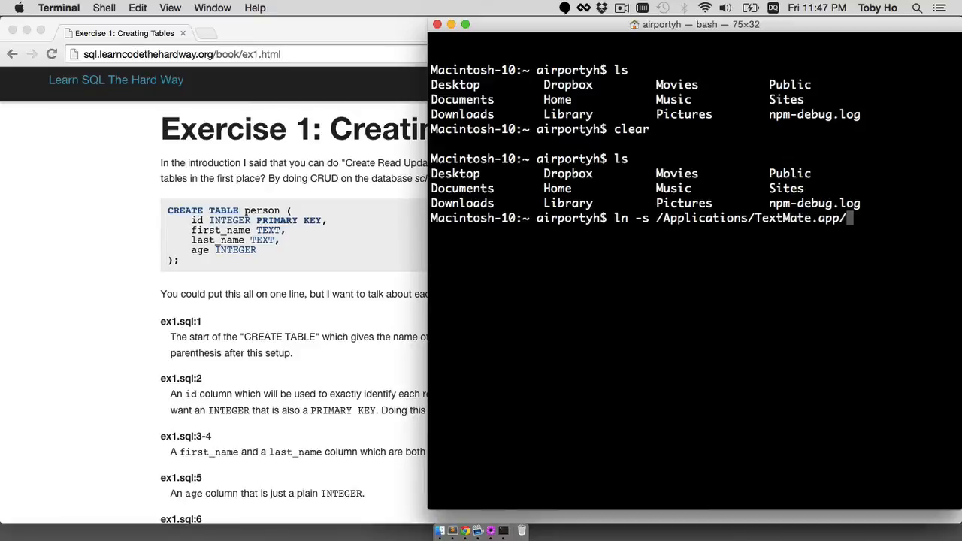
{"action": "type", "text": "Contents/Resources/"}
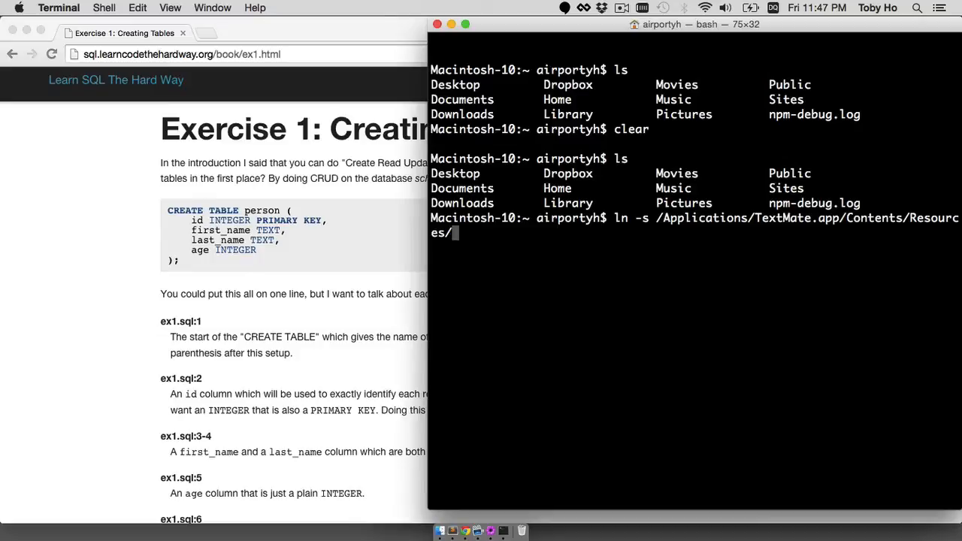
{"action": "type", "text": "tex"}
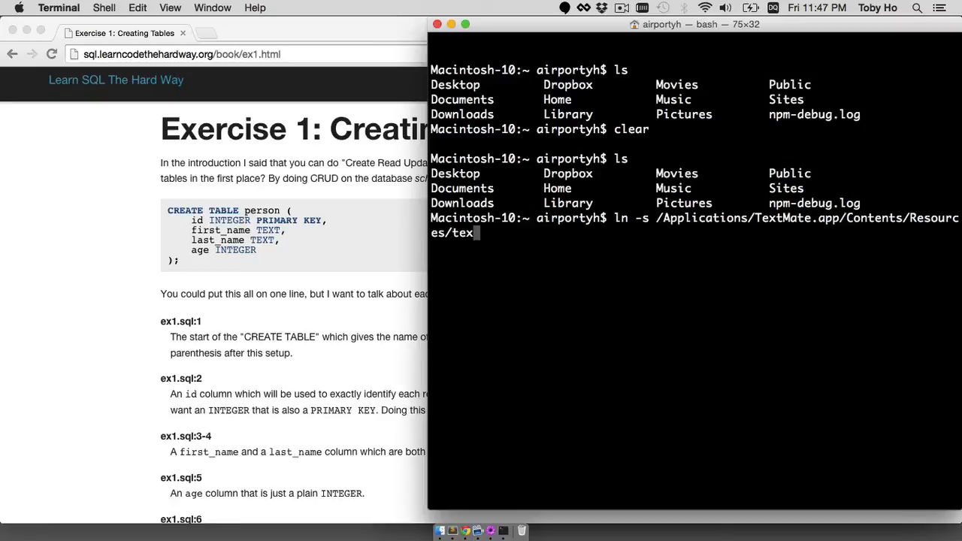
{"action": "type", "text": "mate"}
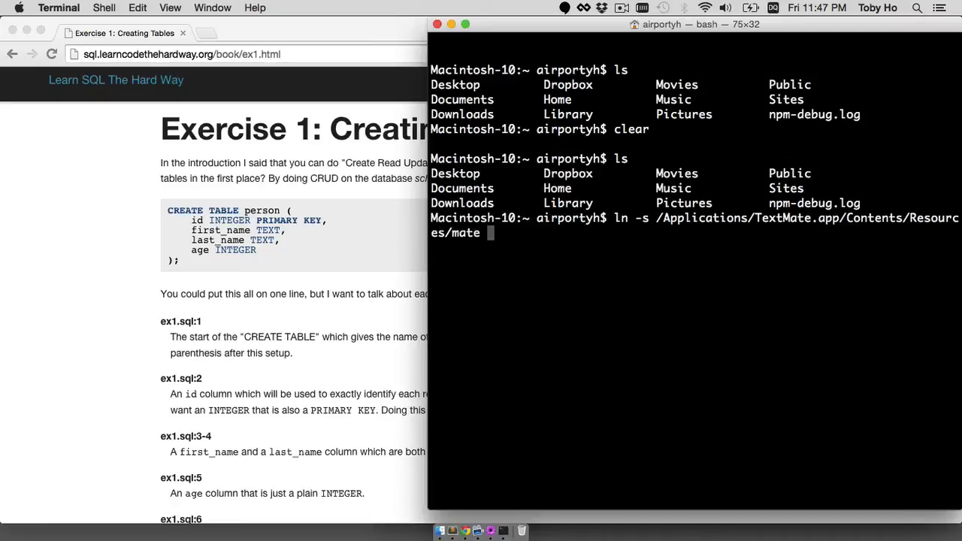
{"action": "type", "text": "/usr/local/bin/"}
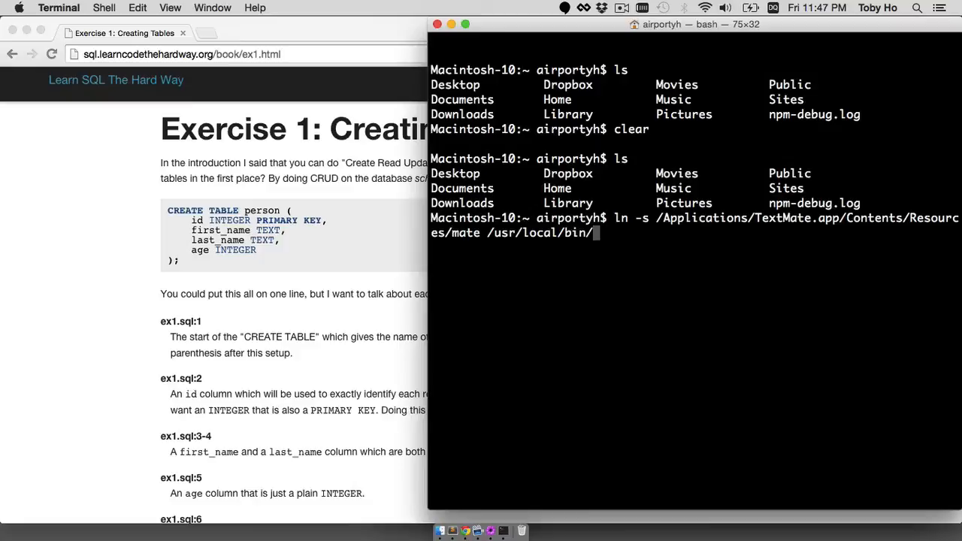
{"action": "key", "text": "Return"}
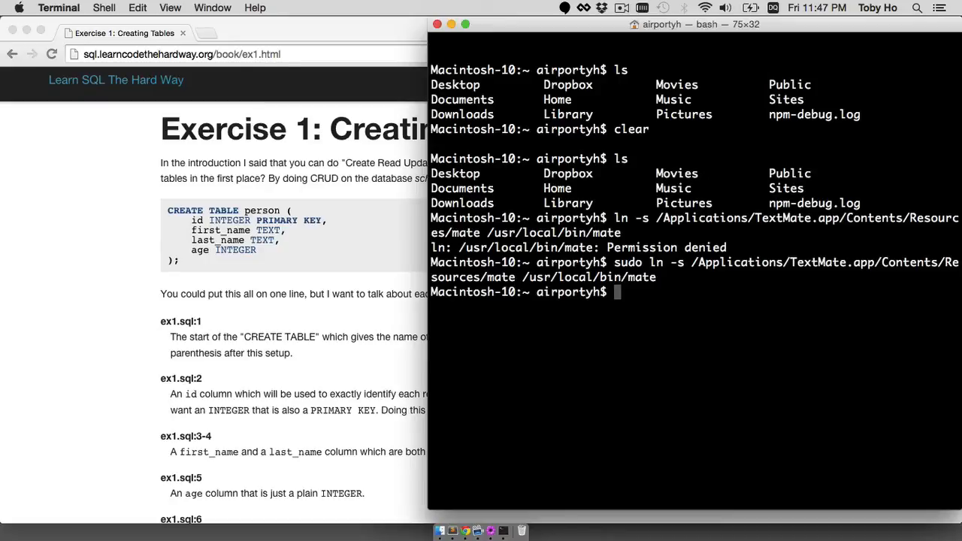
Test mate, create a sql_hard folder and cd into it
{"action": "type", "text": "mate"}
{"action": "type", "text": "ls"}
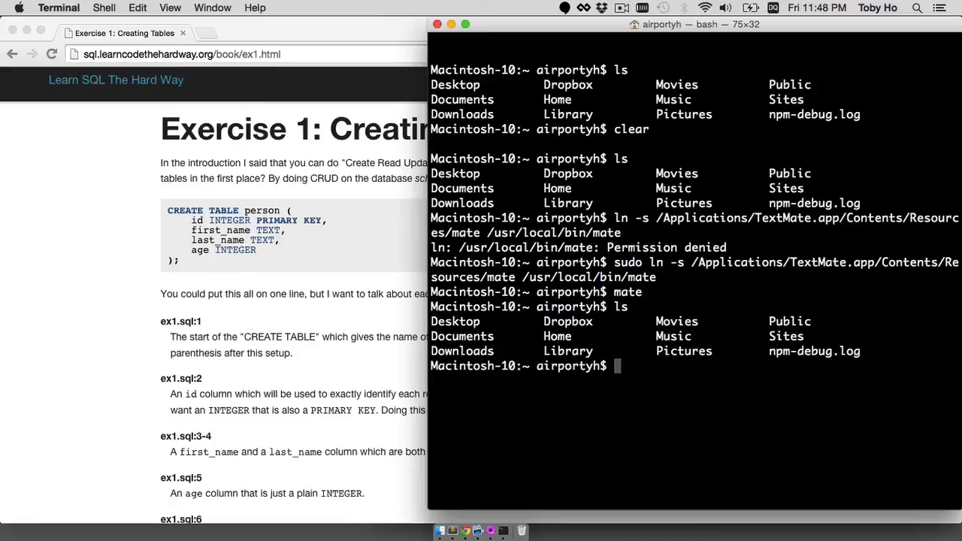
{"action": "type", "text": "mkdir"}
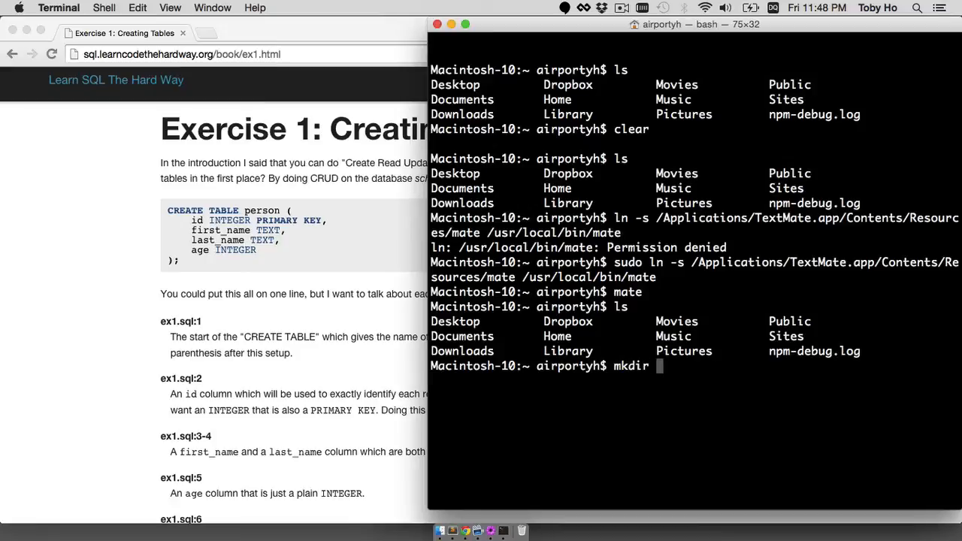
{"action": "type", "text": "sql_hard"}
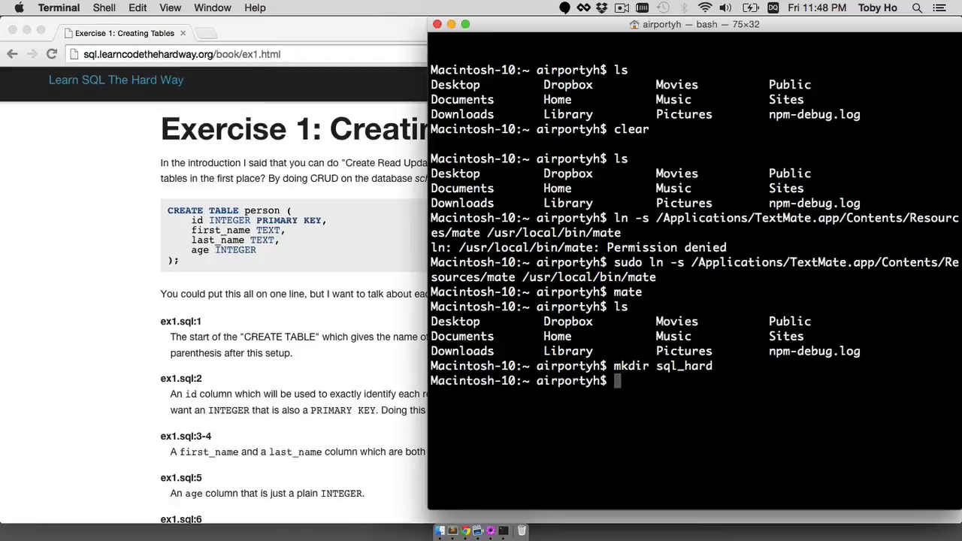
{"action": "type", "text": "cd sql_hard/"}
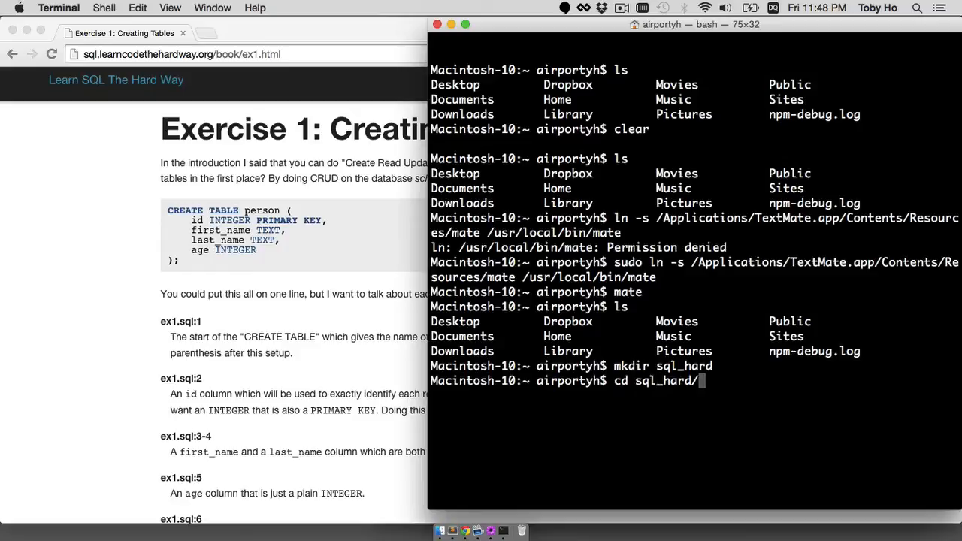
{"action": "key", "text": "Return"}
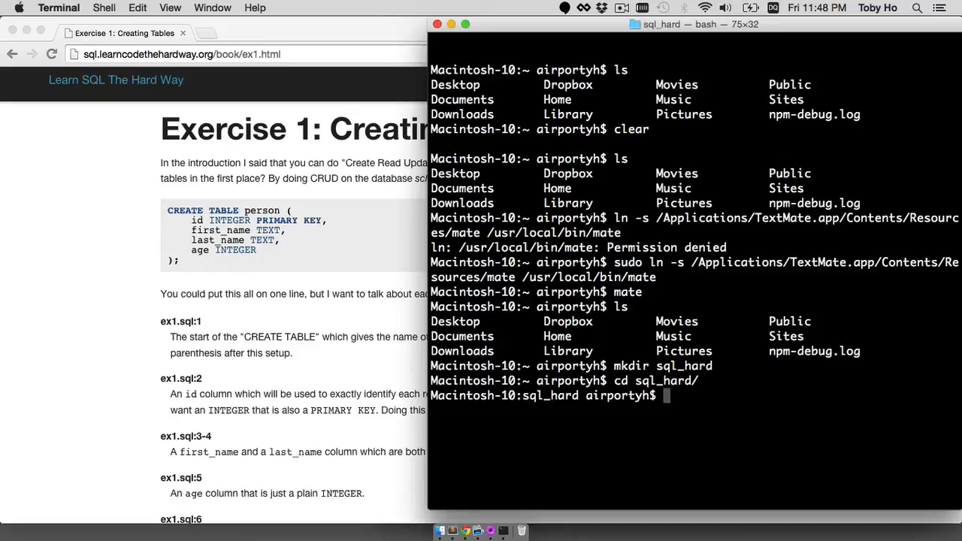
Open the sql_hard folder as a TextMate project with mate
{"action": "type", "text": "mate ."}
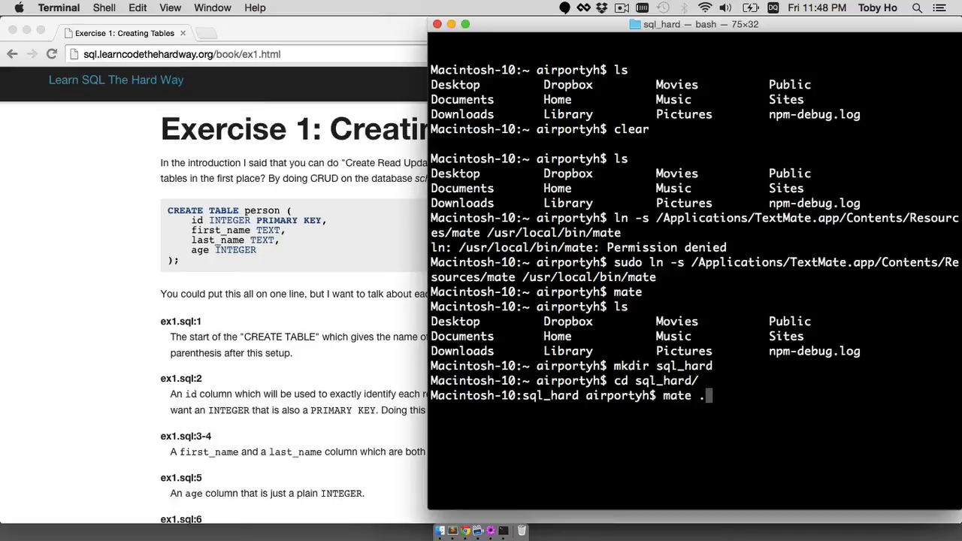
{"action": "key", "text": "Return"}
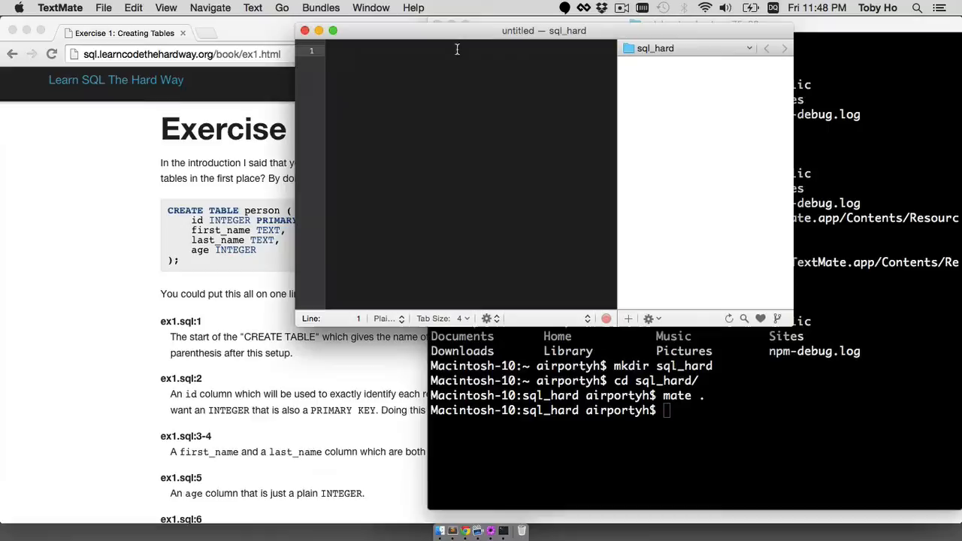
Focus the TextMate sql_hard window and enlarge it over the right half of the screen
{"action": "left_click", "coordinate": [345, 52]}
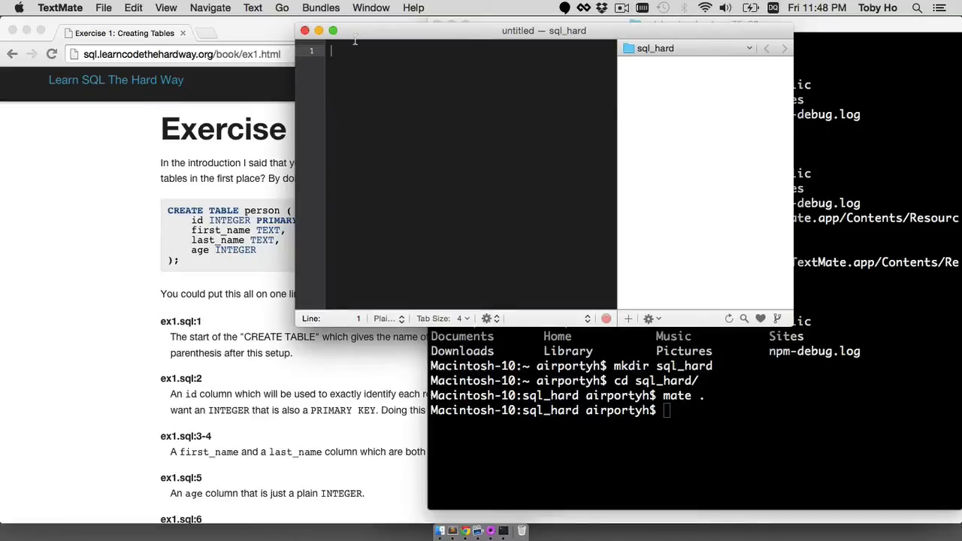
{"action": "mouse_move", "coordinate": [685, 83]}
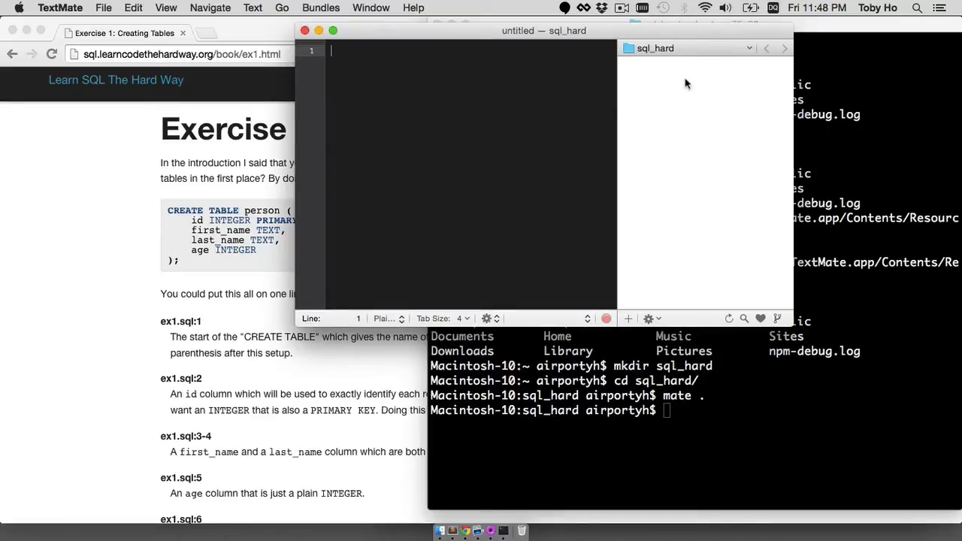
{"action": "mouse_move", "coordinate": [721, 269]}
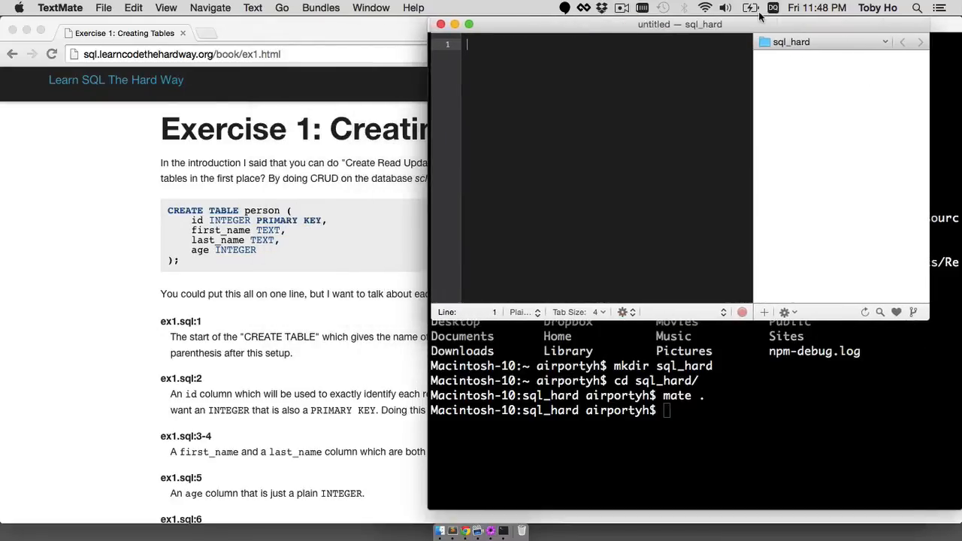
{"action": "mouse_move", "coordinate": [751, 158]}
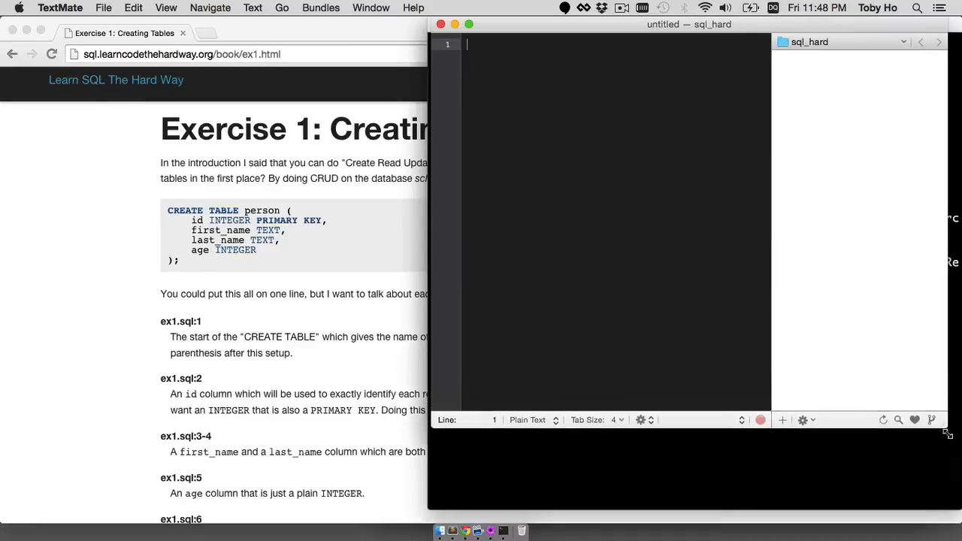
Add a new file to the sql_hard project named ex1.sql
{"action": "left_click", "coordinate": [782, 451]}
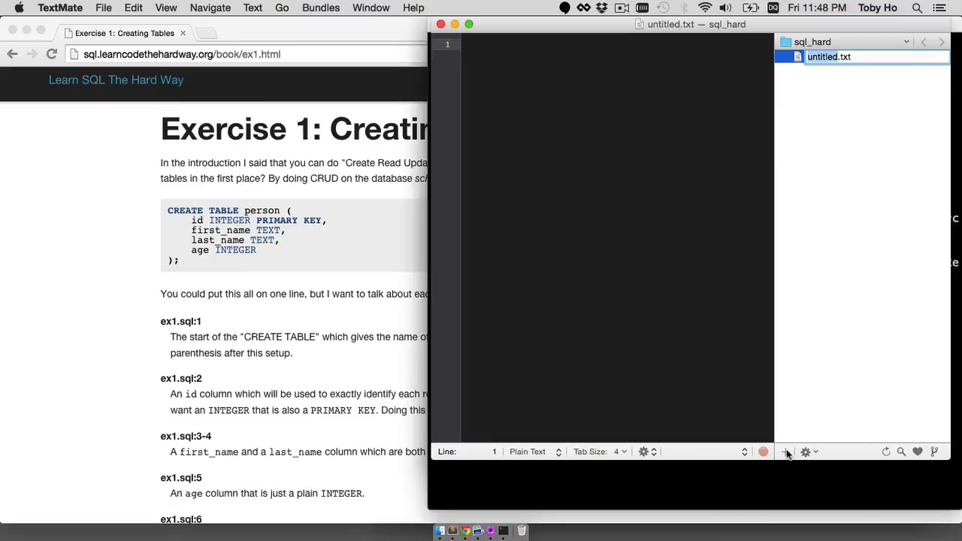
{"action": "type", "text": "e"}
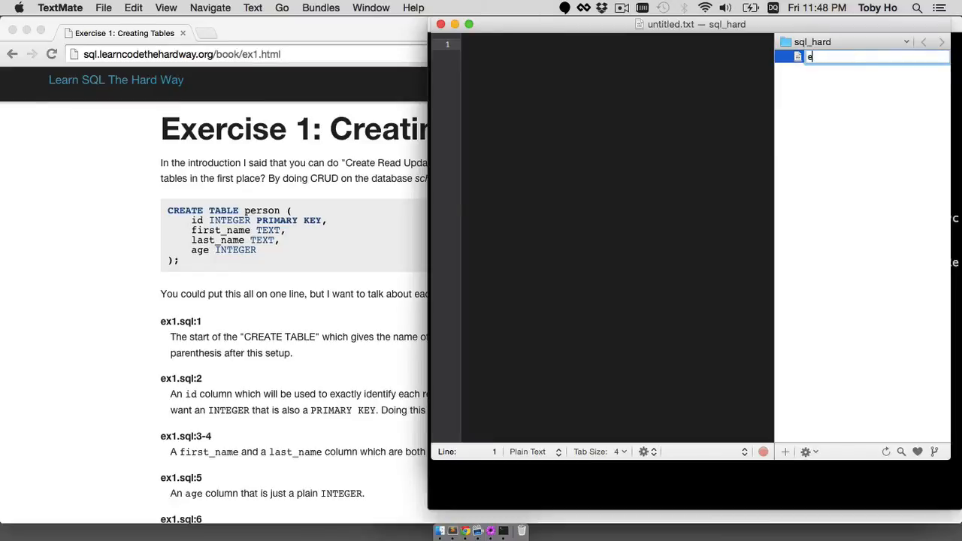
{"action": "type", "text": "x1.sql"}
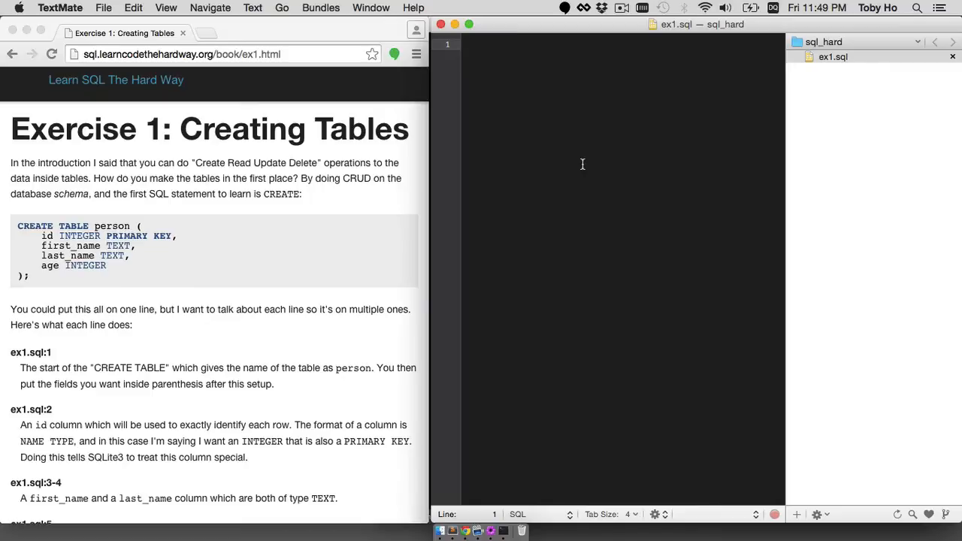
Write CREATE TABLE person with id INTEGER PRIMARY KEY, first_name TEXT, last_name TEXT, age INTEGER
{"action": "type", "text": "CREATE TABLE"}
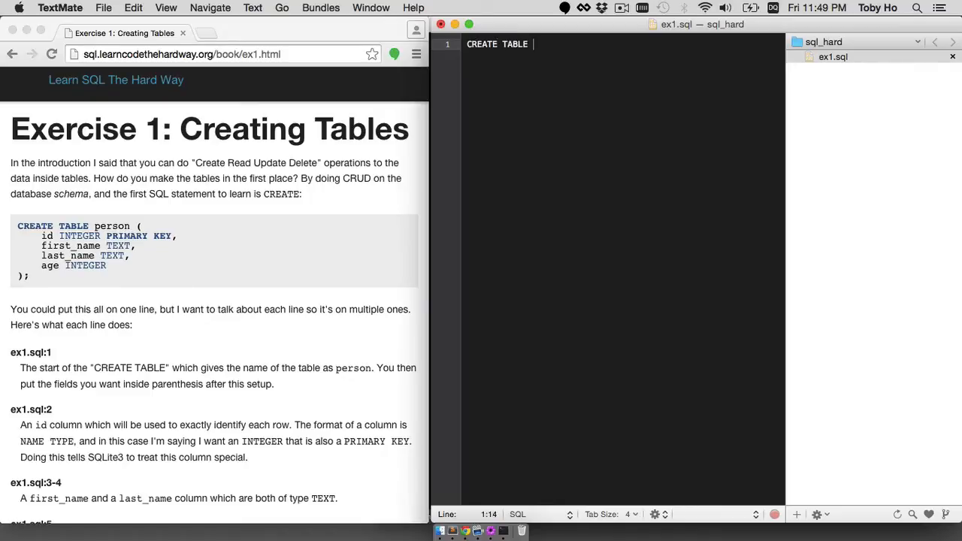
{"action": "type", "text": "person ("}
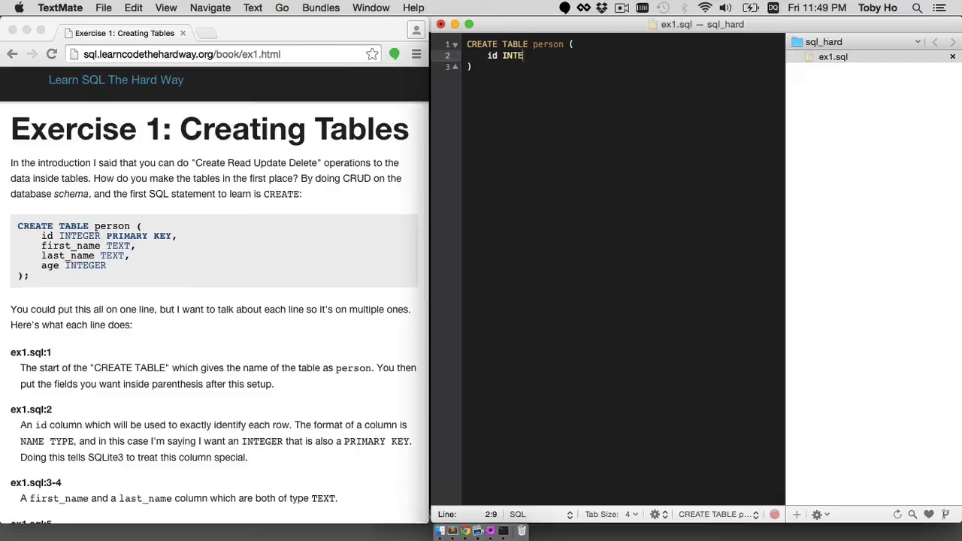
{"action": "type", "text": "GER PRIMARY KEY,"}
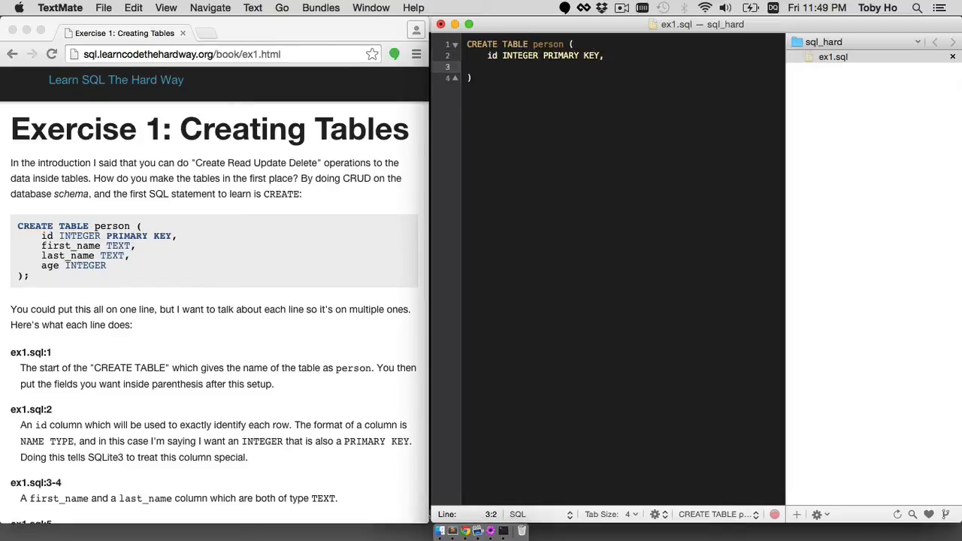
{"action": "type", "text": "first_name TEXT,"}
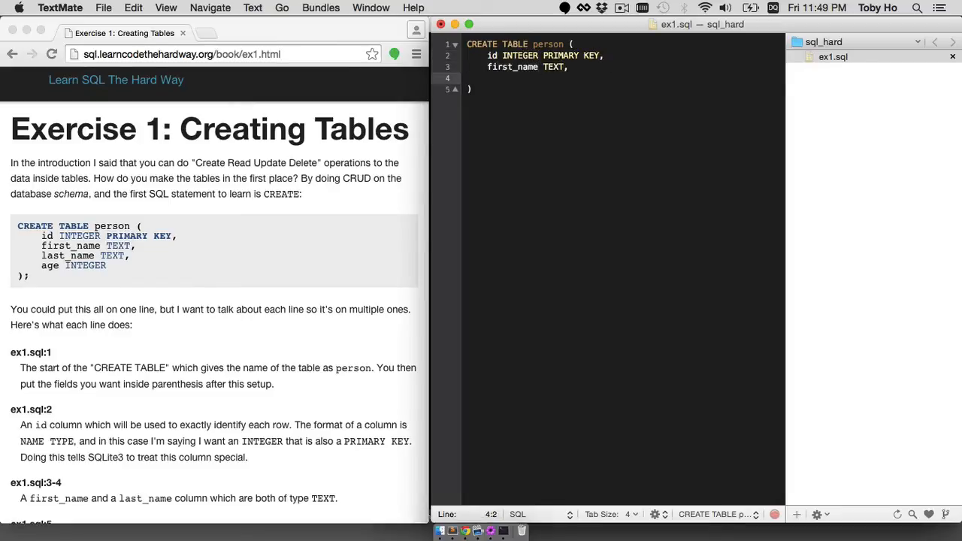
{"action": "type", "text": "last_name TEXT,"}
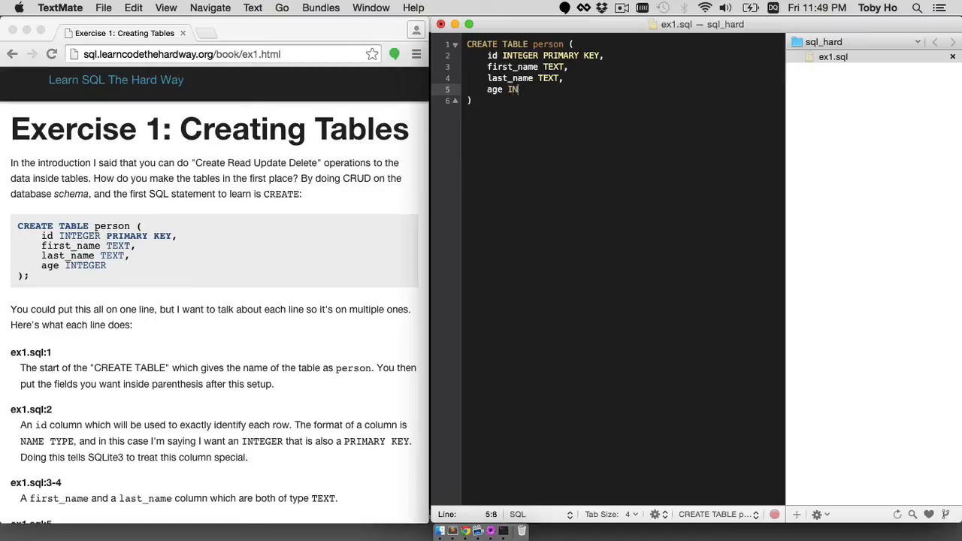
{"action": "type", "text": "TEGER"}
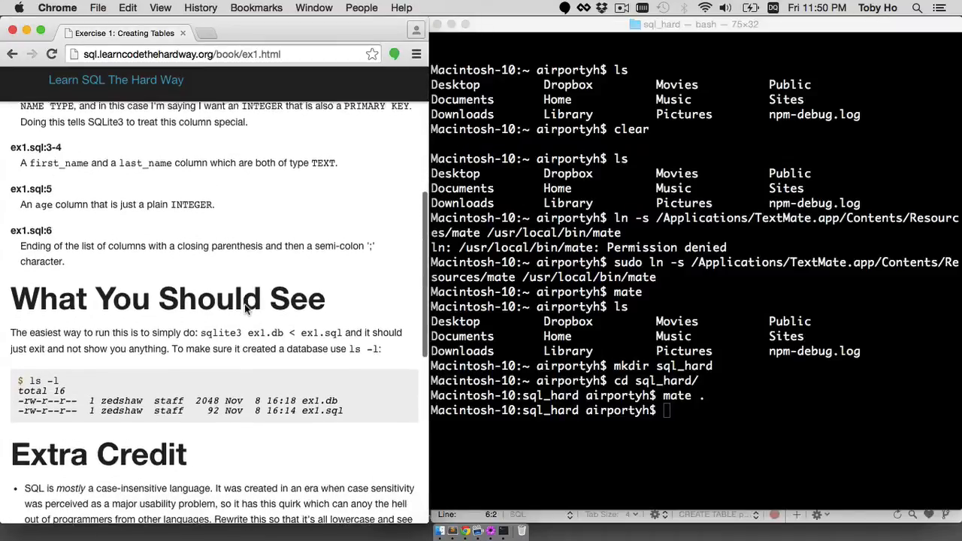
Run sqlite3 ex1.db < ex1.sql, which fails with an incomplete SQL error
{"action": "scroll", "scroll_direction": "down", "scroll_amount": 3}
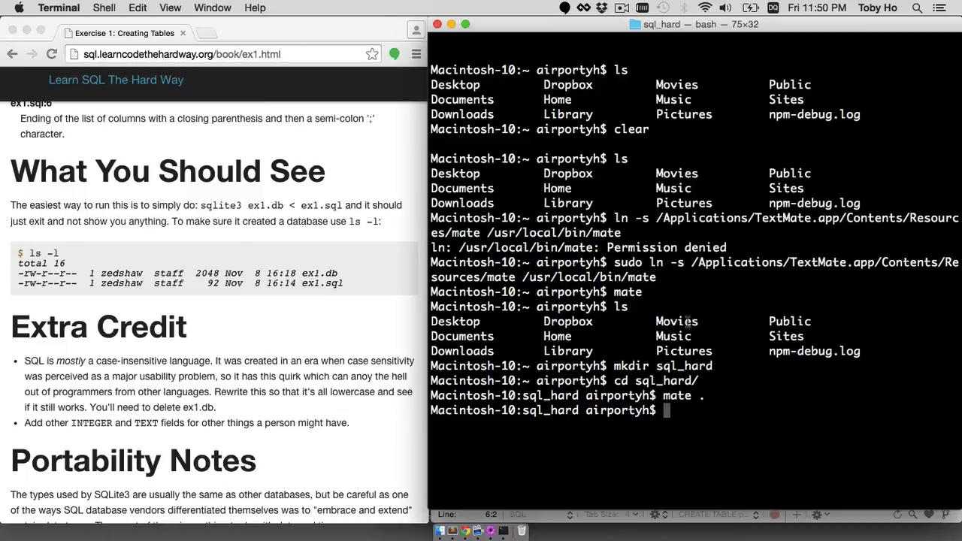
{"action": "left_click", "coordinate": [195, 198]}
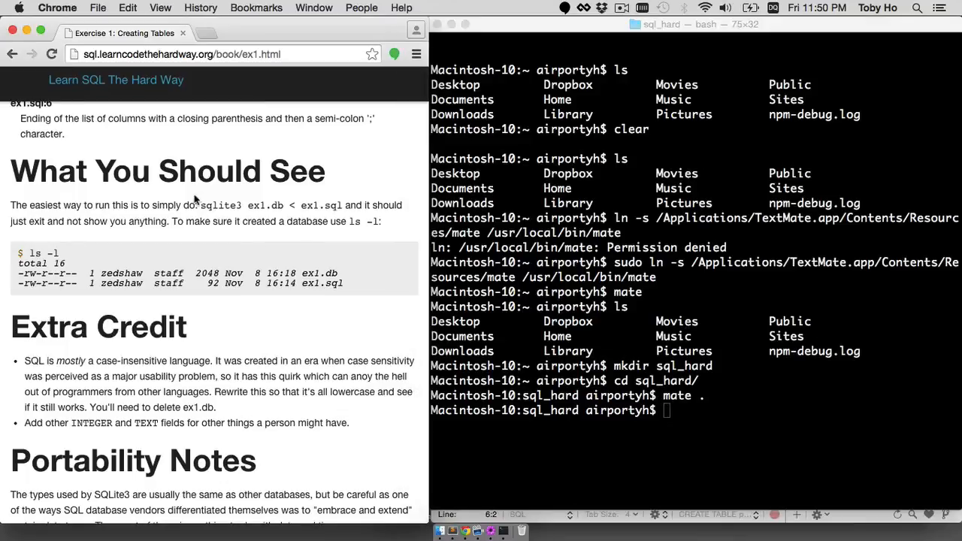
{"action": "mouse_move", "coordinate": [199, 205]}
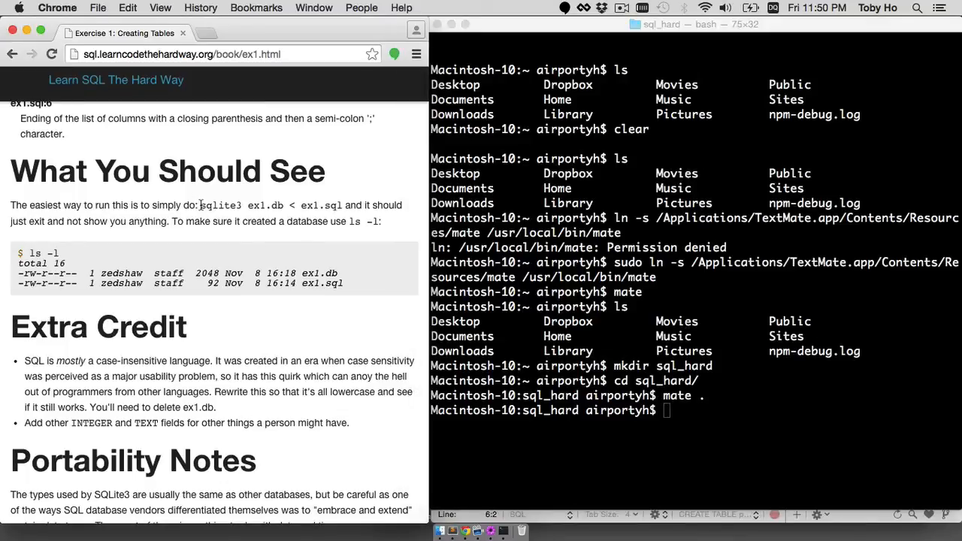
{"action": "type", "text": "sqlite3"}
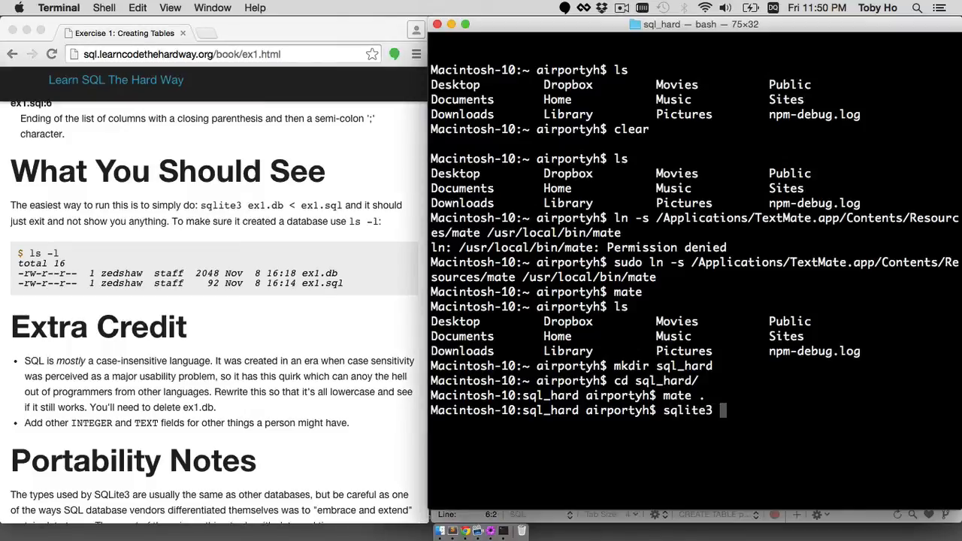
{"action": "type", "text": "e"}
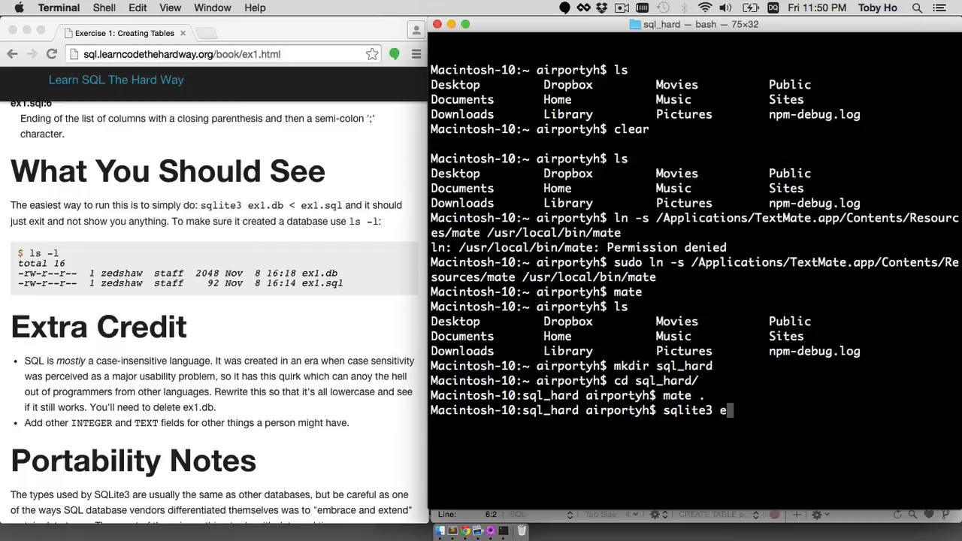
{"action": "type", "text": "x1.db"}
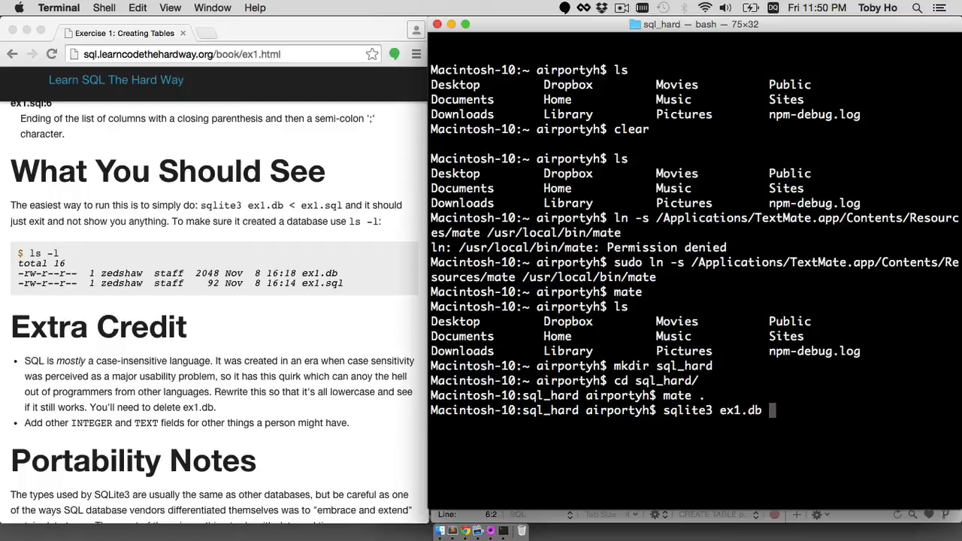
{"action": "type", "text": "<"}
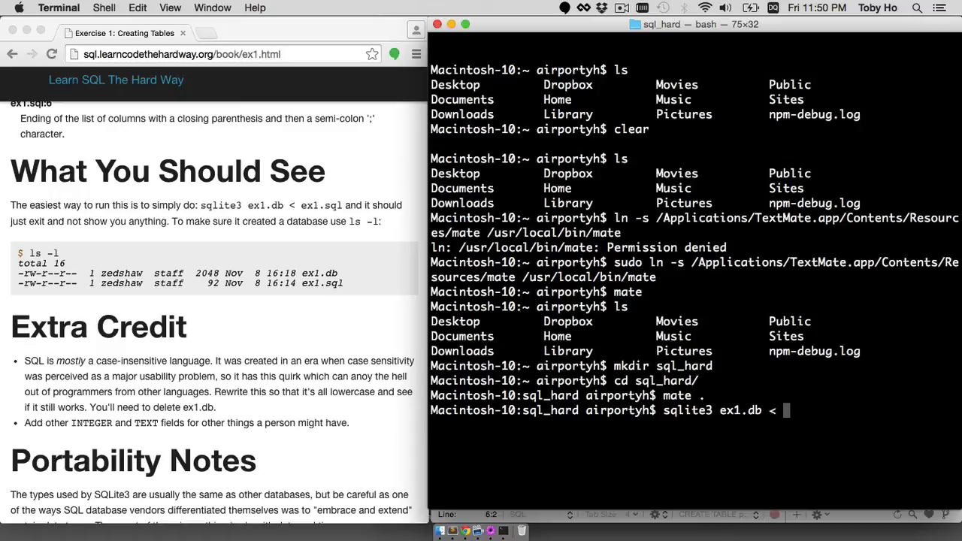
{"action": "type", "text": "ex1"}
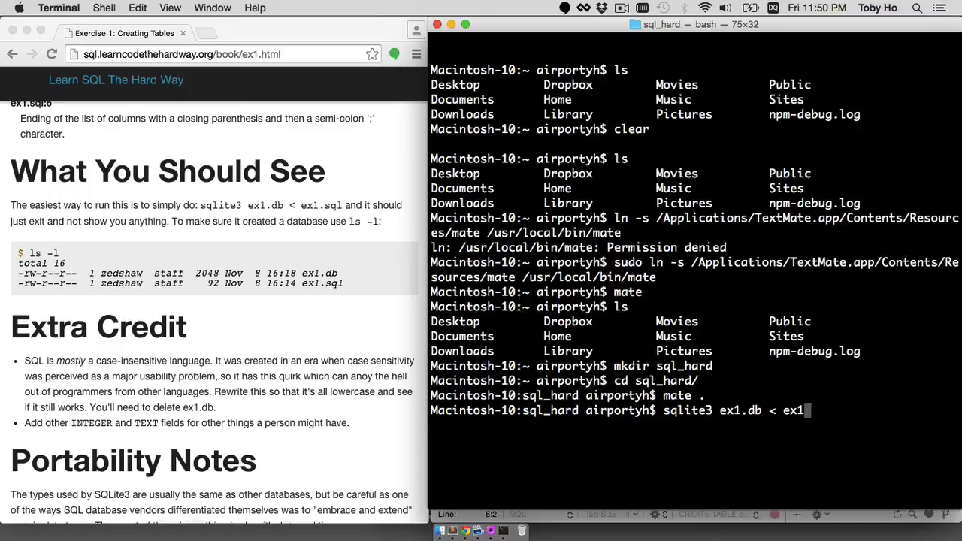
{"action": "type", "text": ".sql"}
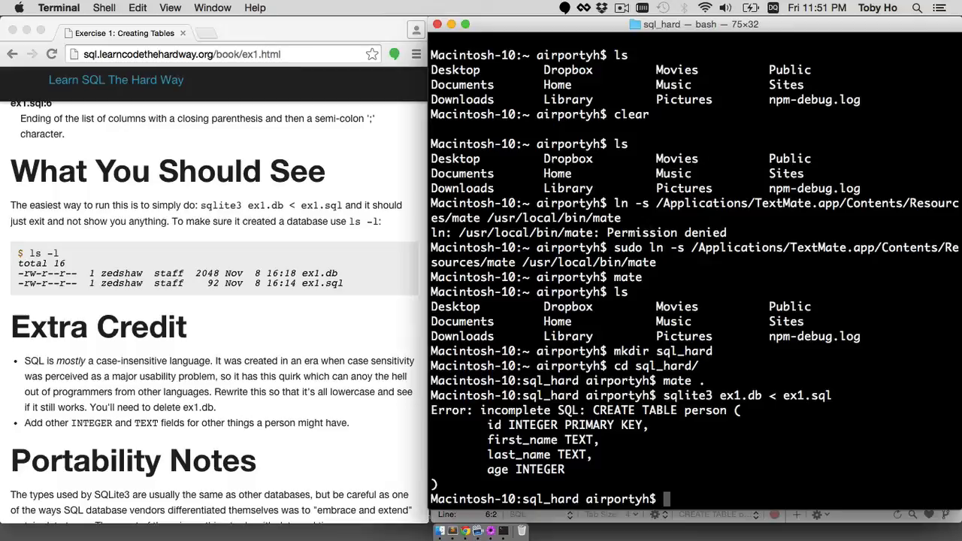
Check the tutorial page in Chrome, then list the directory to confirm ex1.db (2048 bytes) sits beside ex1.sql
{"action": "key", "text": "Cmd+Tab"}
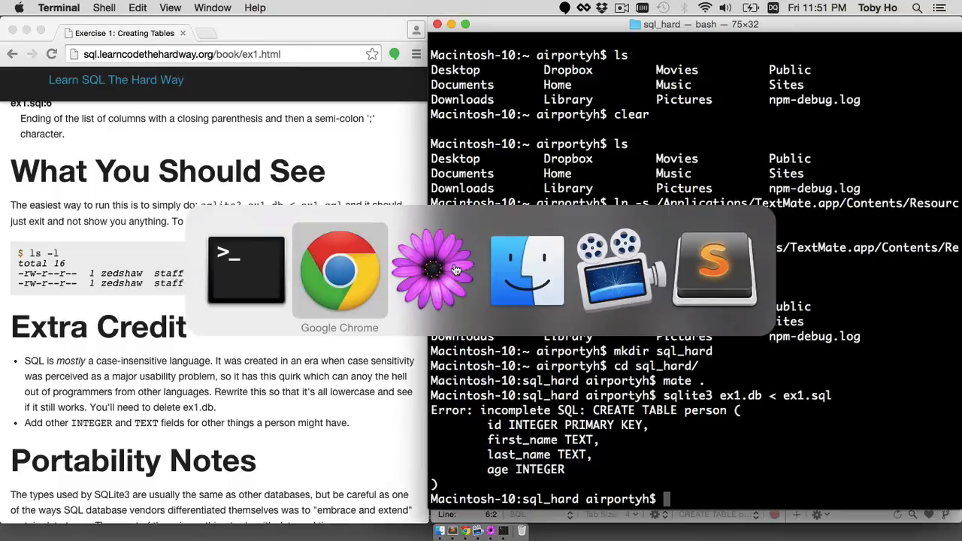
{"action": "left_click", "coordinate": [716, 271]}
{"action": "type", "text": "sqlite3 ex1.db < ex1.sql"}
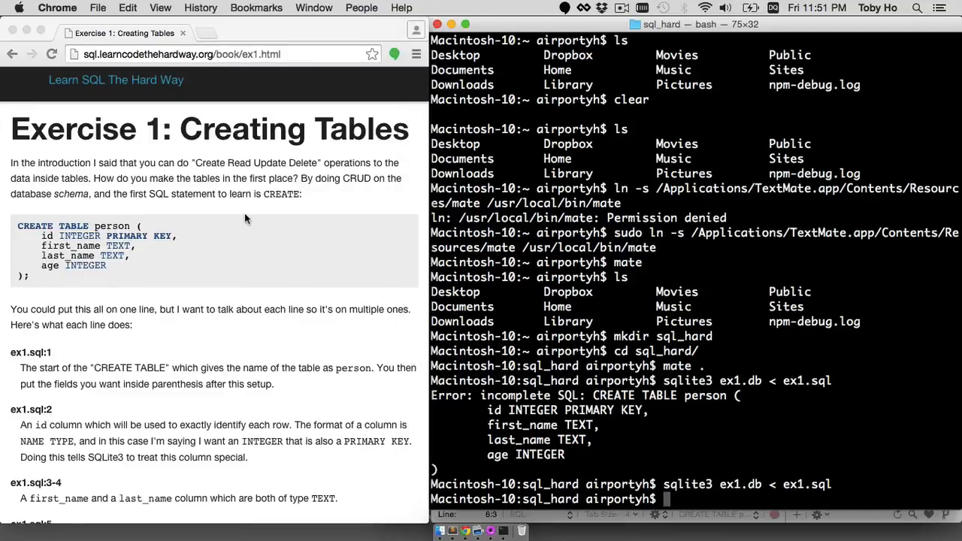
{"action": "scroll", "scroll_direction": "down", "scroll_amount": 3}
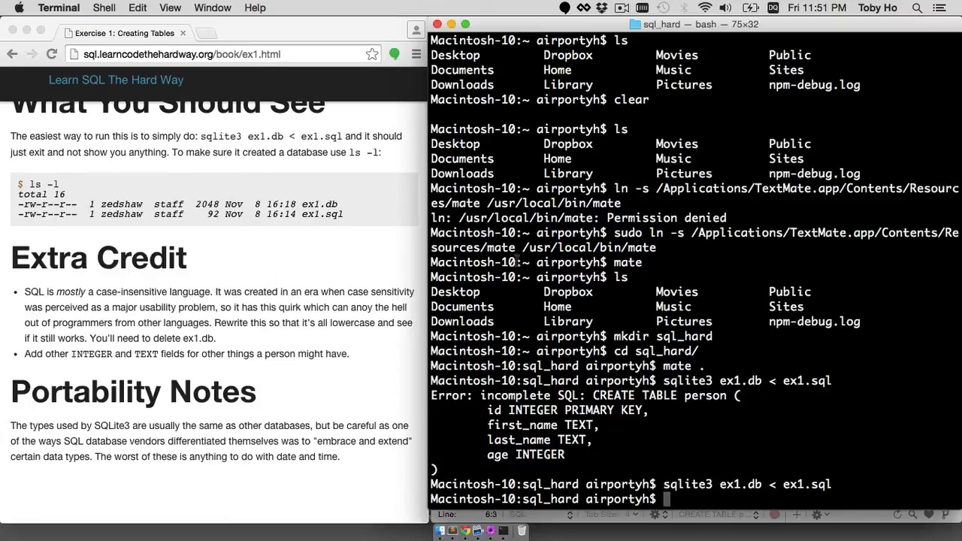
{"action": "type", "text": "ls -l"}
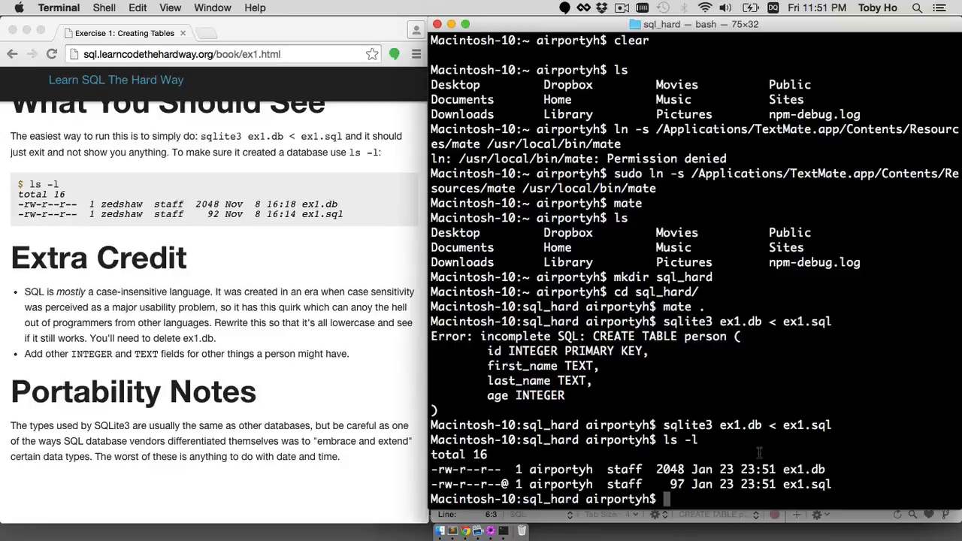
{"action": "mouse_move", "coordinate": [406, 288]}
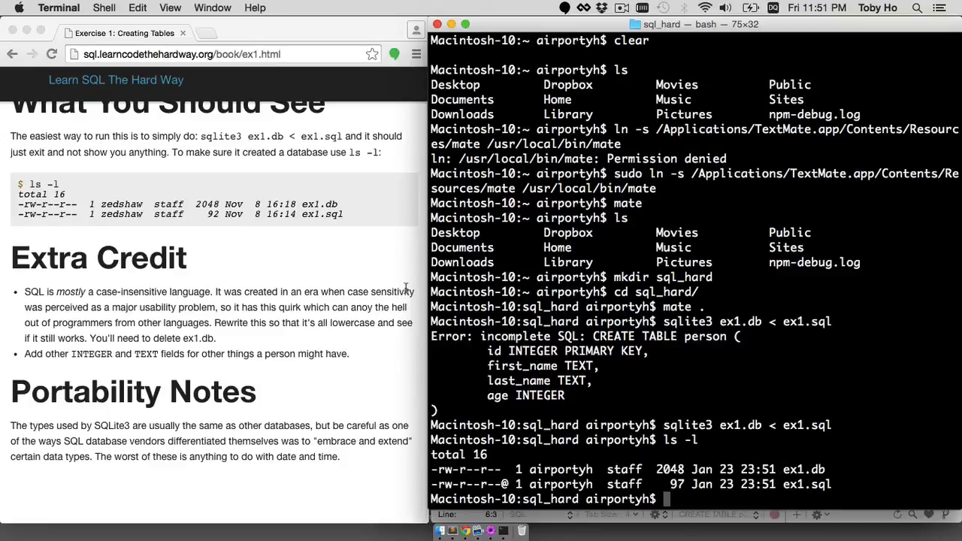
{"action": "mouse_move", "coordinate": [277, 253]}
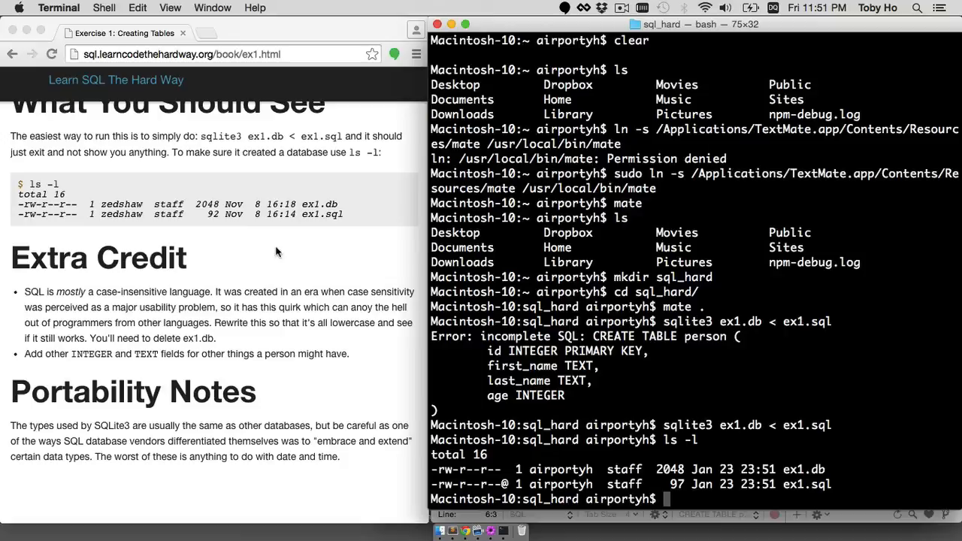
{"action": "mouse_move", "coordinate": [297, 249]}
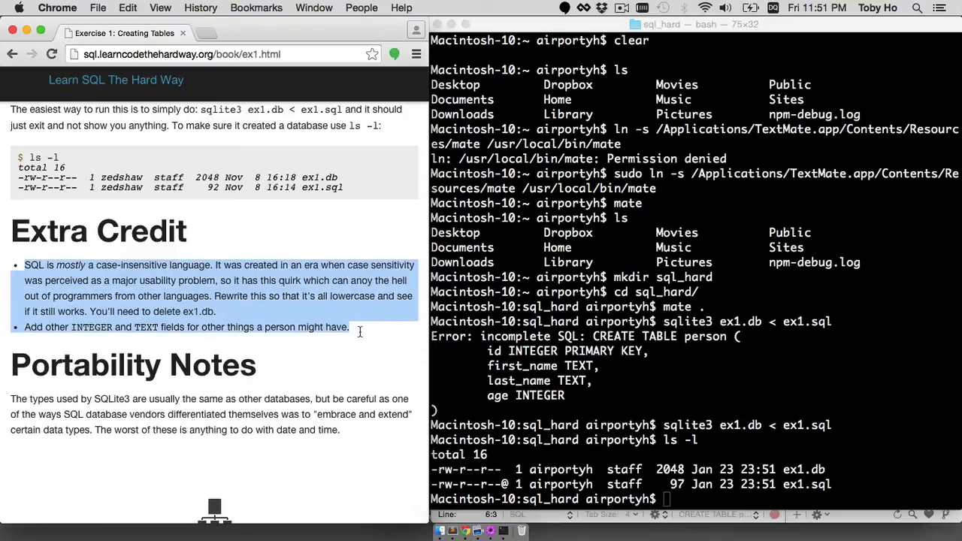
{"action": "mouse_move", "coordinate": [148, 142]}
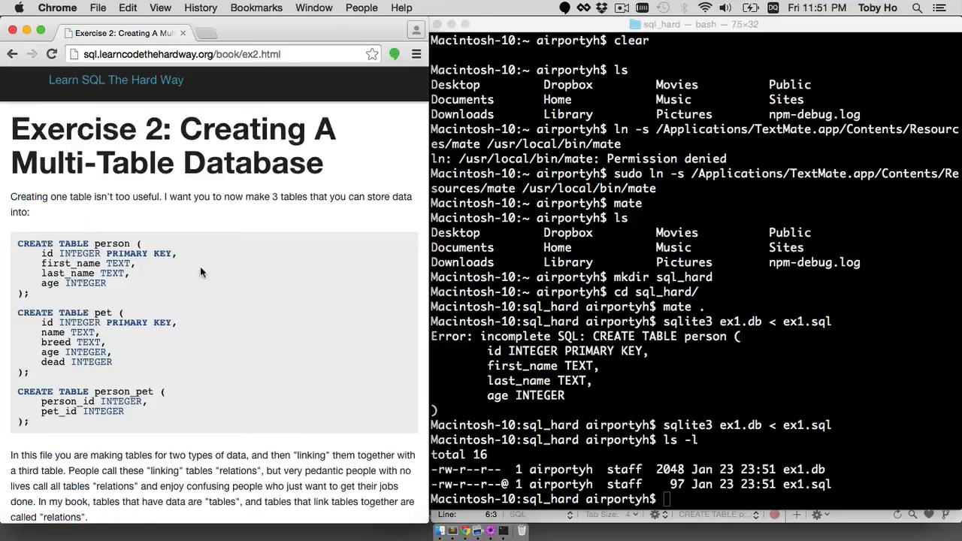
Start ex2.sql in TextMate with the CREATE TABLE person definition (misspelled CERATE) and begin the pet table
{"action": "key", "text": "cmd+tab"}
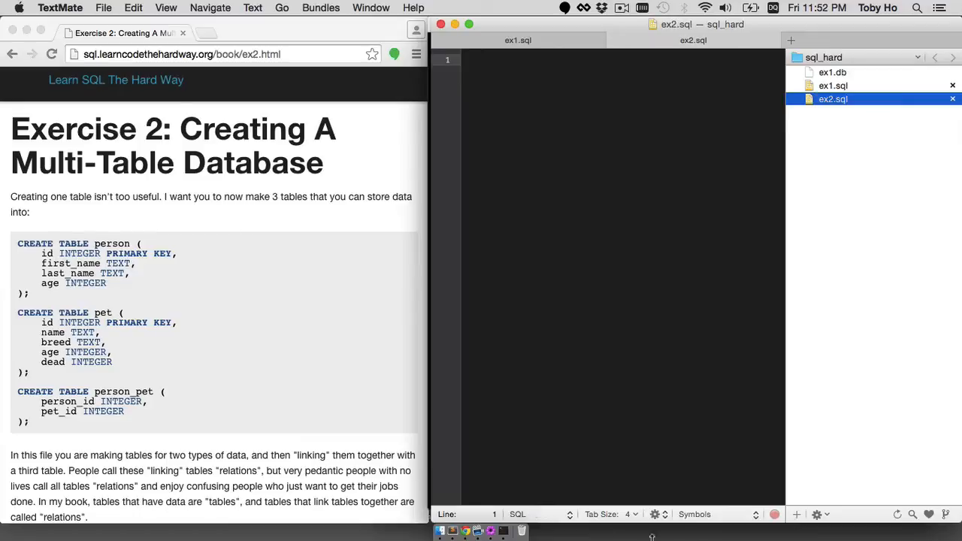
{"action": "type", "text": "CERATE TABLE person ("}
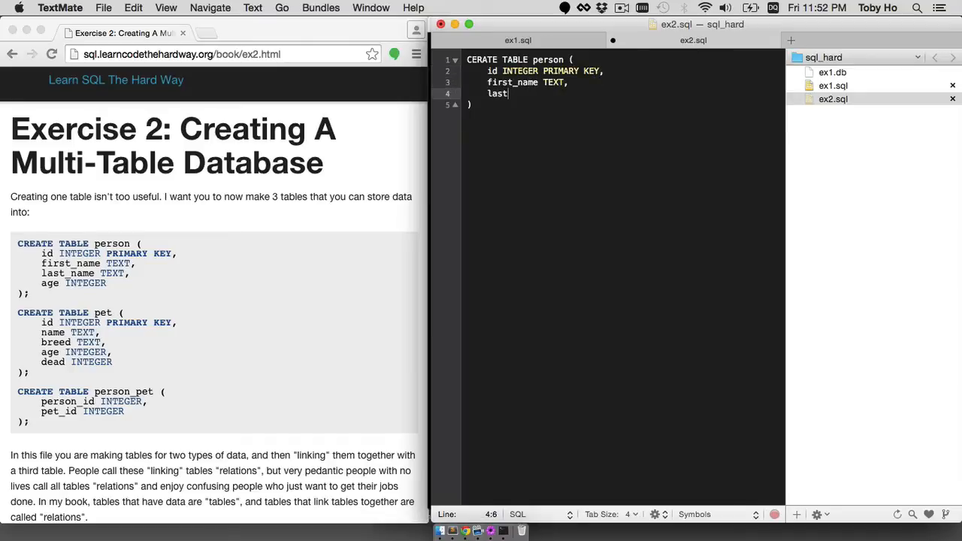
{"action": "type", "text": "_name TEXT,"}
{"action": "type", "text": "id INTEGER"}
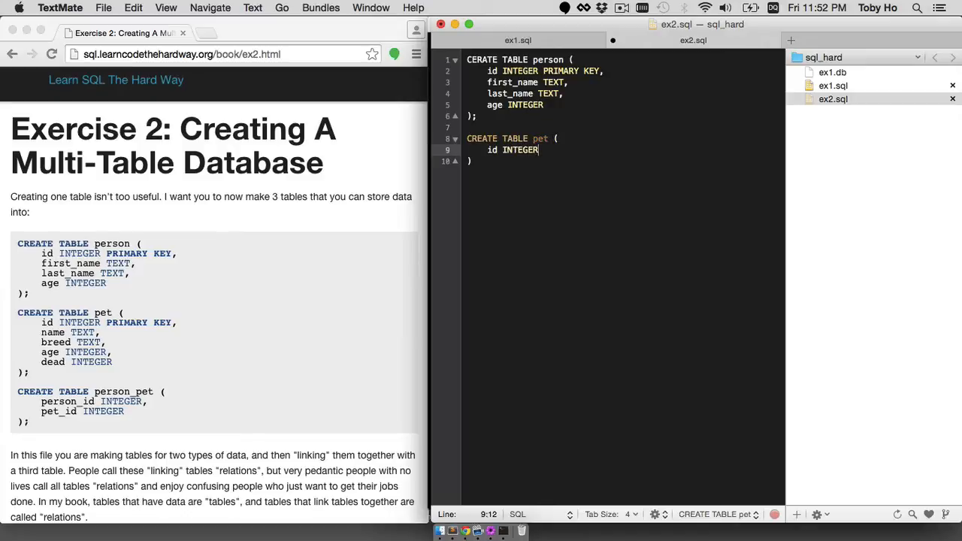
{"action": "type", "text": "PRIMARY KEY,"}
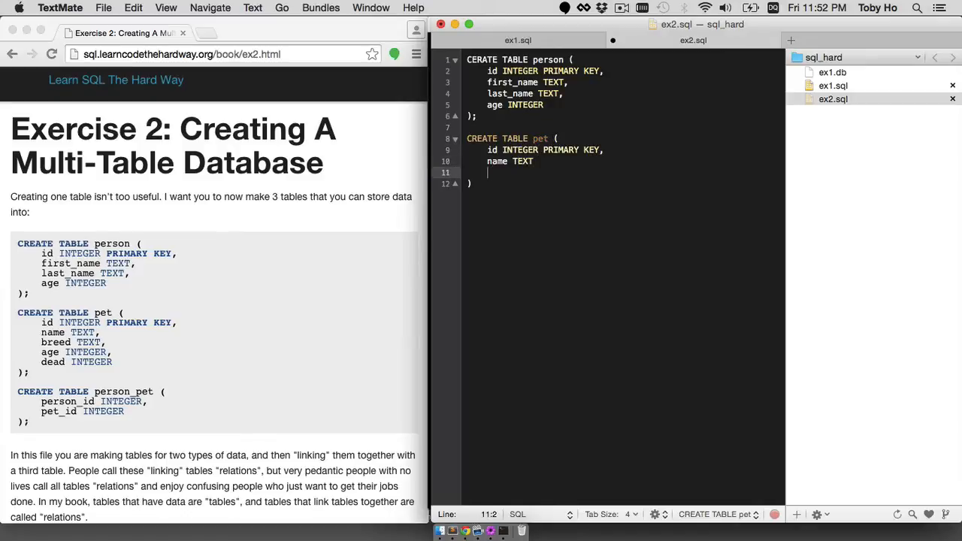
Add the pet table's breed TEXT, age INTEGER and dead INTEGER columns
{"action": "type", "text": "breed TEXT,"}
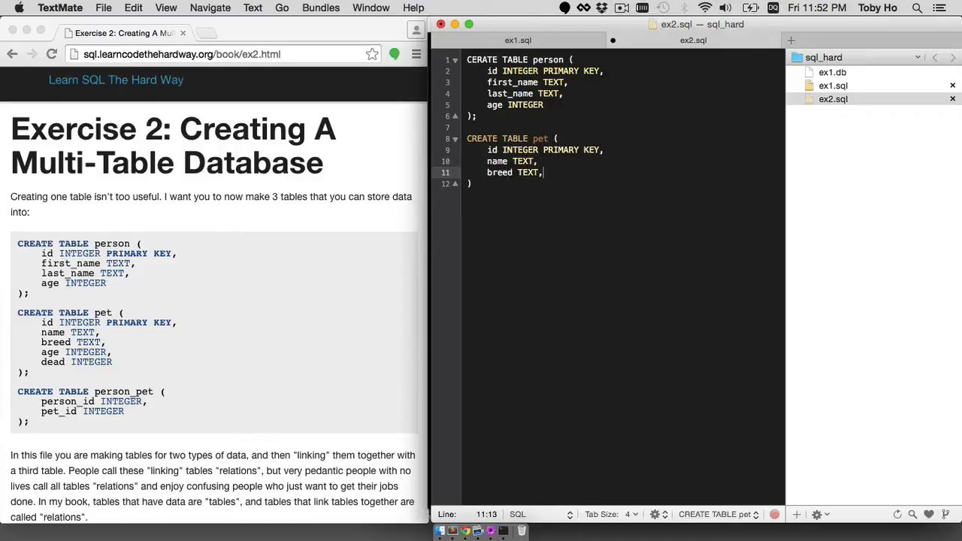
{"action": "type", "text": "age INTEGER,"}
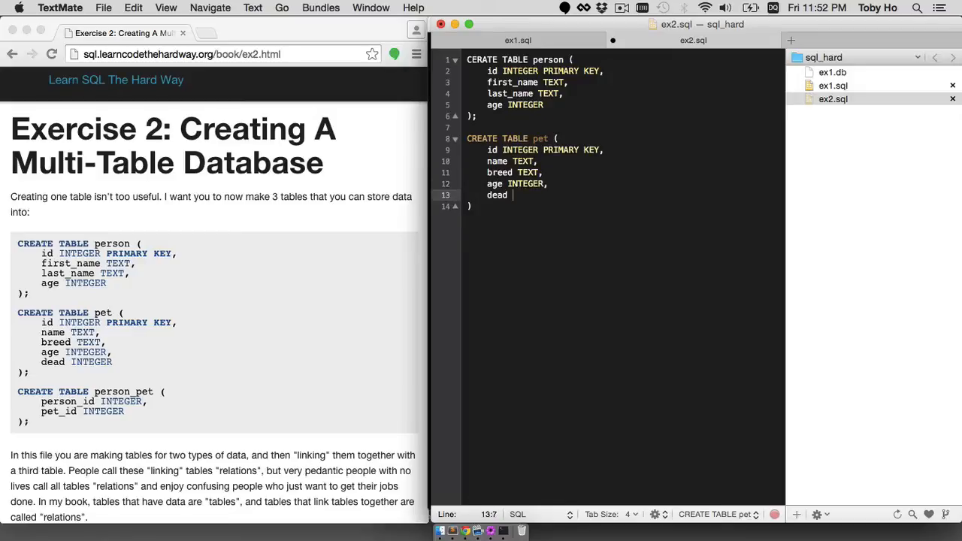
{"action": "type", "text": "INTEGER"}
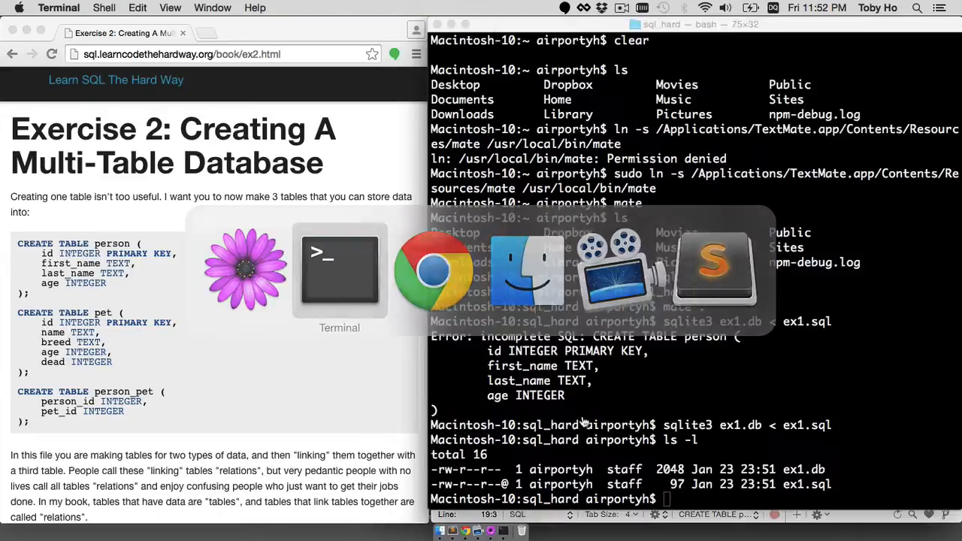
Run sqlite3 ex2.db < ex2.sql and get a syntax error near "CERATE" on line 1
{"action": "type", "text": "clear"}
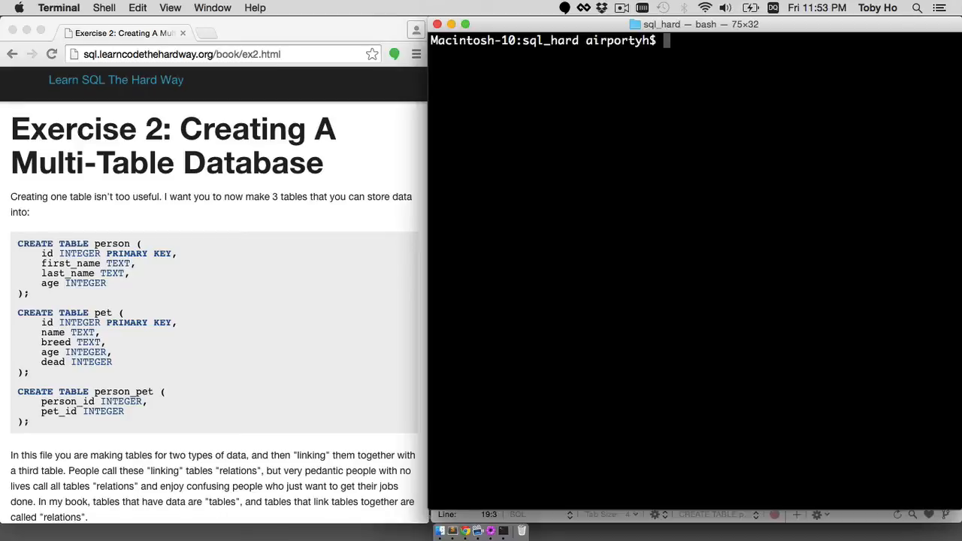
{"action": "type", "text": "sqlite3"}
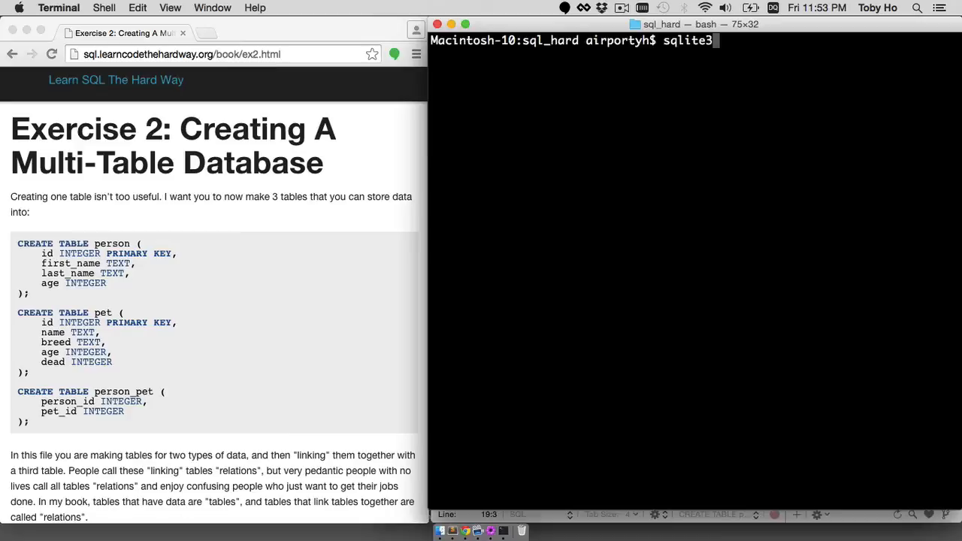
{"action": "type", "text": "ex2."}
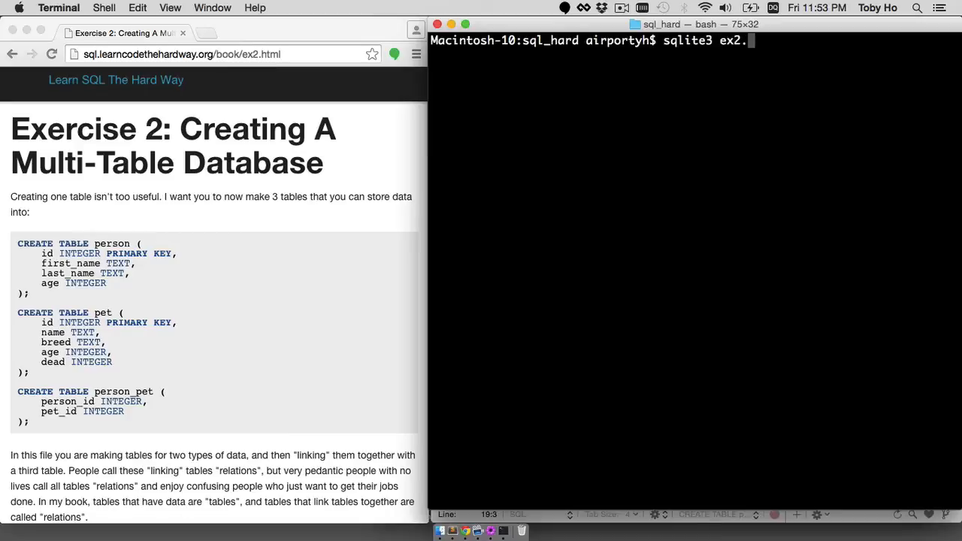
{"action": "type", "text": "db <"}
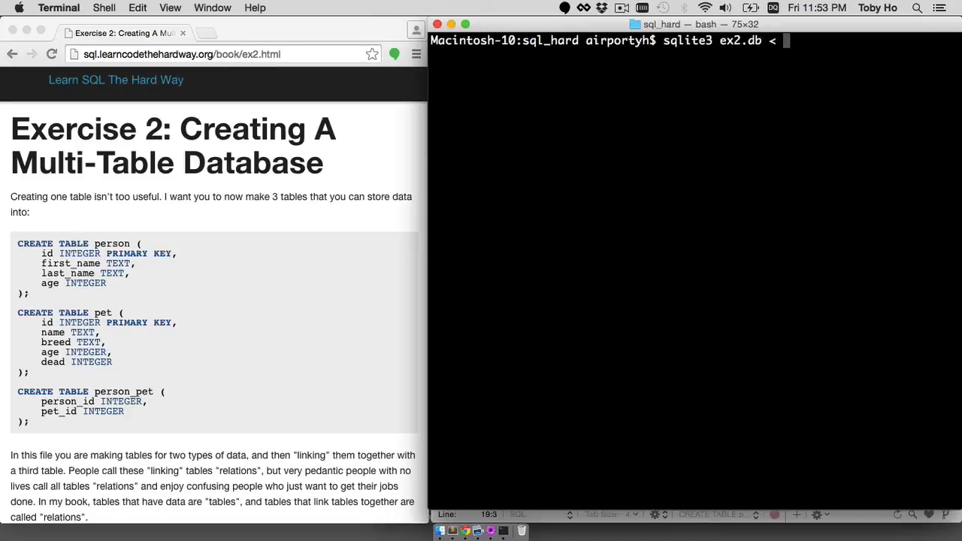
{"action": "type", "text": "ex2.sql"}
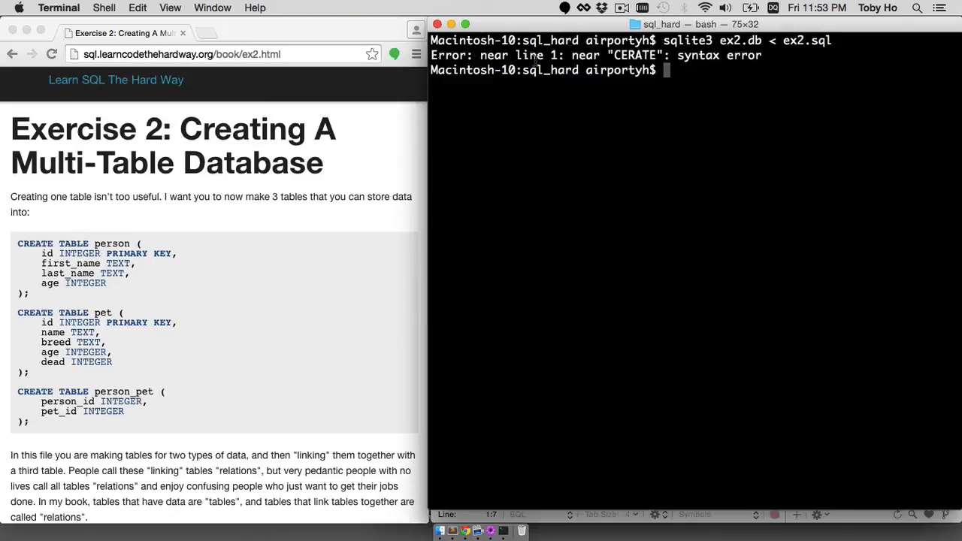
{"action": "double_click", "coordinate": [541, 54]}
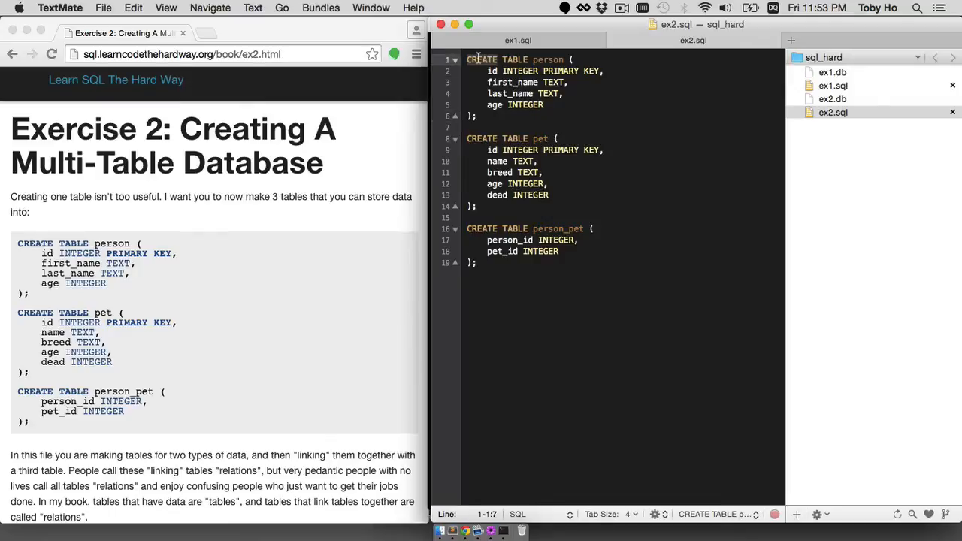
{"action": "mouse_move", "coordinate": [477, 171]}
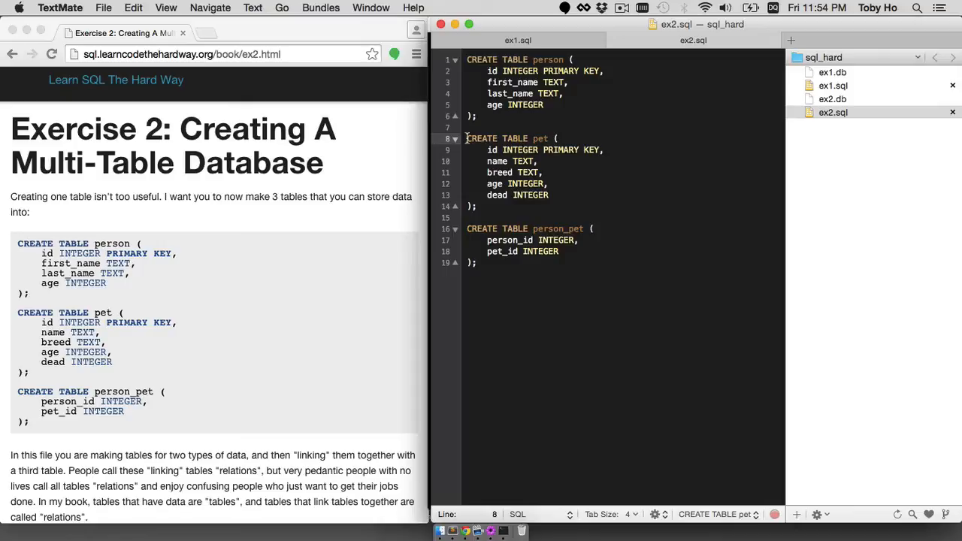
Correct the CERATE typo to CREATE on line 1 of ex2.sql
{"action": "left_click_drag", "start_coordinate": [466, 138], "coordinate": [478, 262]}
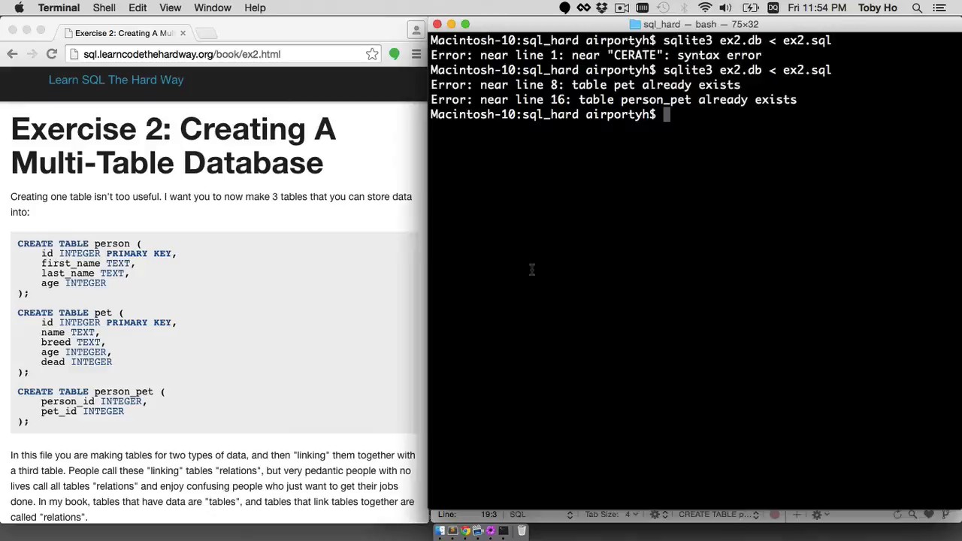
Delete ex2.db and rebuild it cleanly with sqlite3 ex2.db < ex2.sql
{"action": "type", "text": "ls"}
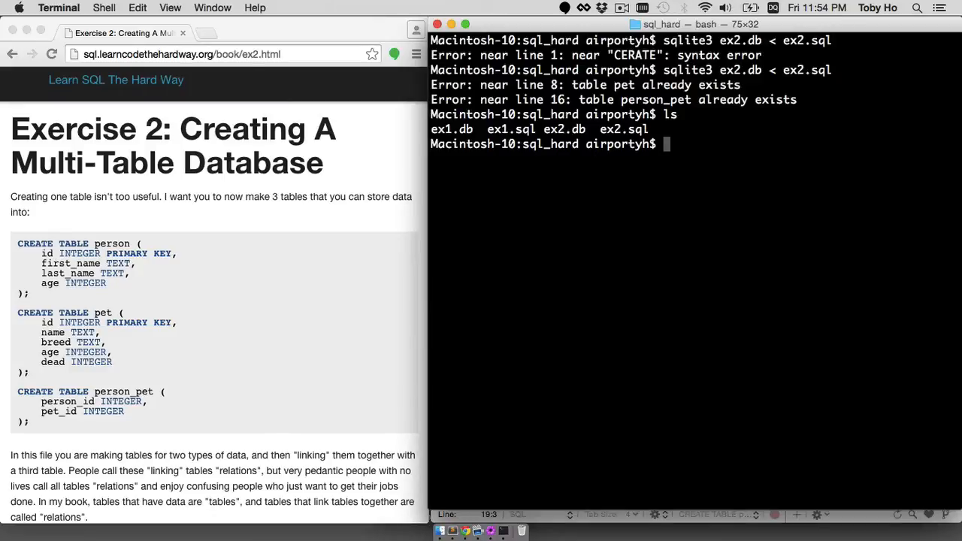
{"action": "type", "text": "rm"}
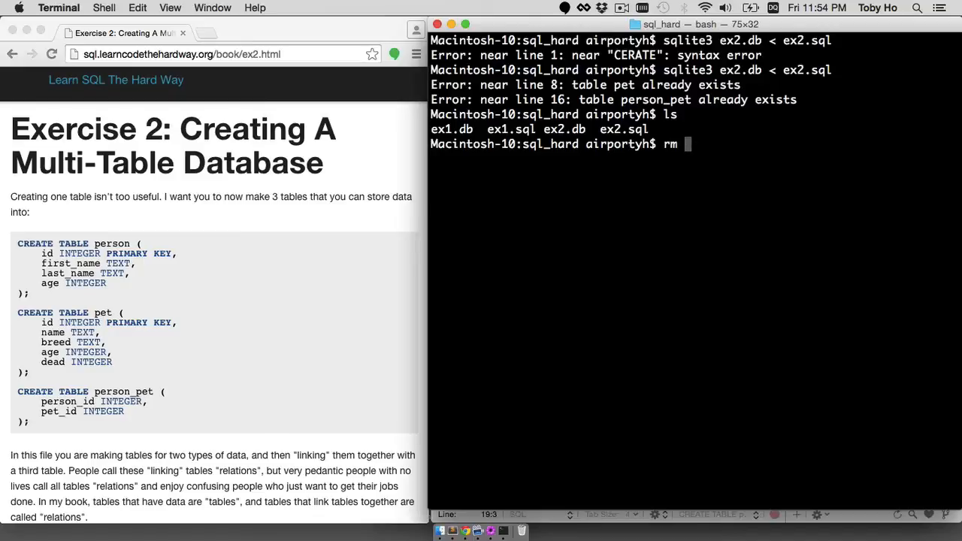
{"action": "type", "text": "ex2.db"}
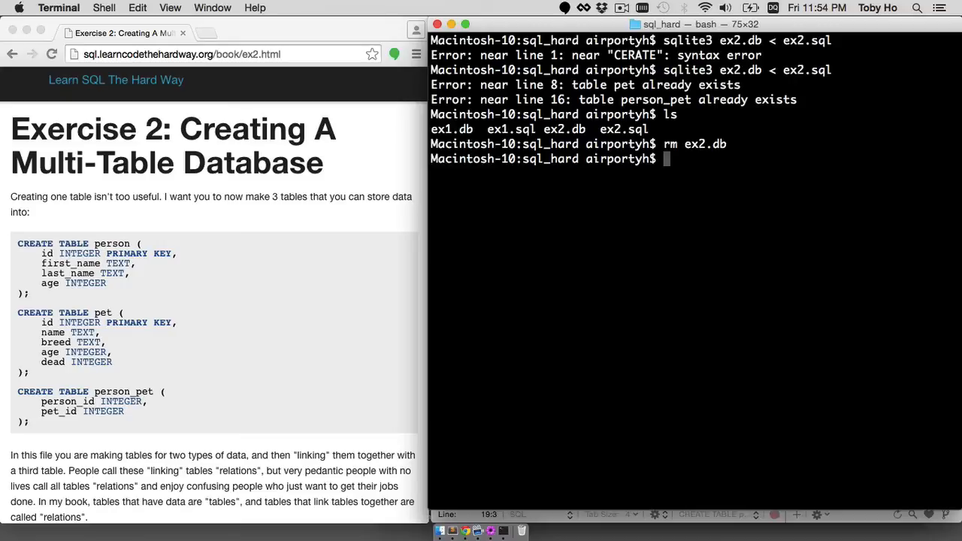
{"action": "type", "text": "sqlite3 ex2.db < ex2.sql"}
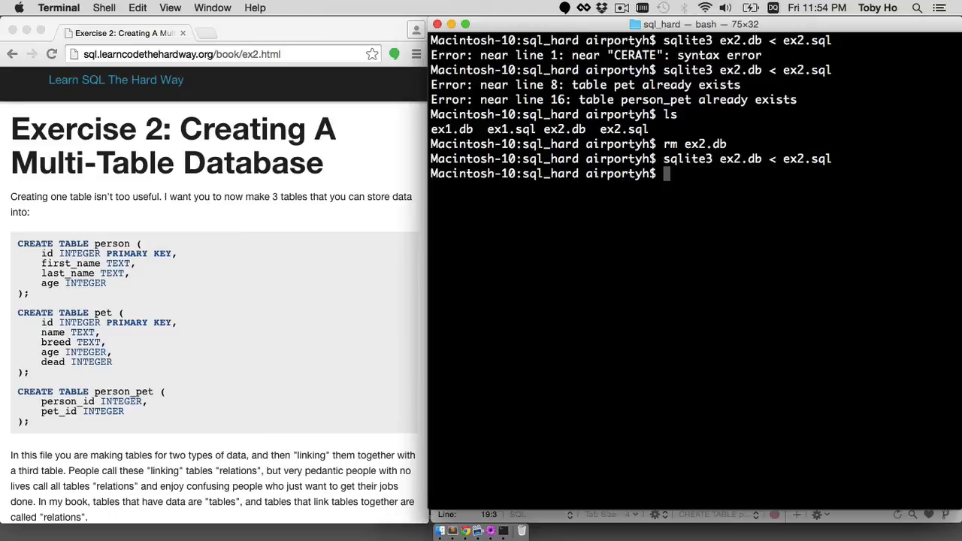
Read further down the tutorial, then open ex2.db in the interactive sqlite3 shell
{"action": "scroll", "scroll_direction": "down", "scroll_amount": 3}
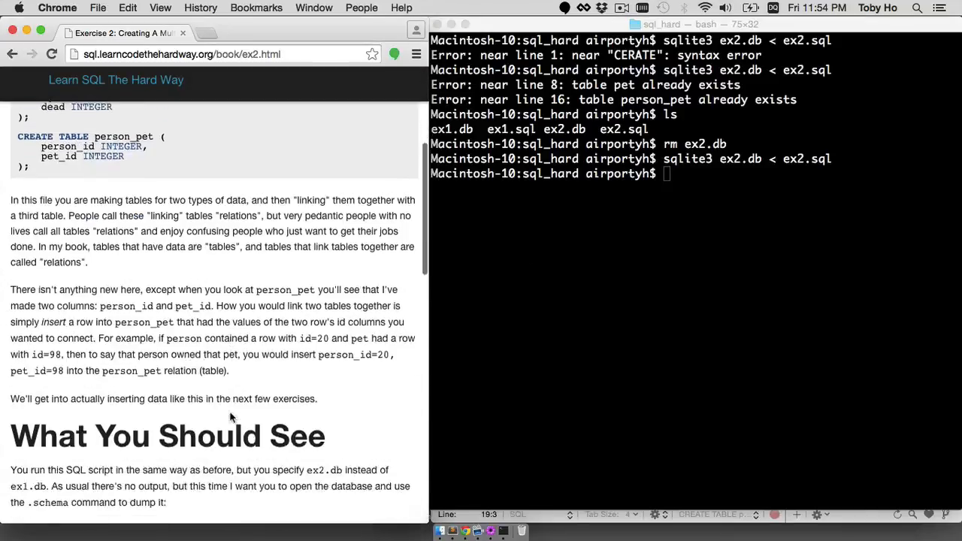
{"action": "scroll", "scroll_direction": "down", "scroll_amount": 3}
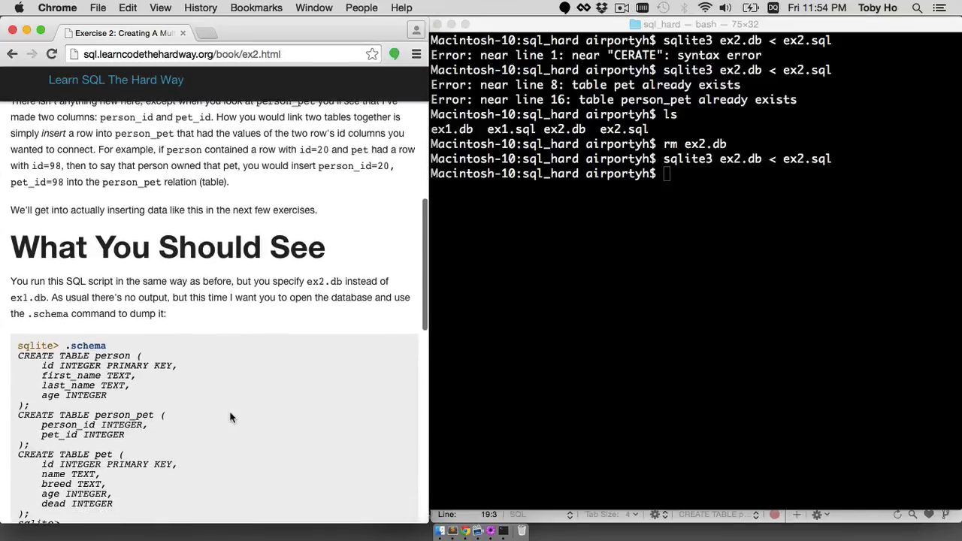
{"action": "scroll", "scroll_direction": "down", "scroll_amount": 3}
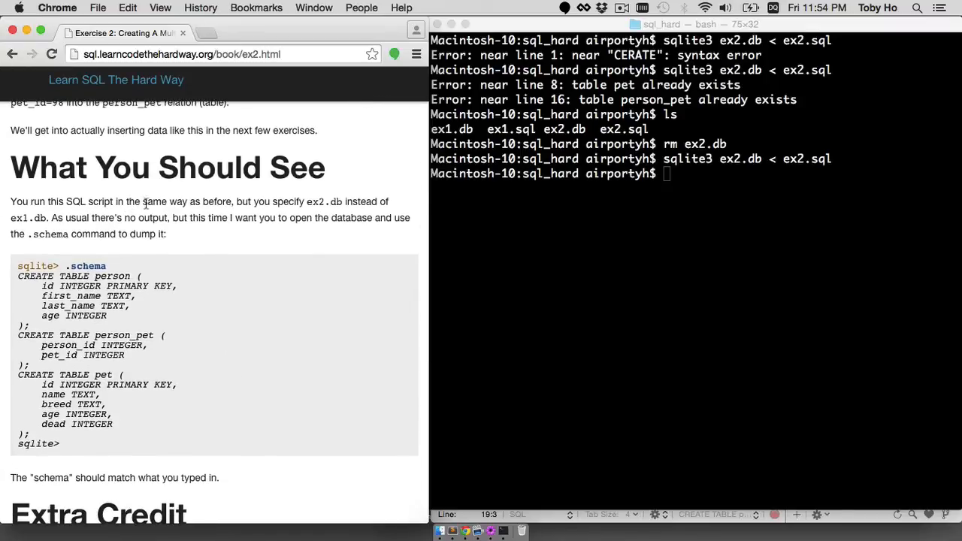
{"action": "scroll", "scroll_direction": "down", "scroll_amount": 3}
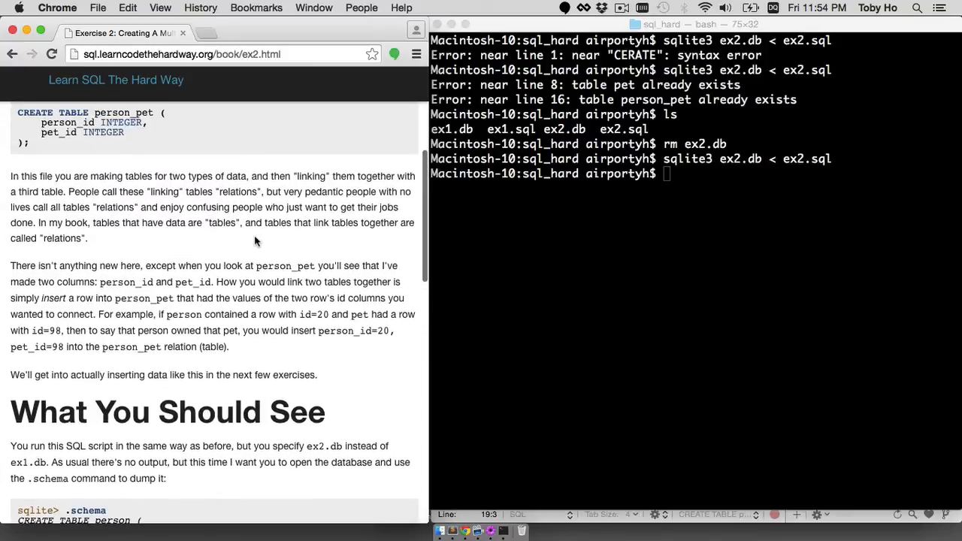
{"action": "scroll", "scroll_direction": "down", "scroll_amount": 3}
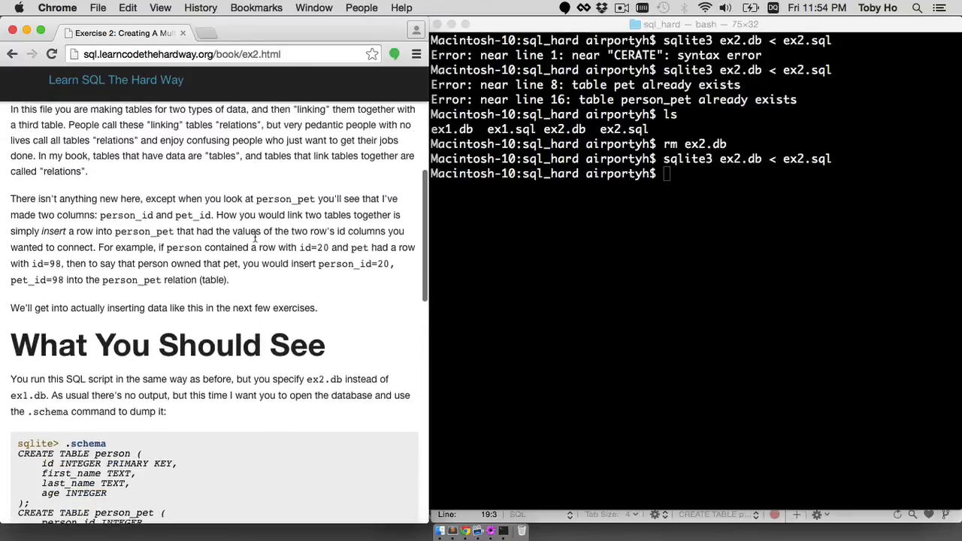
{"action": "scroll", "scroll_direction": "down", "scroll_amount": 3}
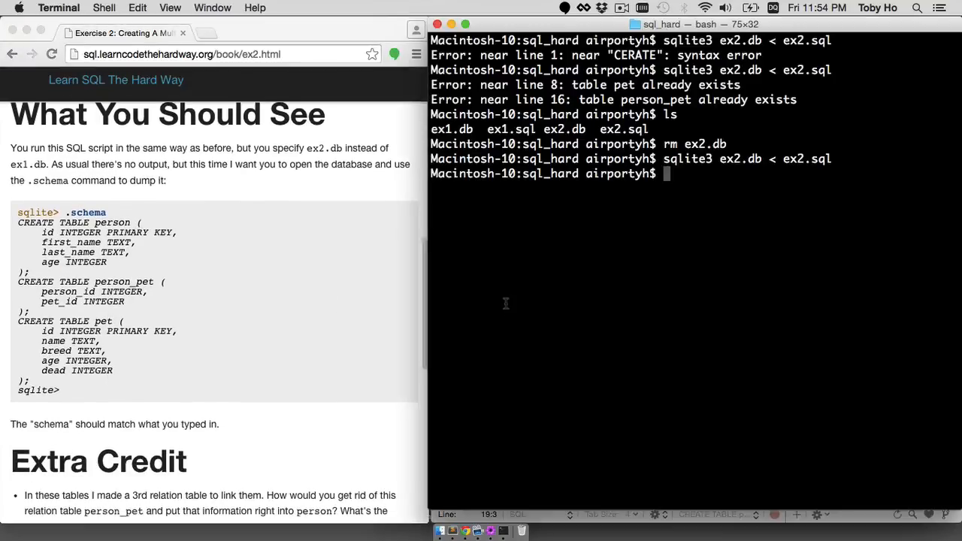
{"action": "type", "text": "sqlite3"}
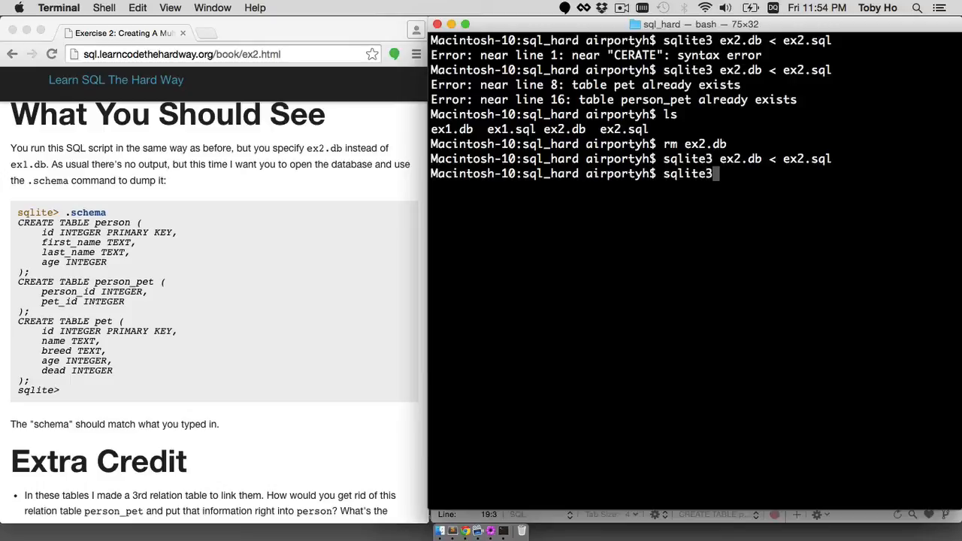
{"action": "type", "text": "ex2.db"}
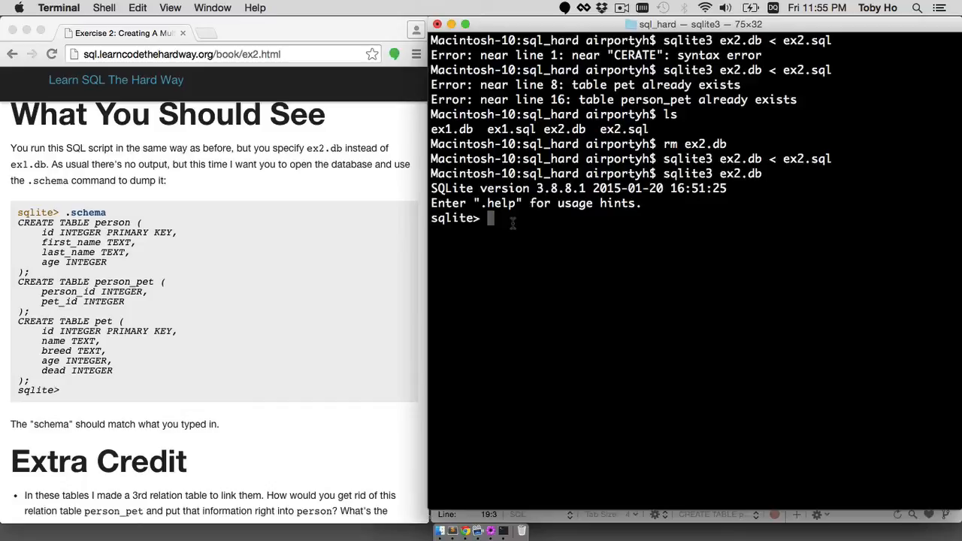
Dump ex2.db's schema, listing the person, pet and person_pet tables
{"action": "type", "text": ".sch"}
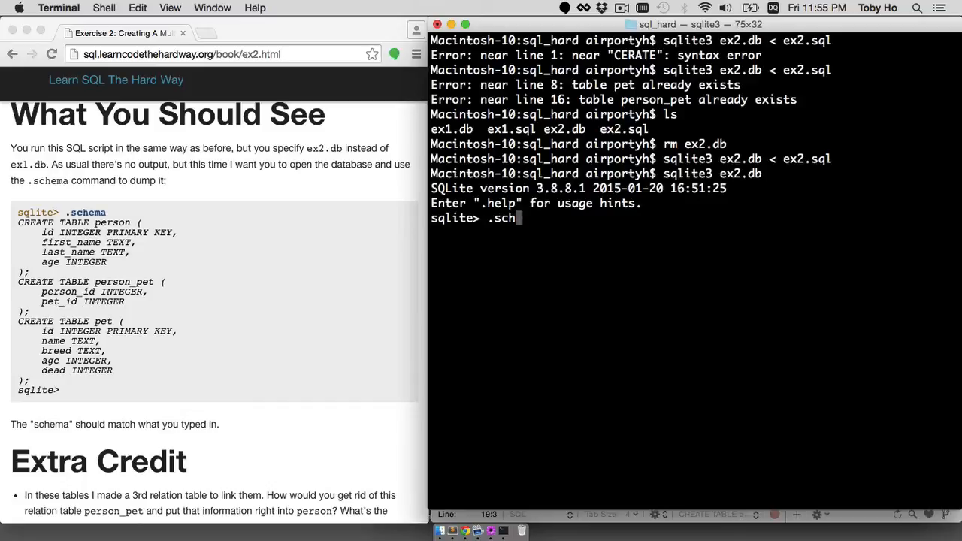
{"action": "type", "text": "ema"}
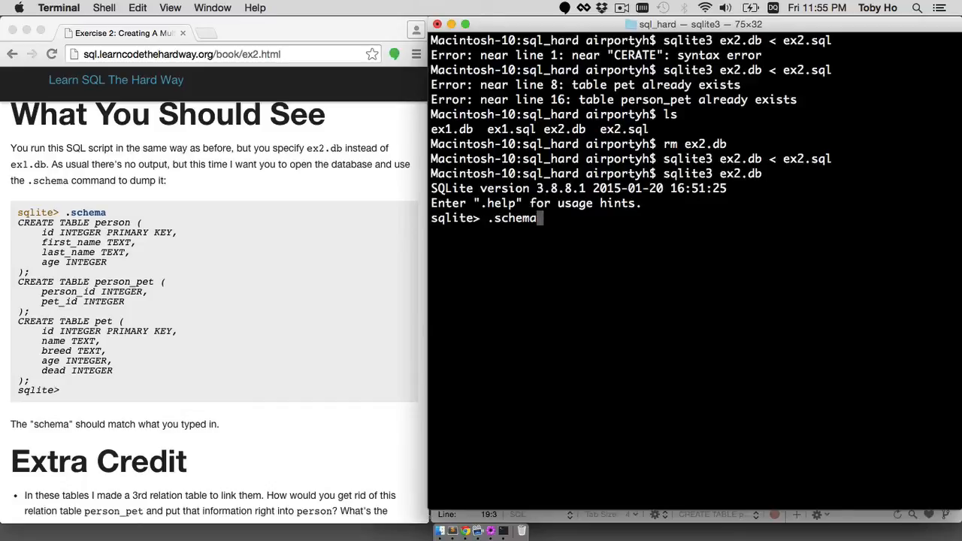
{"action": "key", "text": "Return"}
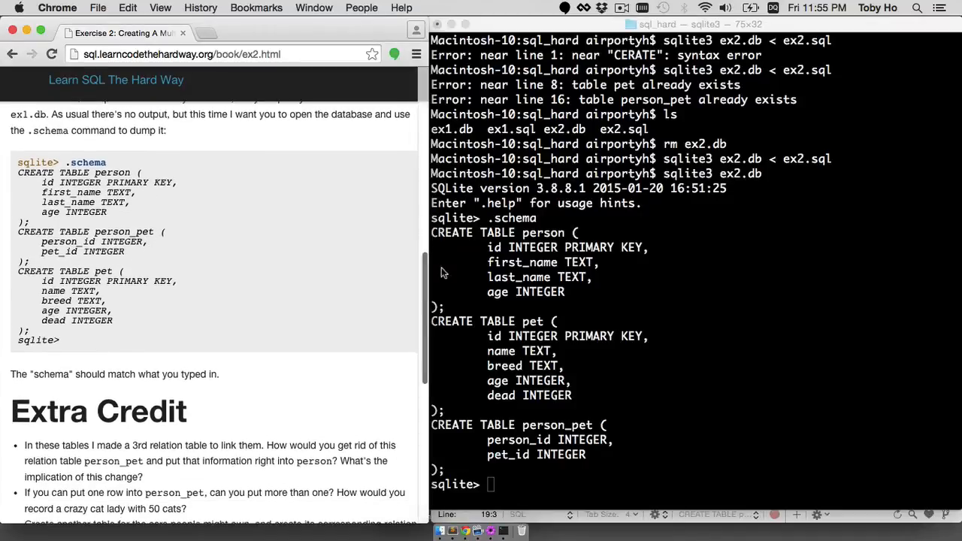
Go to the book's table of contents in Chrome and open Exercise 3: Inserting Data
{"action": "left_click", "coordinate": [669, 226]}
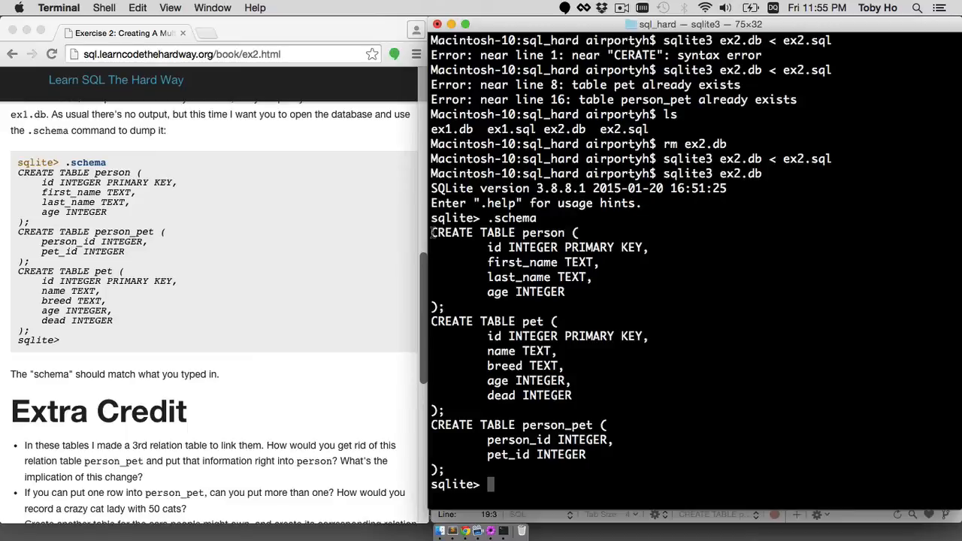
{"action": "mouse_move", "coordinate": [439, 443]}
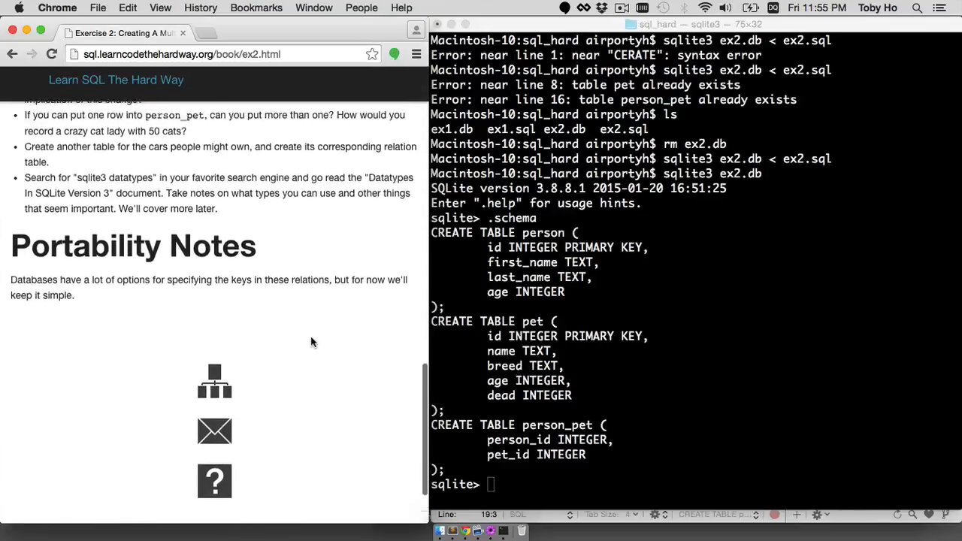
{"action": "left_click", "coordinate": [10, 58]}
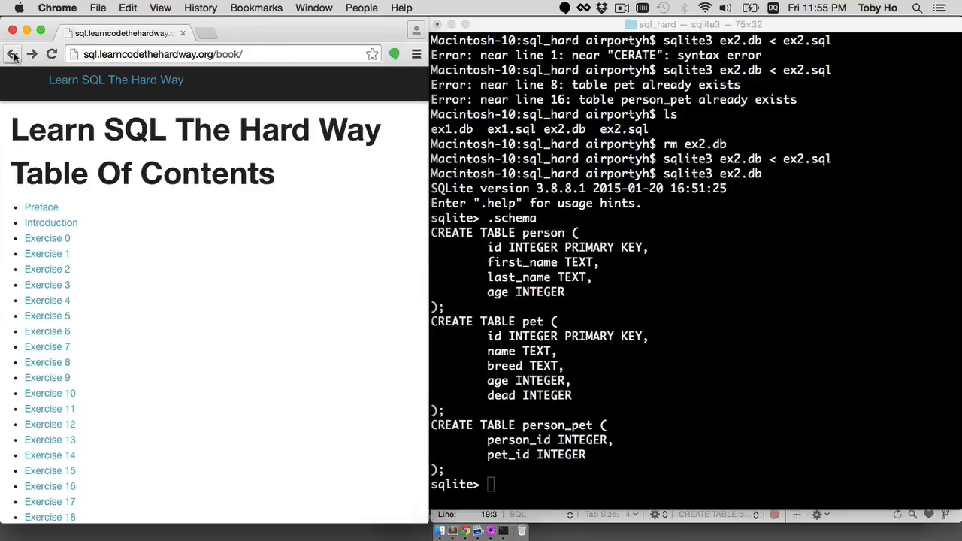
{"action": "left_click", "coordinate": [47, 286]}
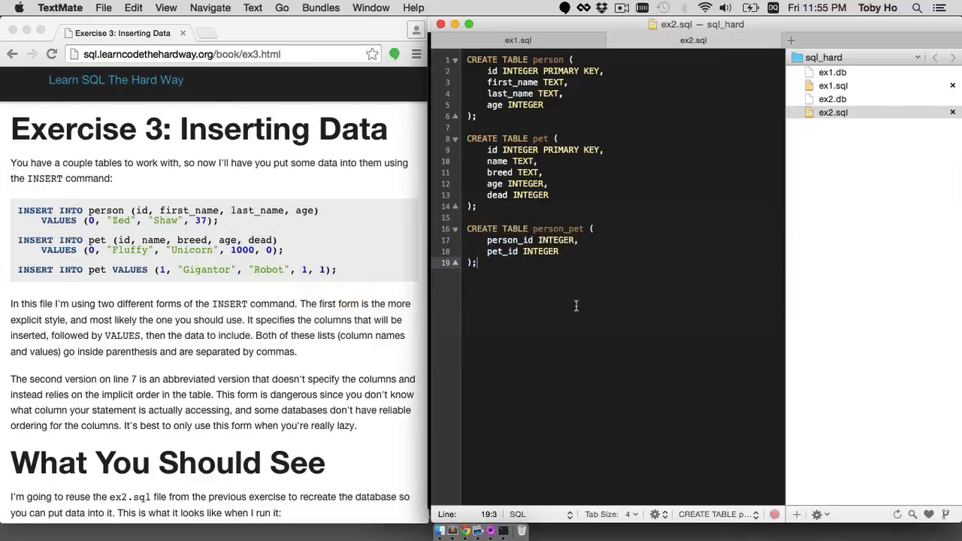
Create ex3.sql and insert Zed Shaw, 37, into person
{"action": "left_click", "coordinate": [797, 515]}
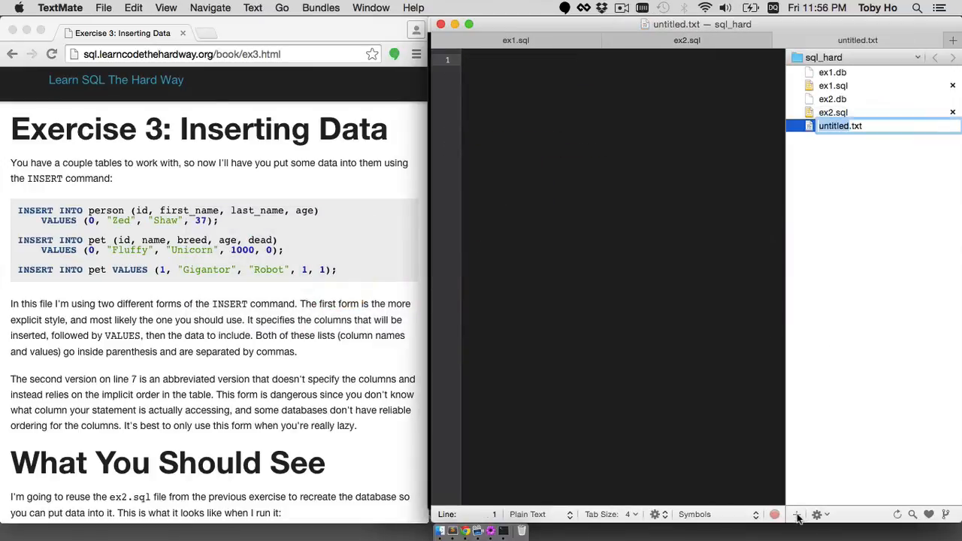
{"action": "type", "text": "ex3.sql"}
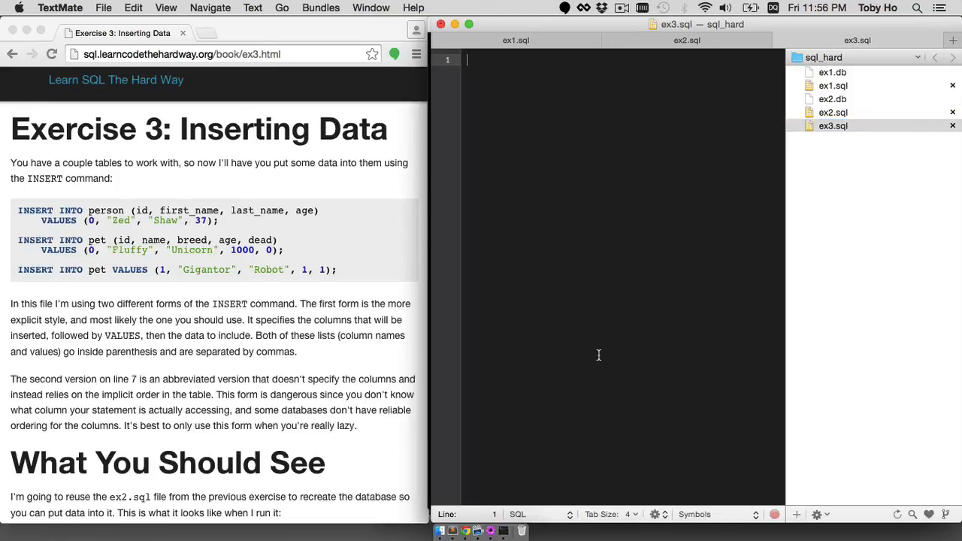
{"action": "type", "text": "INSERT INTO person (id, first_name, last_name, age"}
{"action": "type", "text": "VALUES (0, "}
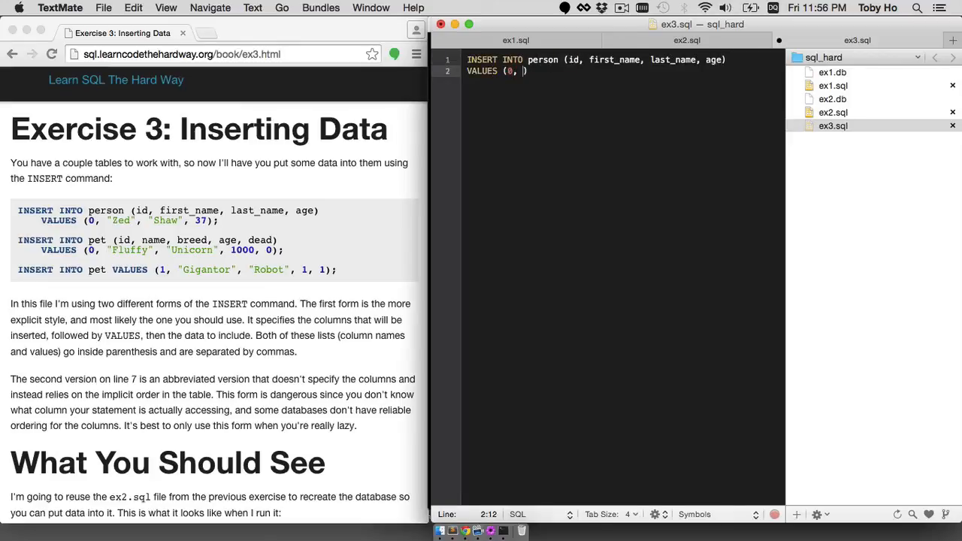
{"action": "type", "text": "\"Zed\", \"Shaw\", 37)"}
{"action": "type", "text": "VALUES (0, "}
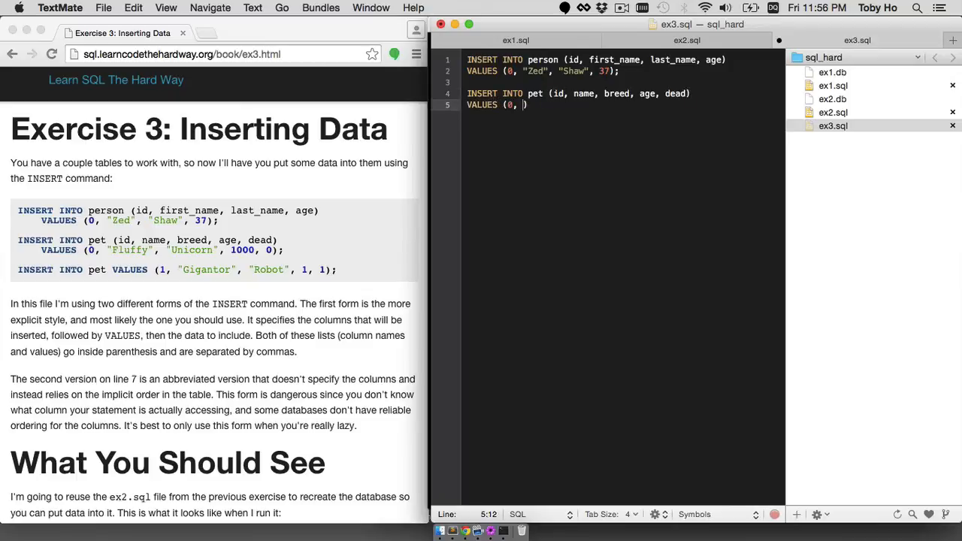
Add pet inserts for Fluffy the Unicorn and Gigantor the Robot
{"action": "type", "text": "\"Fluffy\", \"Unicorn\", 1000, 0"}
{"action": "type", "text": "INSERT INTO pet VALUES (1, "}
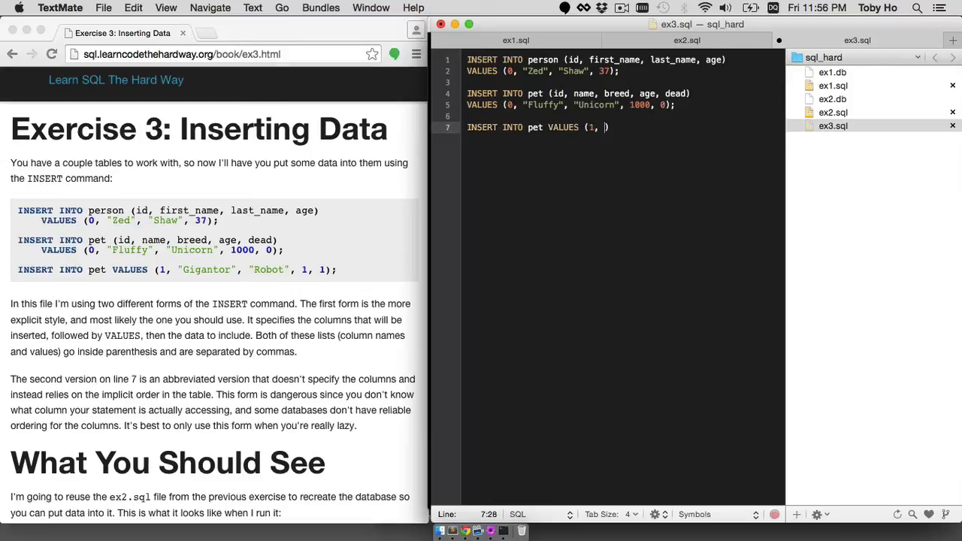
{"action": "type", "text": "\"Gigantor\", \"Robot\", 1, 1"}
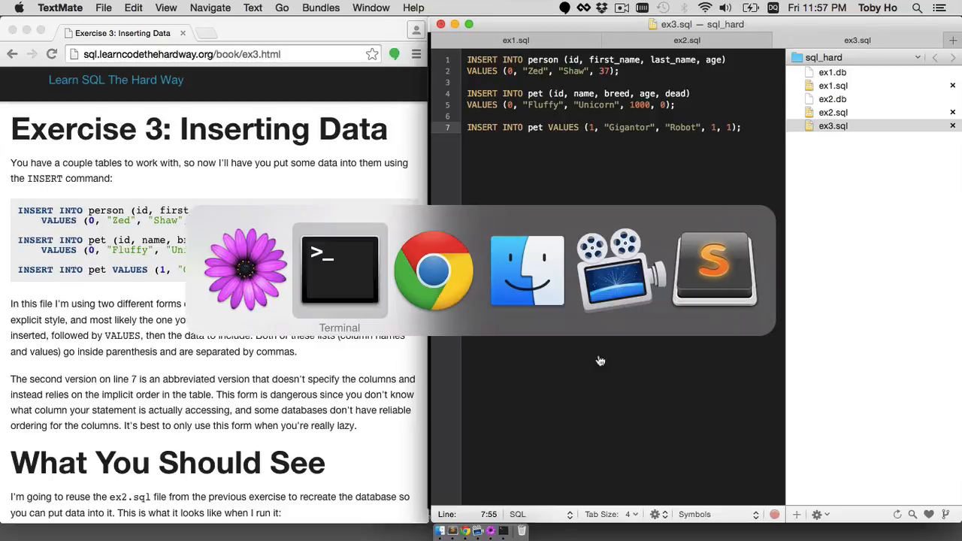
Back in Terminal, abandon a mistyped command and exit the sqlite3 session on ex2.db
{"action": "left_click", "coordinate": [340, 271]}
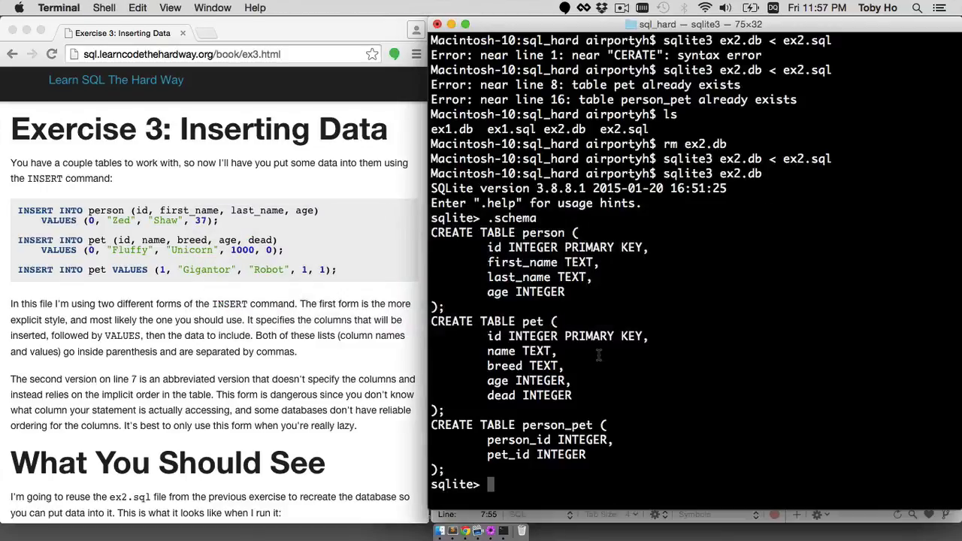
{"action": "scroll", "scroll_direction": "down", "scroll_amount": 3}
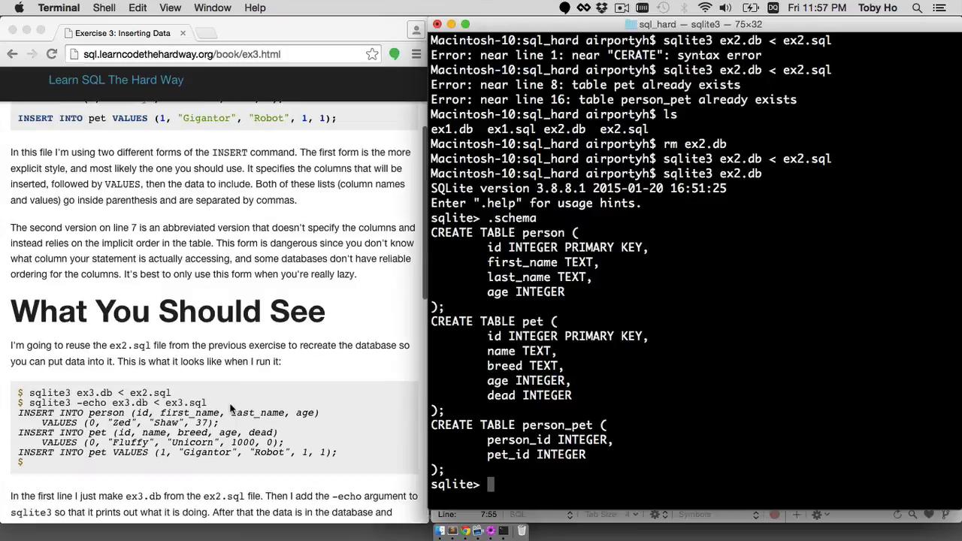
{"action": "scroll", "scroll_direction": "down", "scroll_amount": 3}
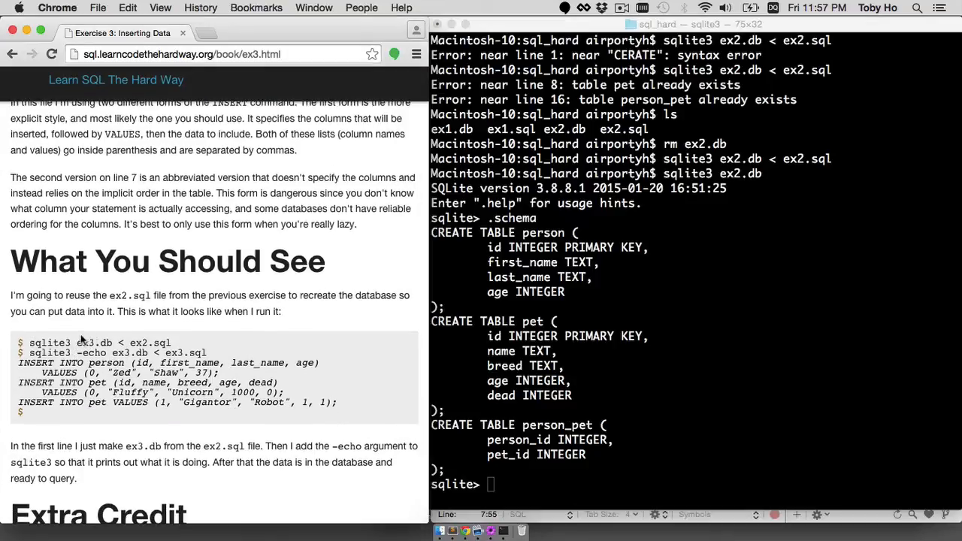
{"action": "left_click_drag", "start_coordinate": [77, 343], "coordinate": [171, 343]}
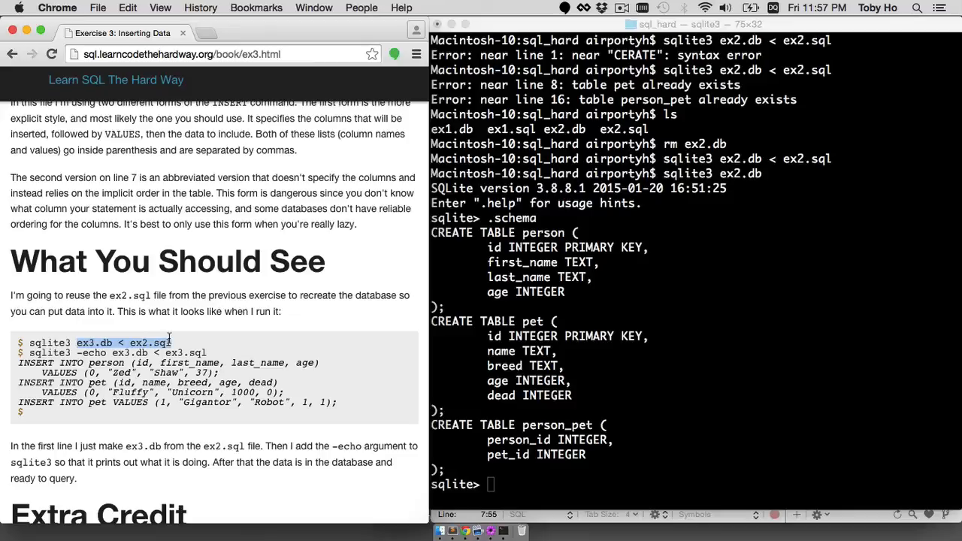
{"action": "mouse_move", "coordinate": [574, 361]}
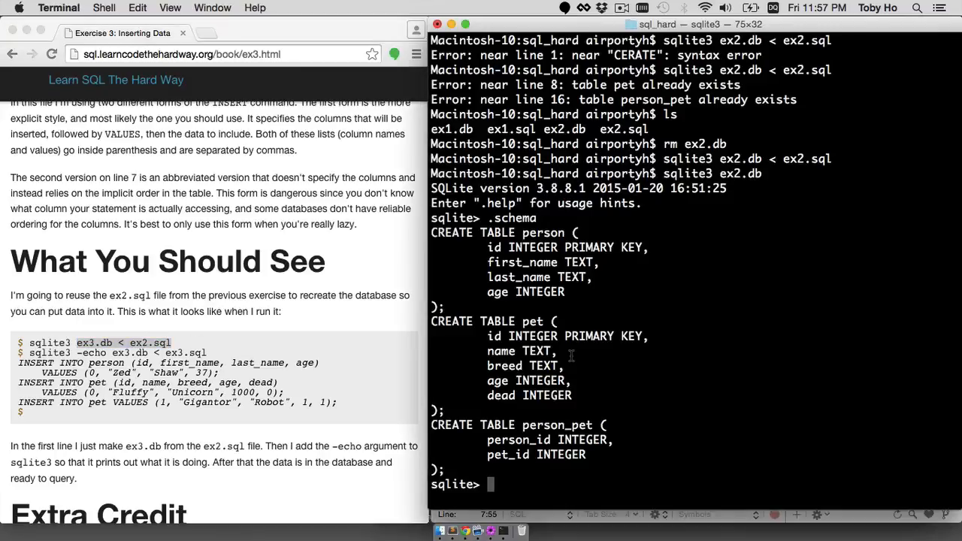
{"action": "type", "text": "sqlift"}
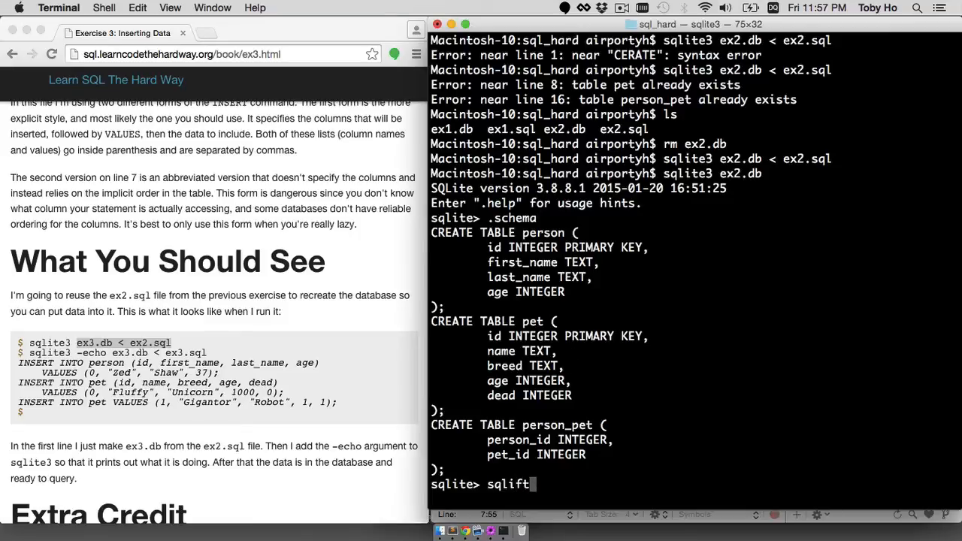
{"action": "type", "text": "e3"}
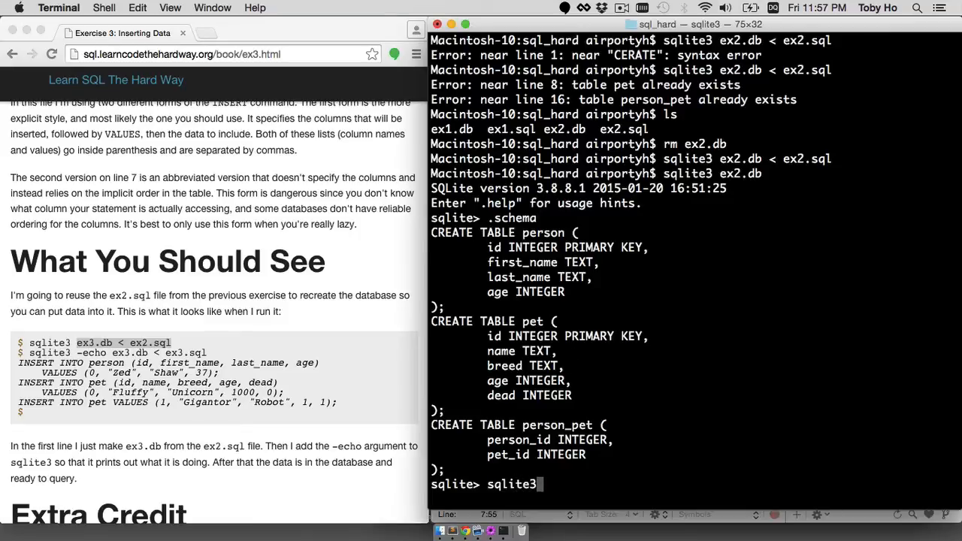
{"action": "key", "text": "Backspace"}
{"action": "type", "text": "ls"}
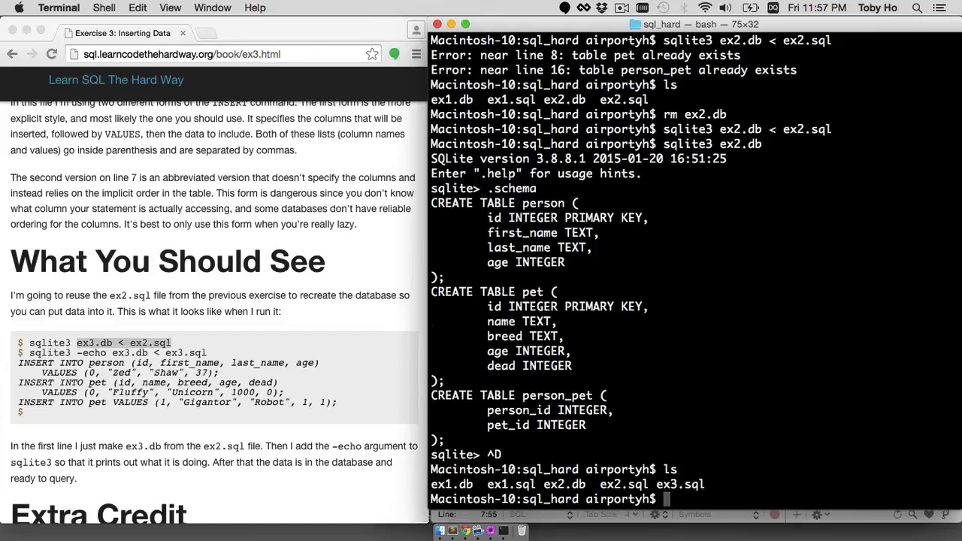
{"action": "mouse_move", "coordinate": [698, 451]}
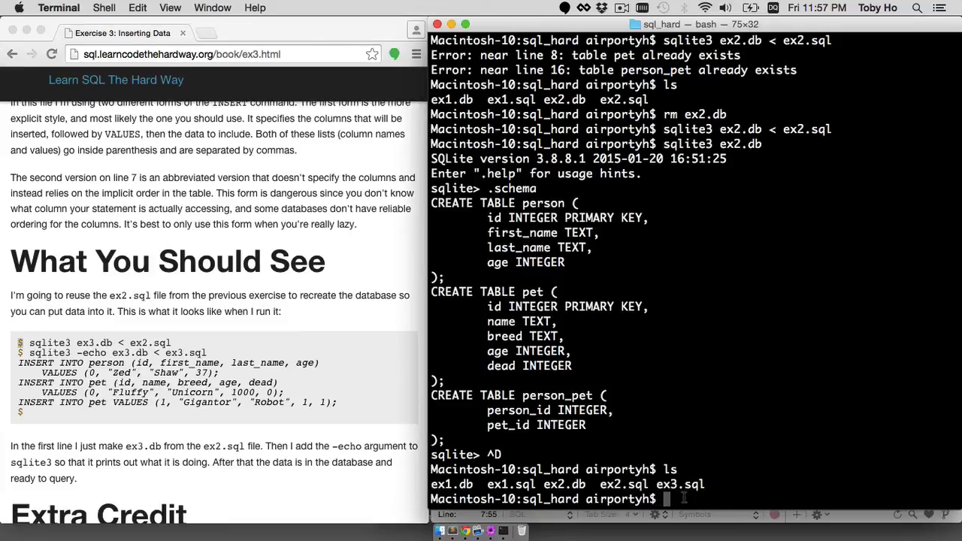
List the files to see ex3.sql, then clear the screen to a fresh prompt
{"action": "type", "text": "sqlite3 ex3.db <"}
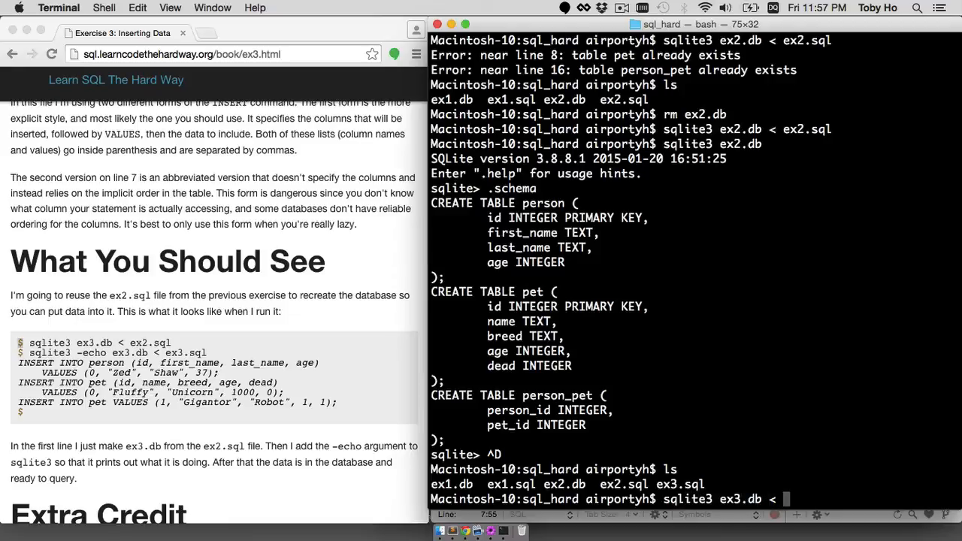
{"action": "key", "text": "Return"}
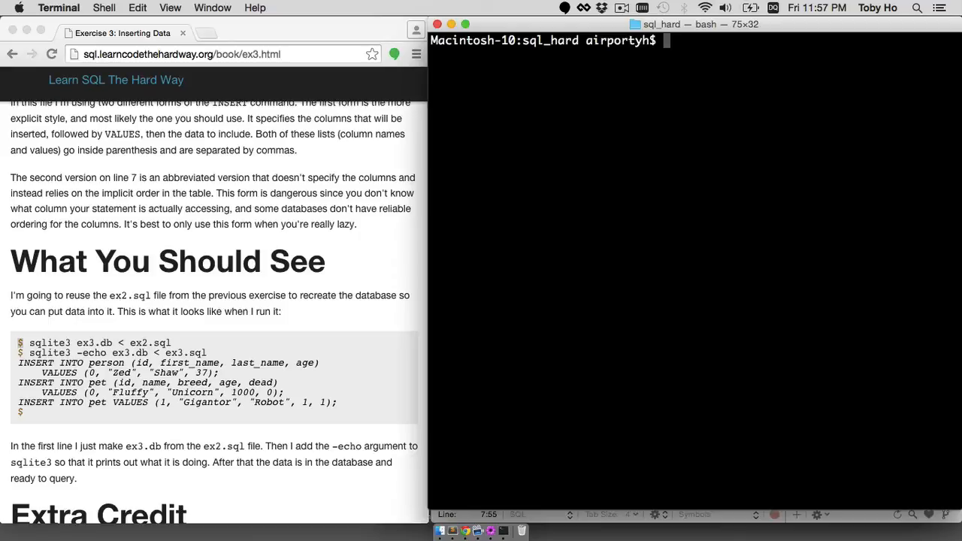
Load ex3.sql into ex3.db with sqlite3 -echo, echoing the Zed, Fluffy and Gigantor inserts without errors
{"action": "type", "text": "sqlite3 -ech"}
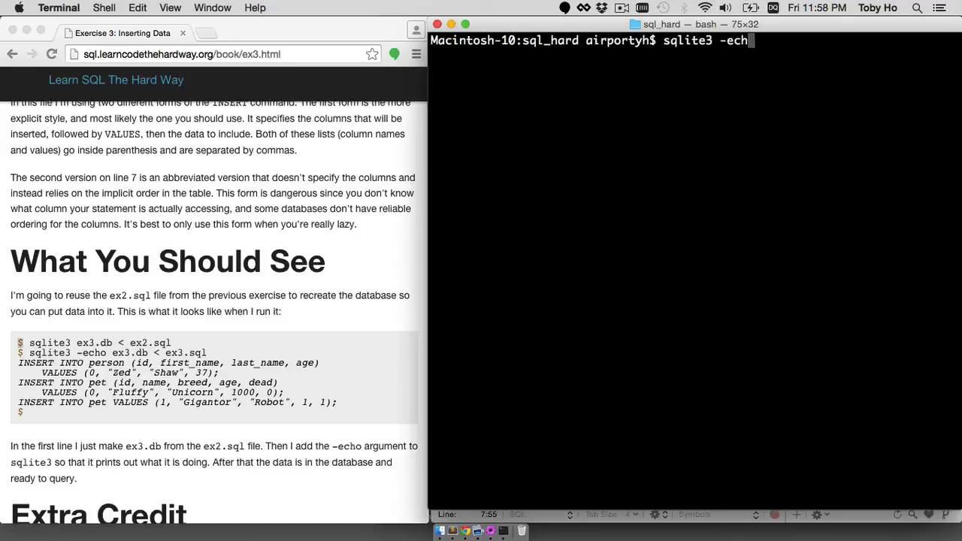
{"action": "type", "text": "o"}
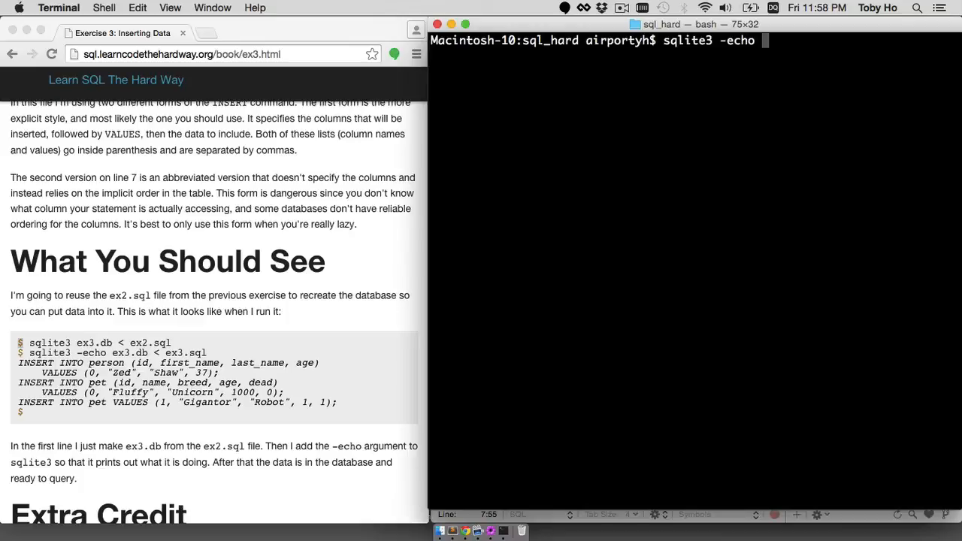
{"action": "type", "text": "ex3.db < ex3.sql"}
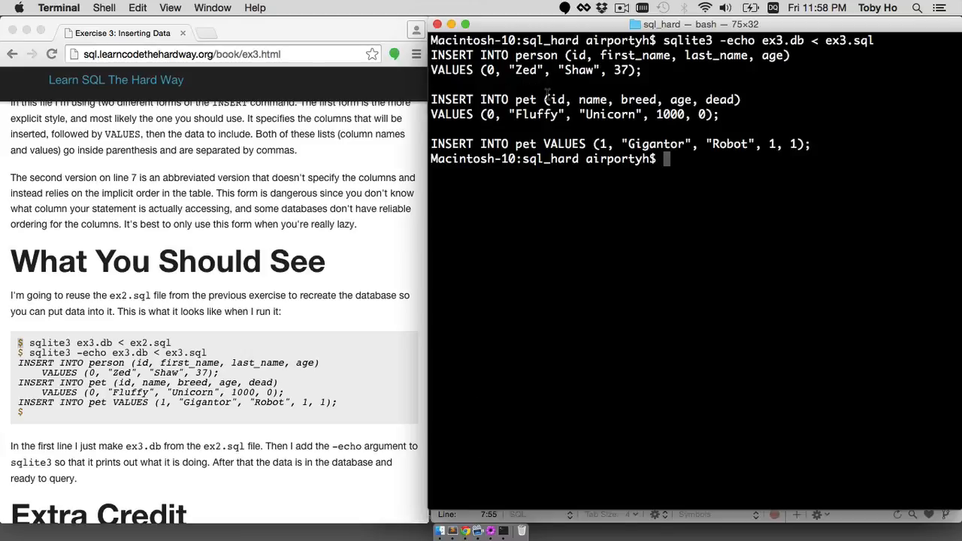
{"action": "scroll", "scroll_direction": "down", "scroll_amount": 3}
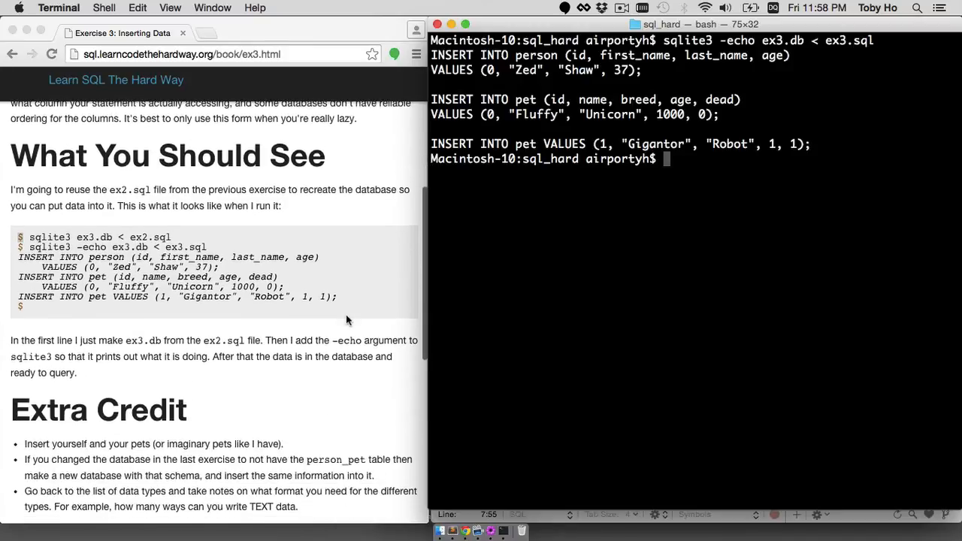
{"action": "scroll", "scroll_direction": "down", "scroll_amount": 3}
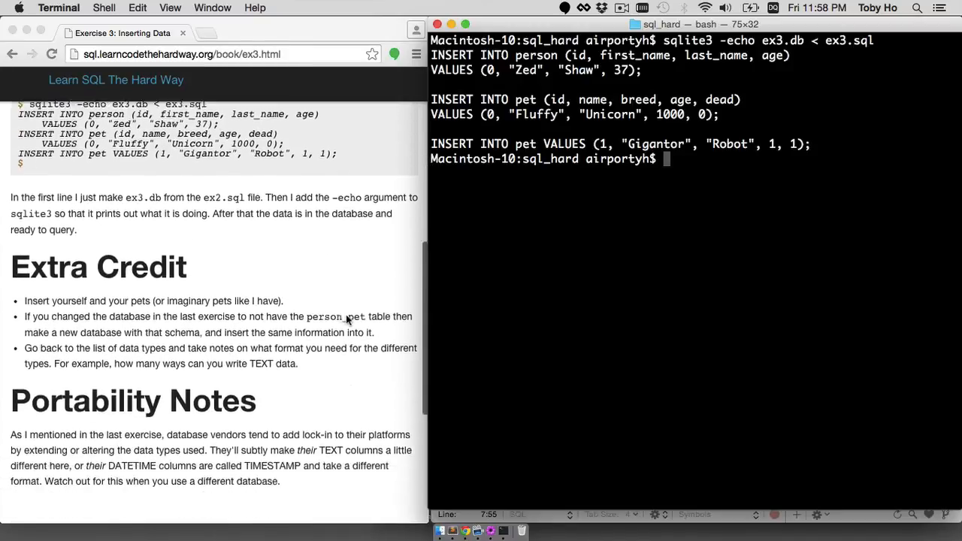
{"action": "scroll", "scroll_direction": "down", "scroll_amount": 3}
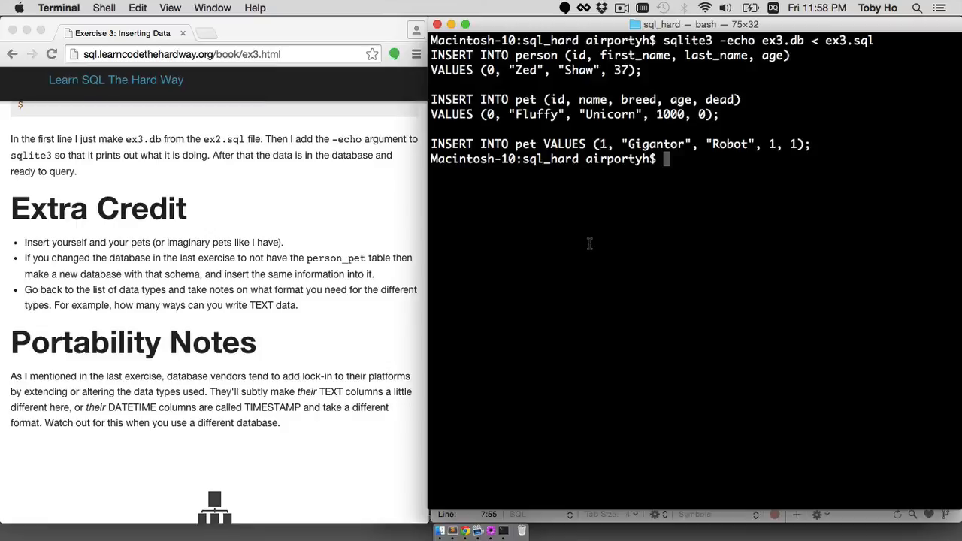
Open ex3.db in the interactive sqlite3 shell
{"action": "type", "text": "sqlite3"}
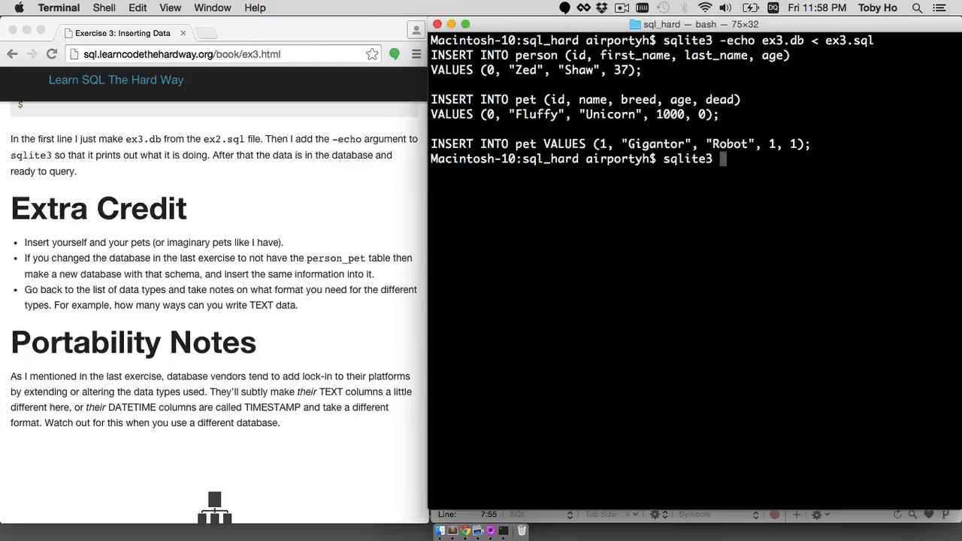
{"action": "type", "text": "ex3"}
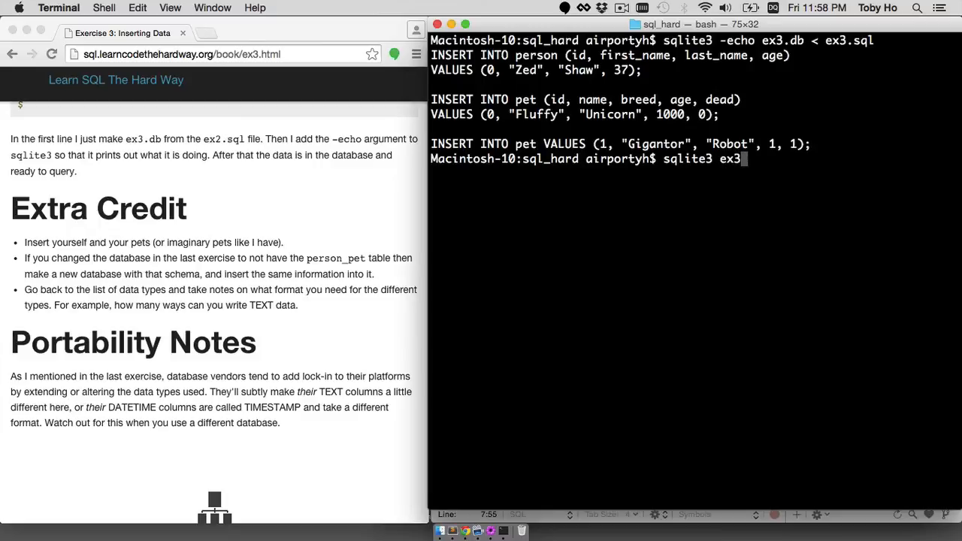
{"action": "type", "text": ".db"}
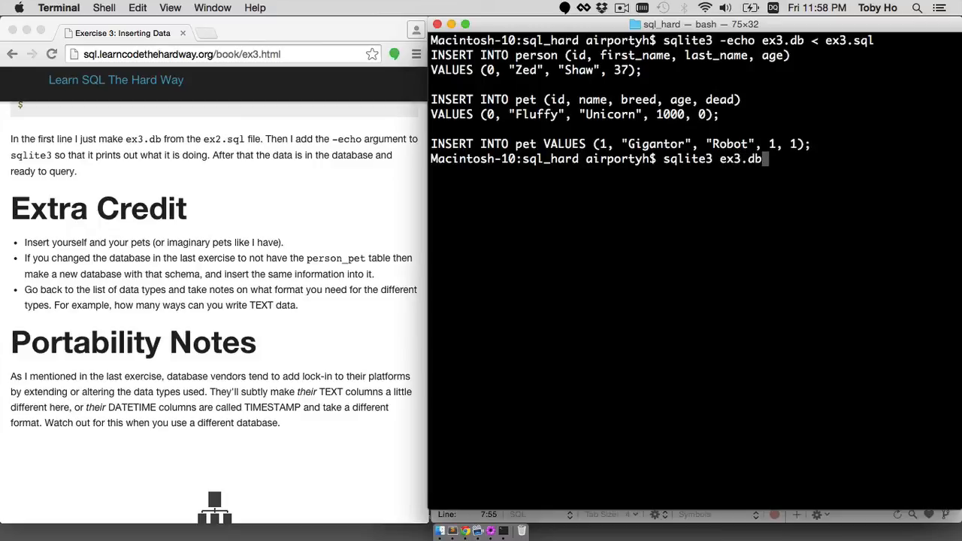
{"action": "key", "text": "Return"}
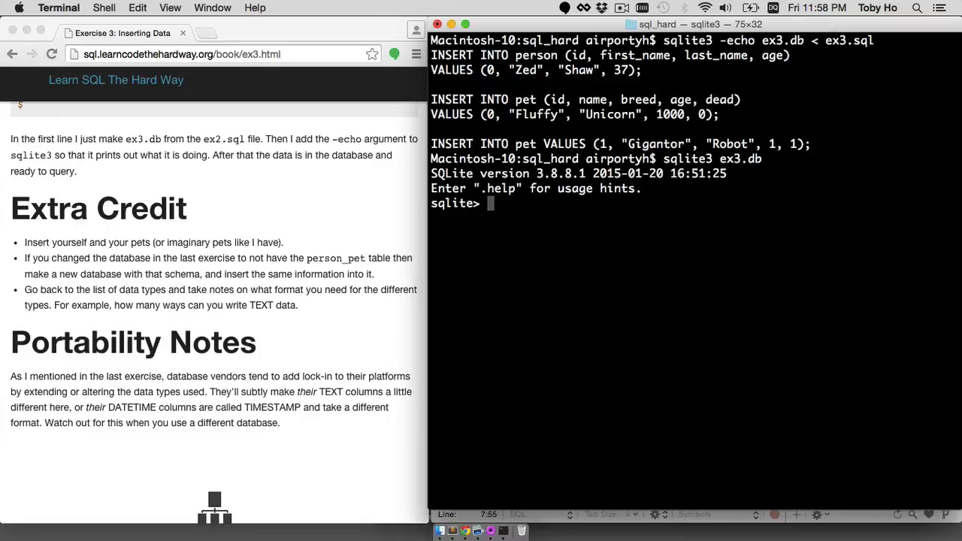
Select everything from person, returning 0|Zed|Shaw|37, and begin a second select
{"action": "type", "text": "select *"}
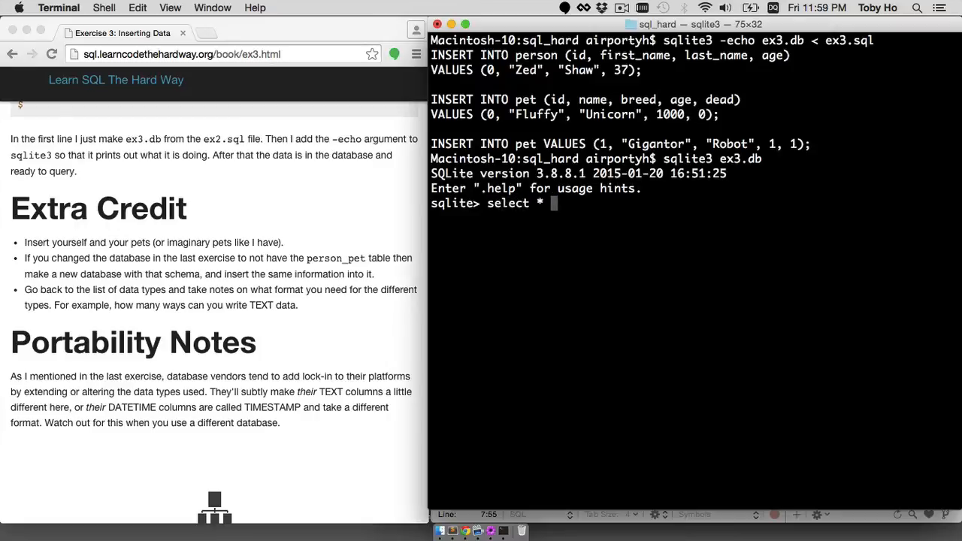
{"action": "type", "text": "fr"}
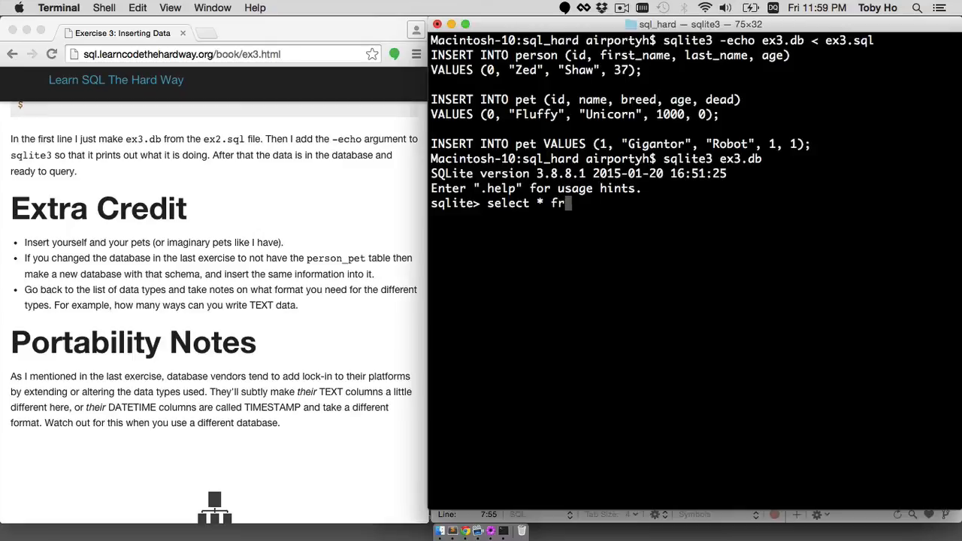
{"action": "type", "text": "om p"}
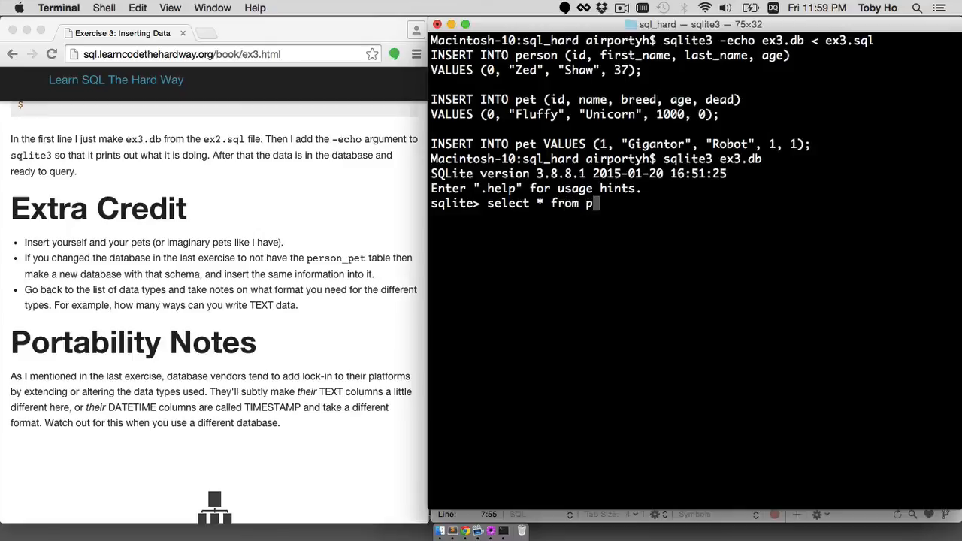
{"action": "type", "text": "erson;"}
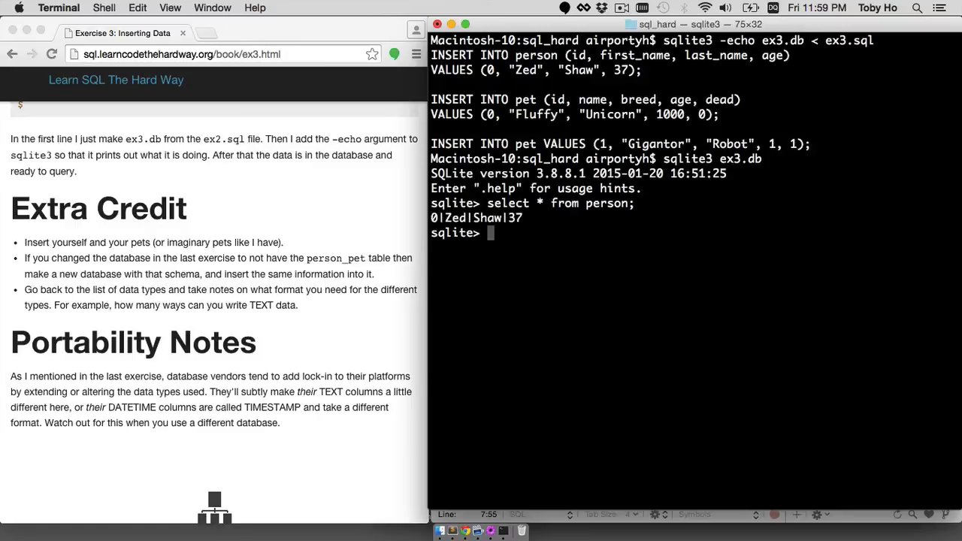
{"action": "type", "text": "select * from p"}
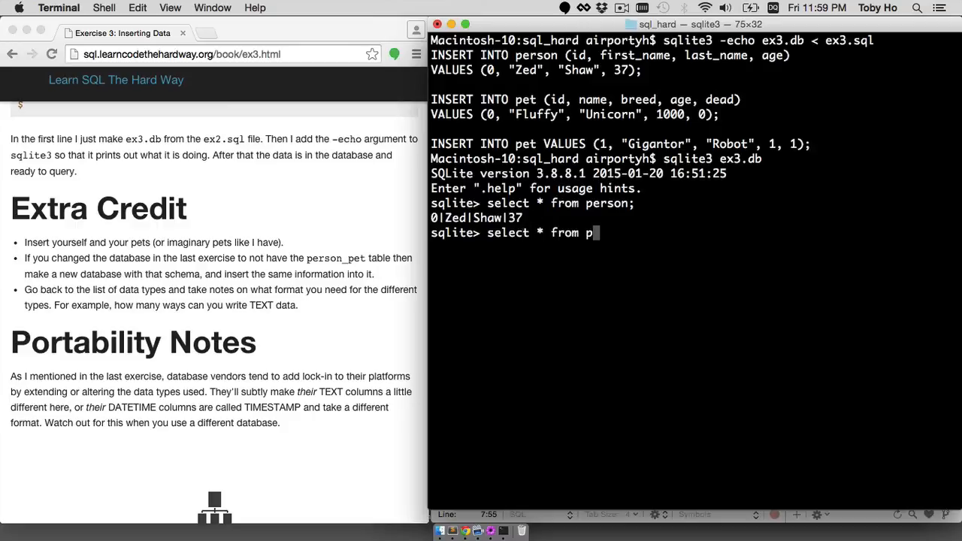